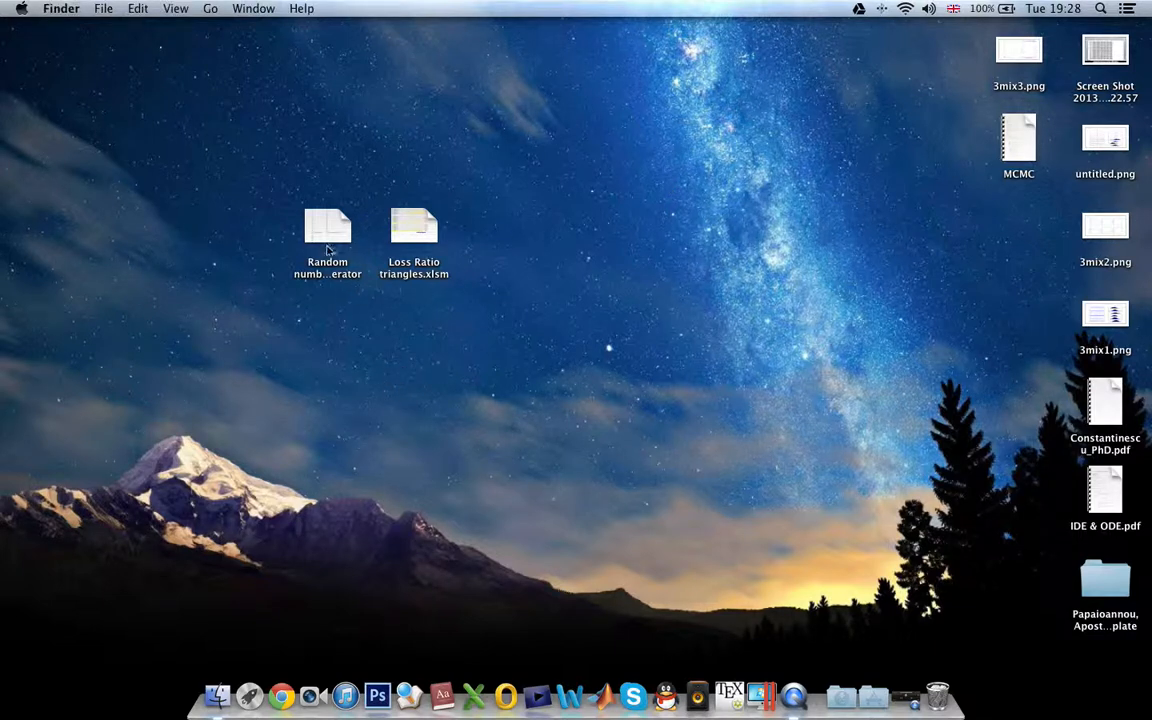
mouse_move(432, 330)
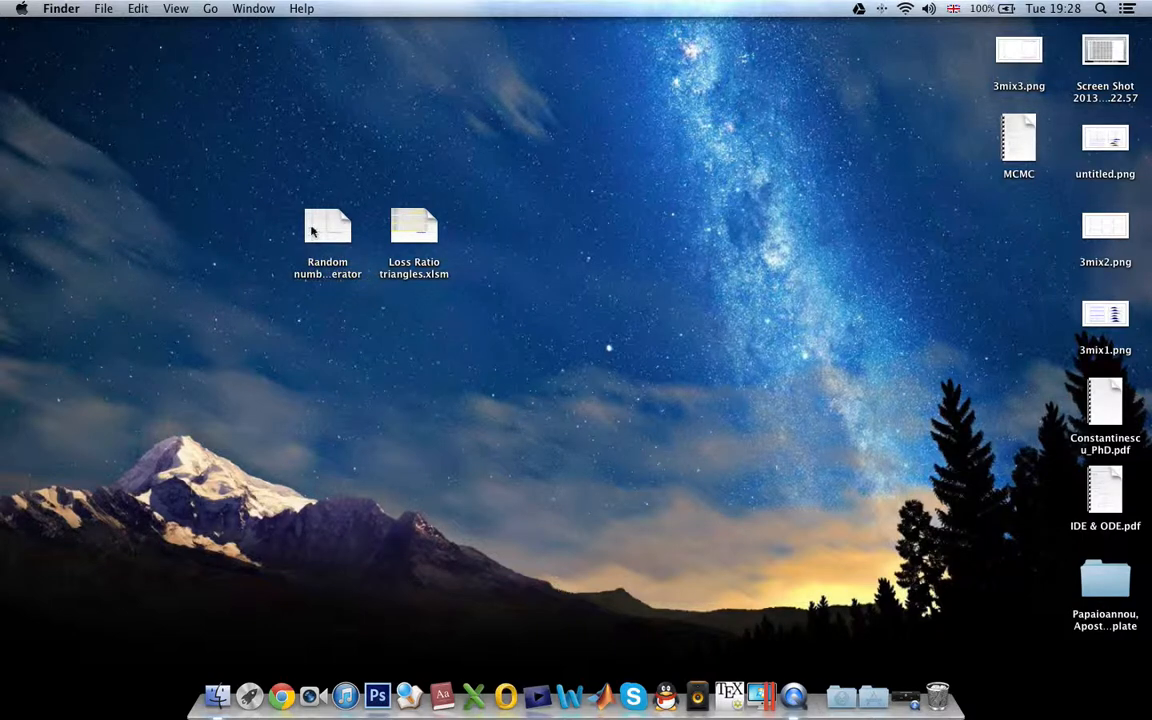
mouse_move(314, 230)
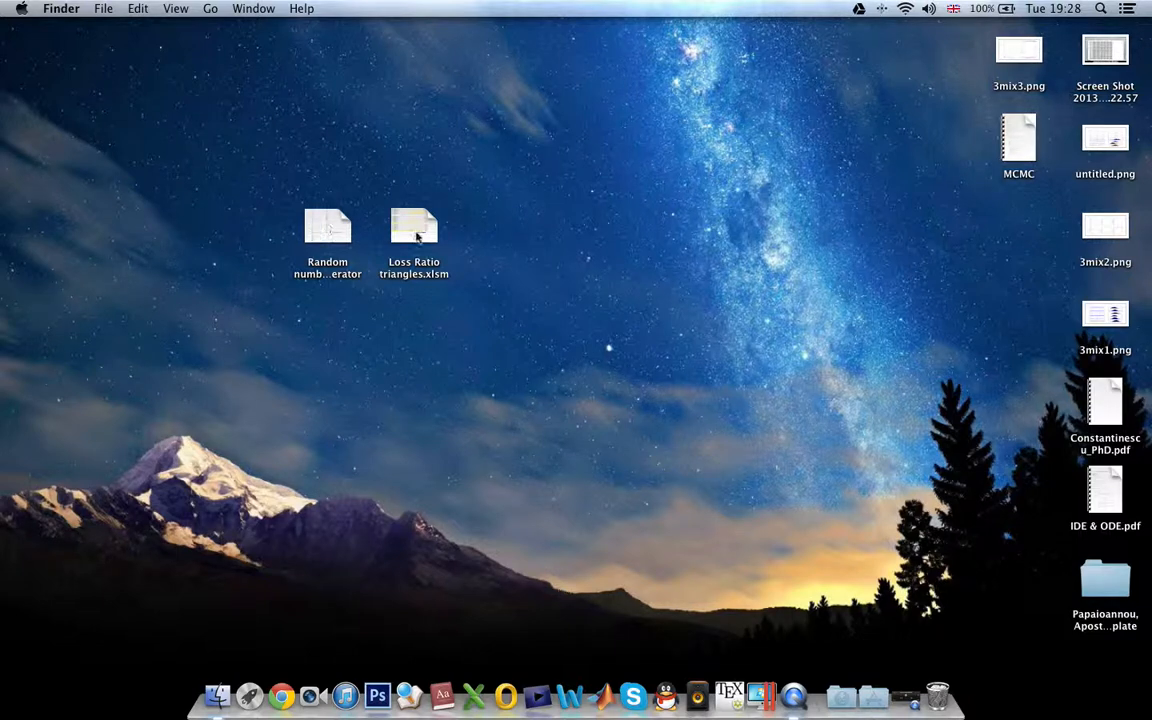
mouse_move(616, 246)
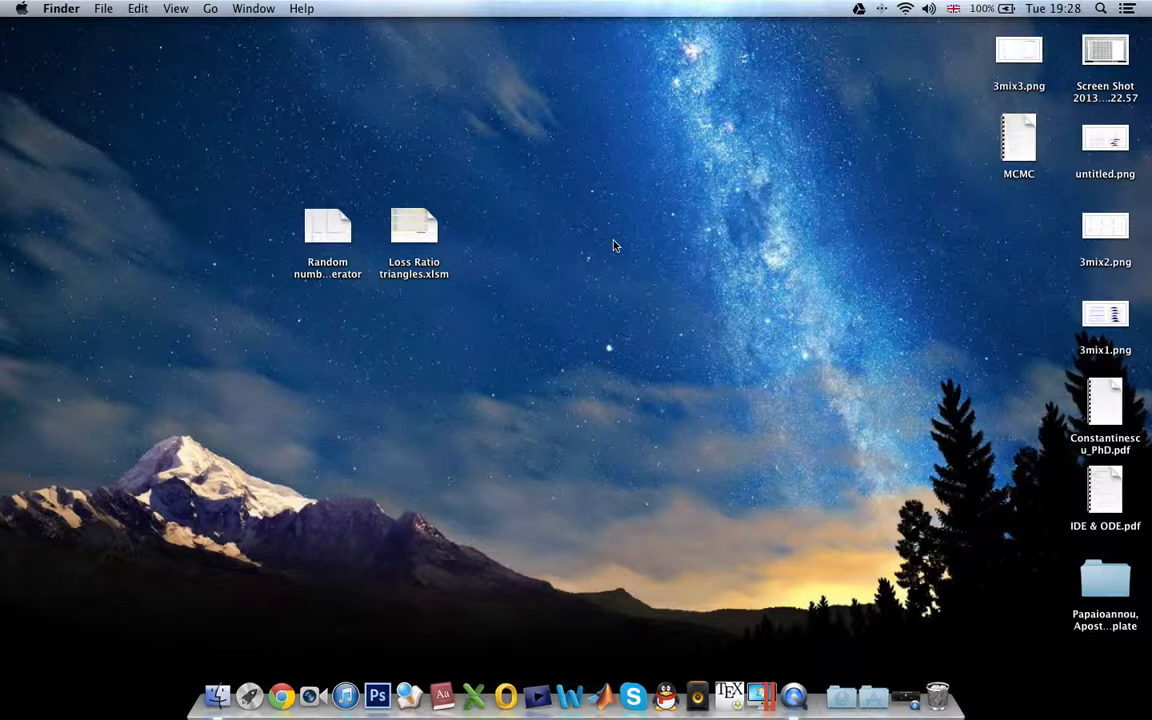
mouse_move(544, 296)
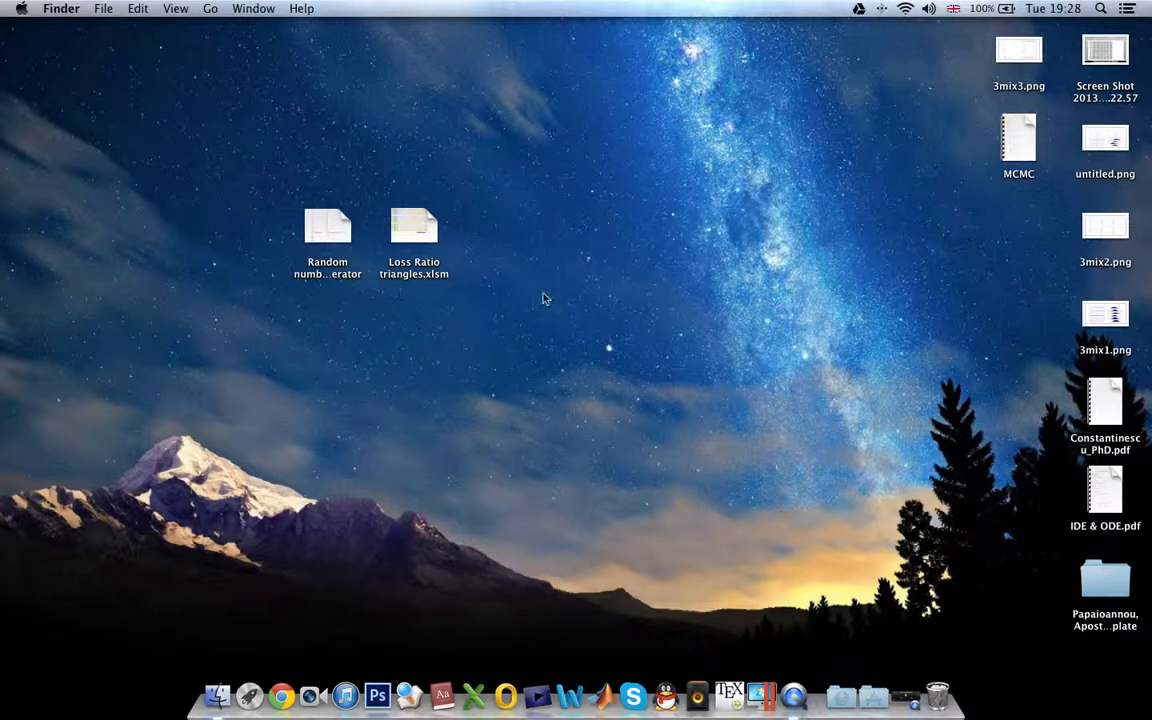
Step: Open Random number generator.xlsm and recalculate the Random_selection formula for a new 14-of-20 sample
left_click(328, 224)
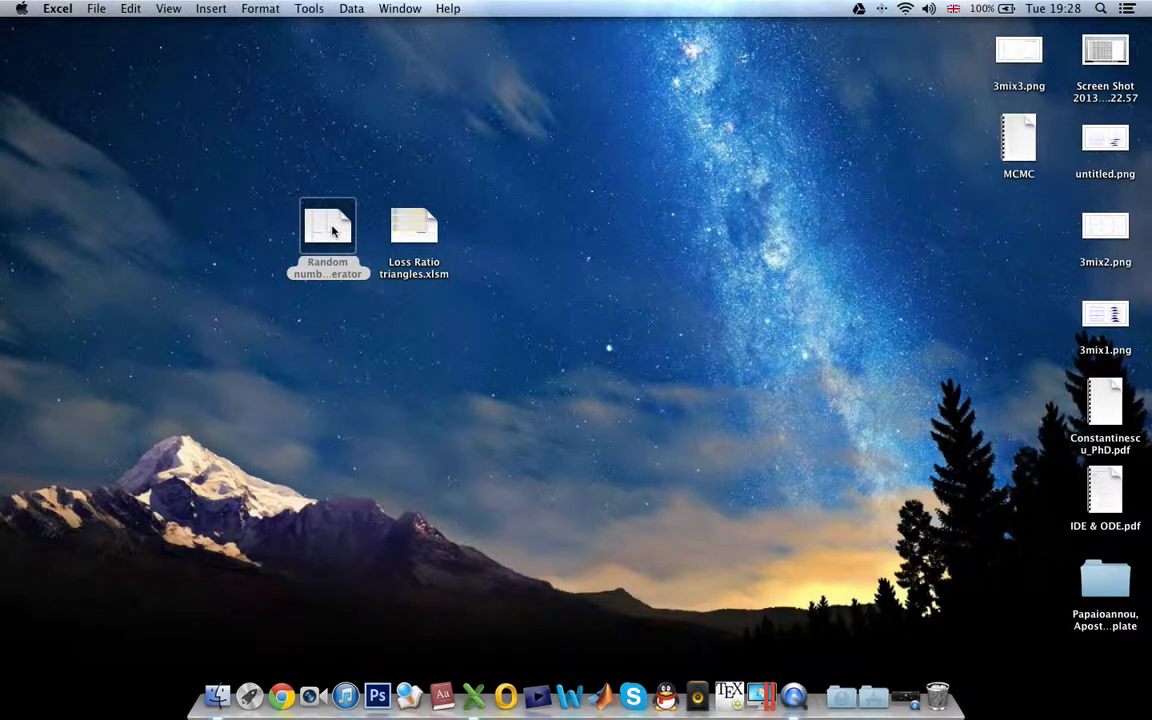
double_click(328, 224)
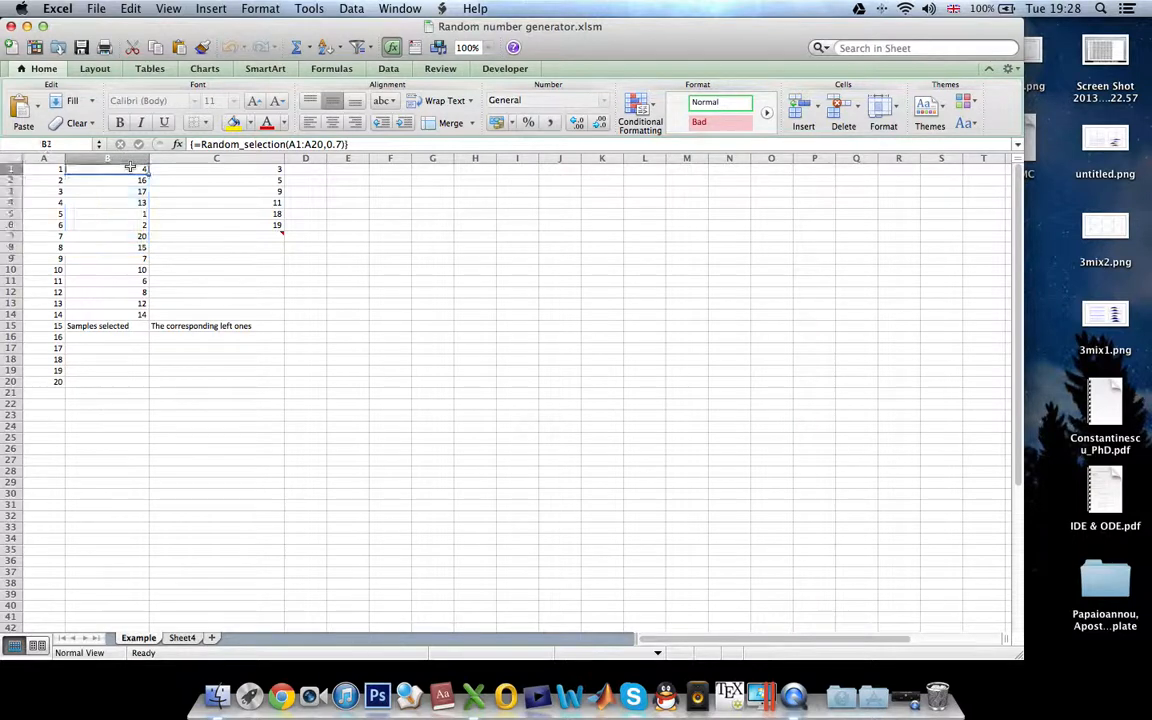
left_click(116, 168)
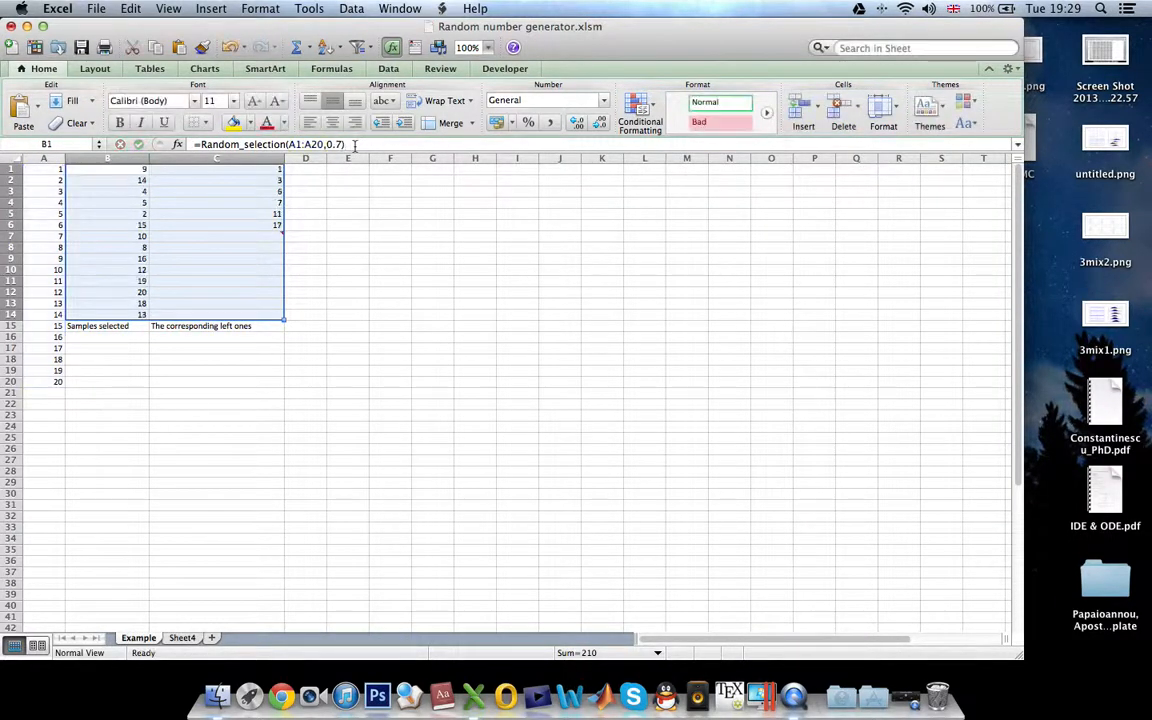
key("Enter")
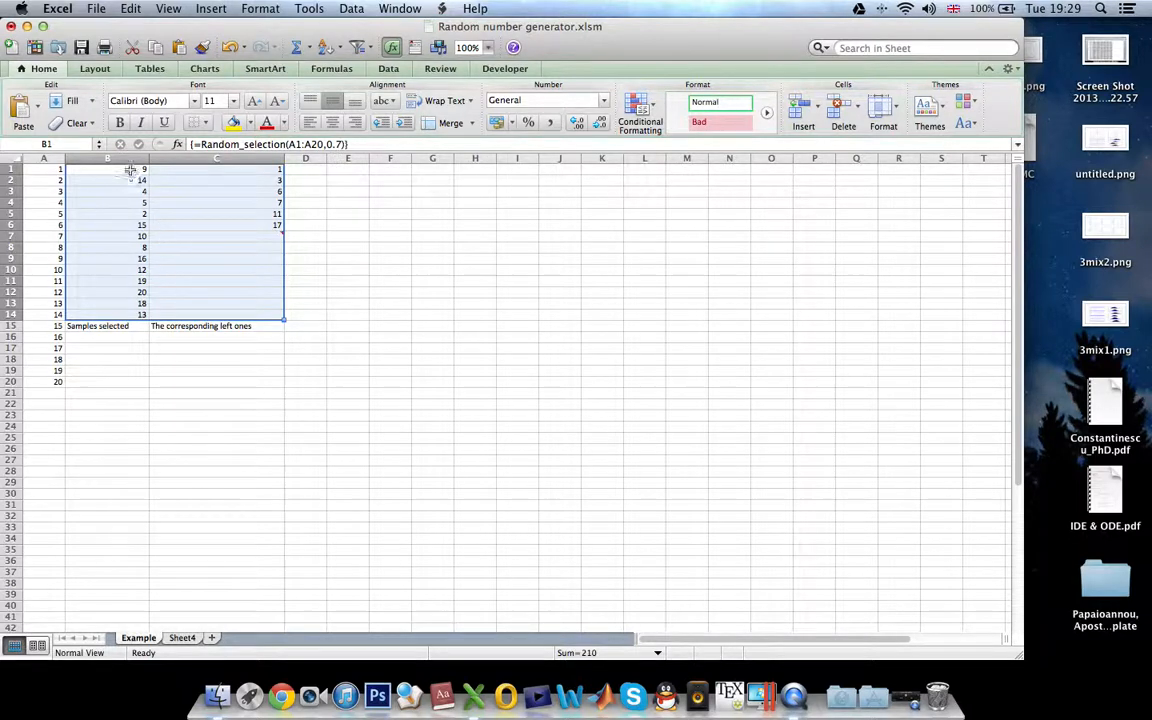
Step: Adjust column C to fit the leftover numbers and switch to the Developer tools
left_click(122, 176)
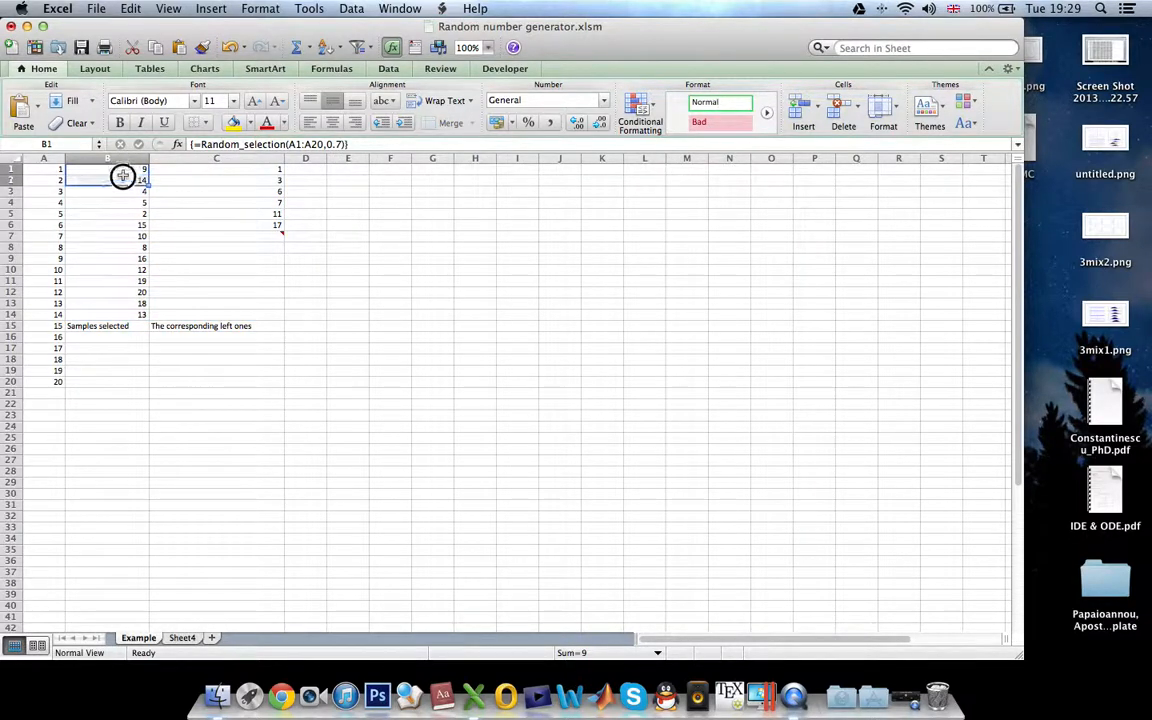
left_click_drag(124, 176, 128, 314)
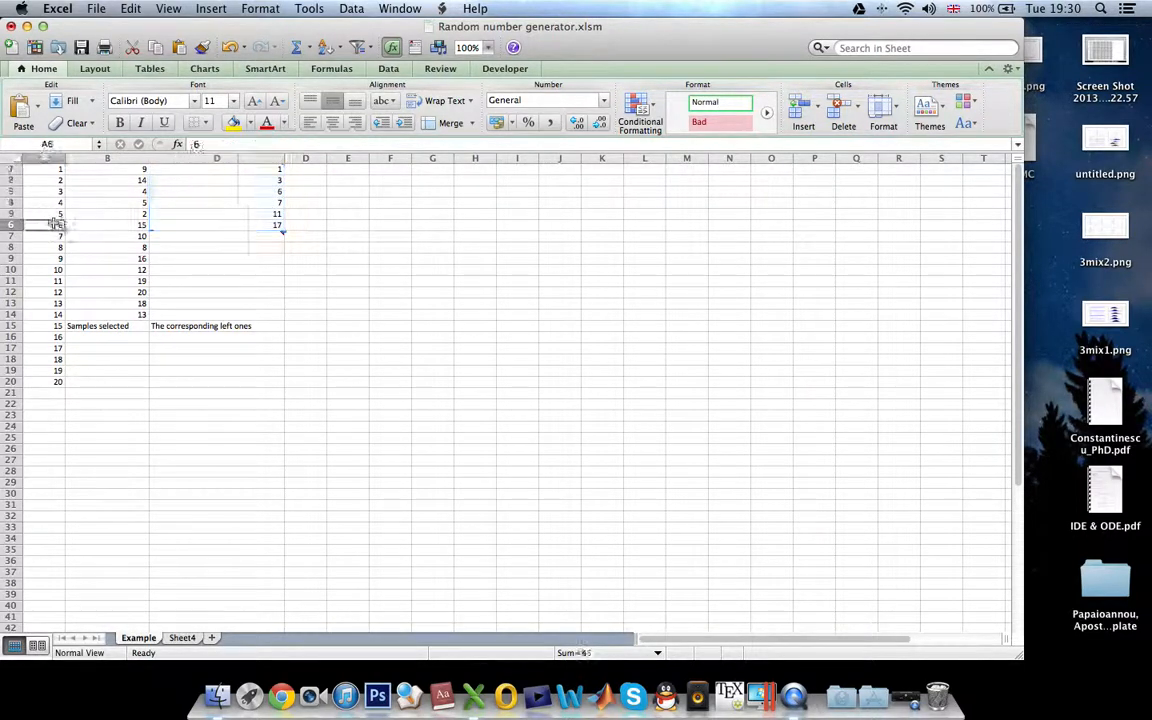
left_click(252, 224)
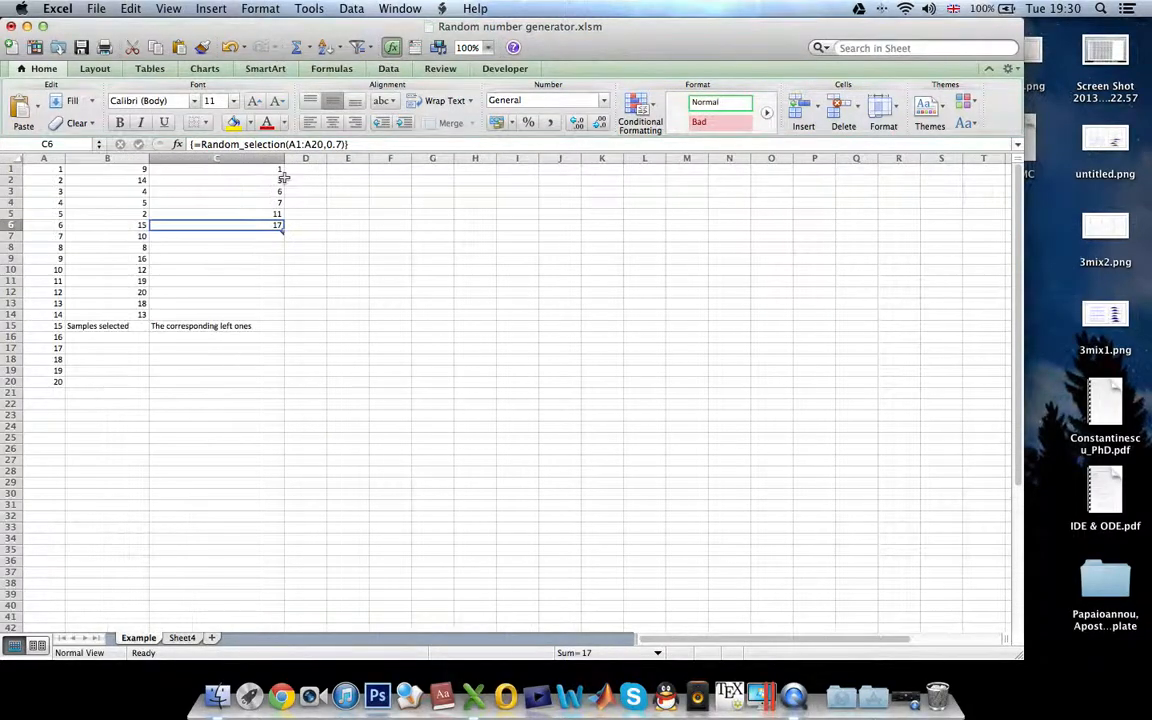
left_click_drag(284, 158, 240, 158)
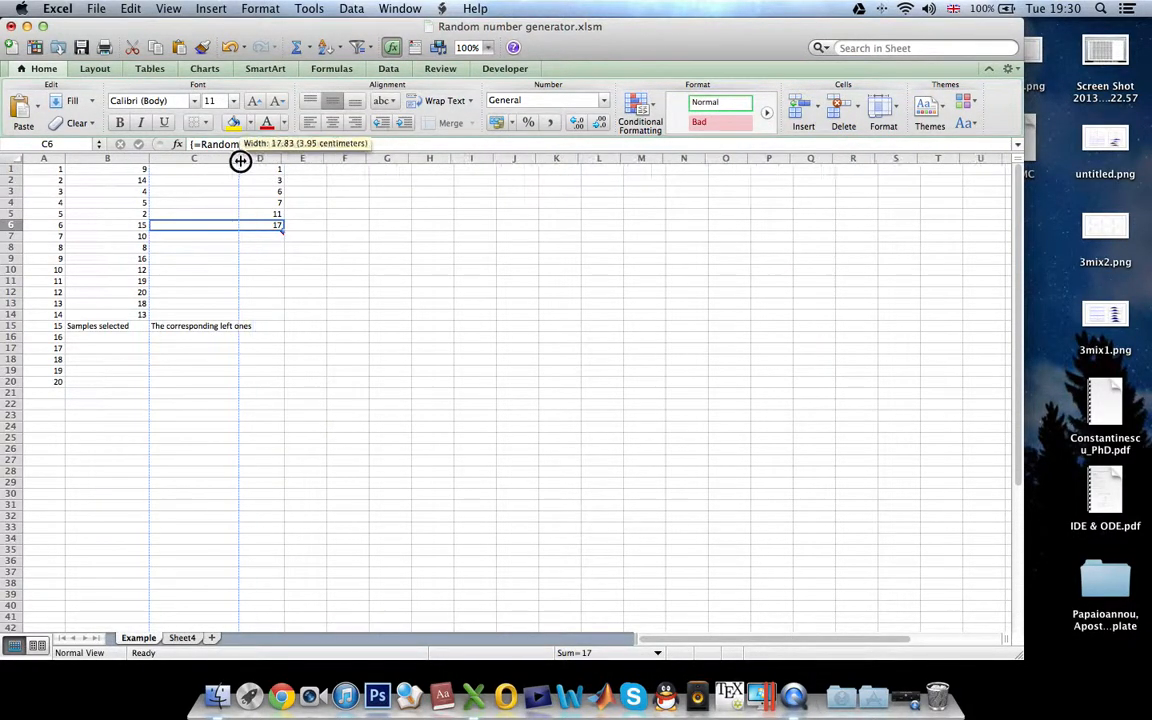
left_click_drag(240, 158, 260, 158)
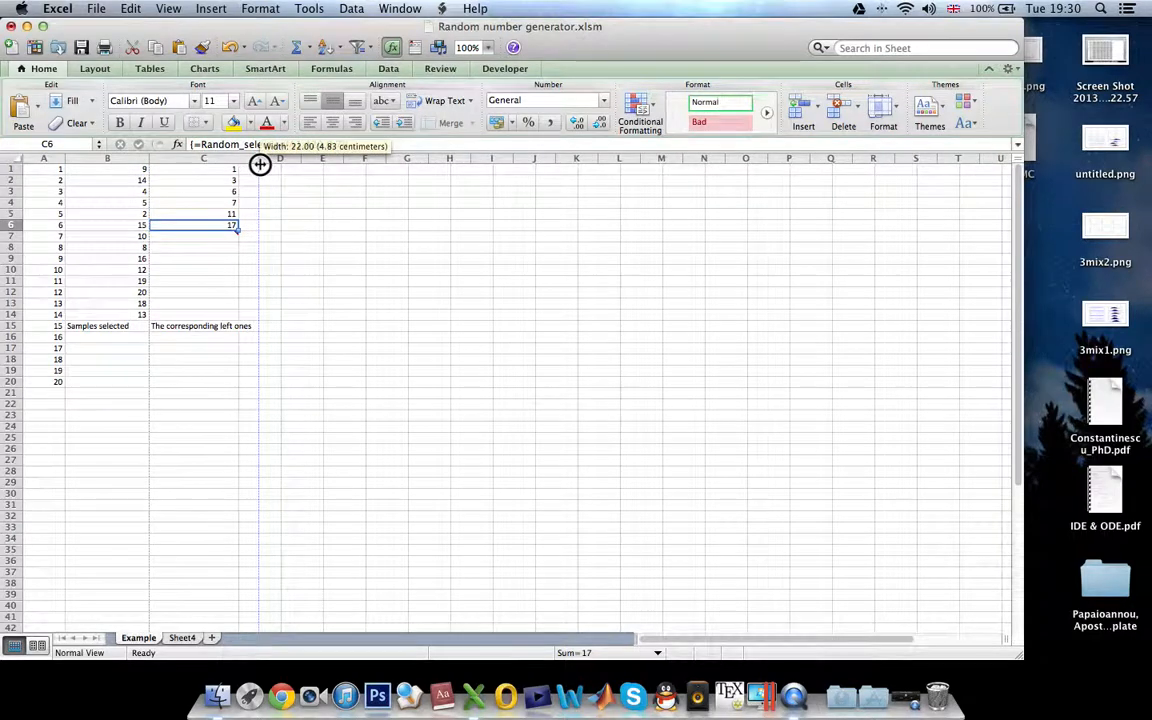
left_click(504, 68)
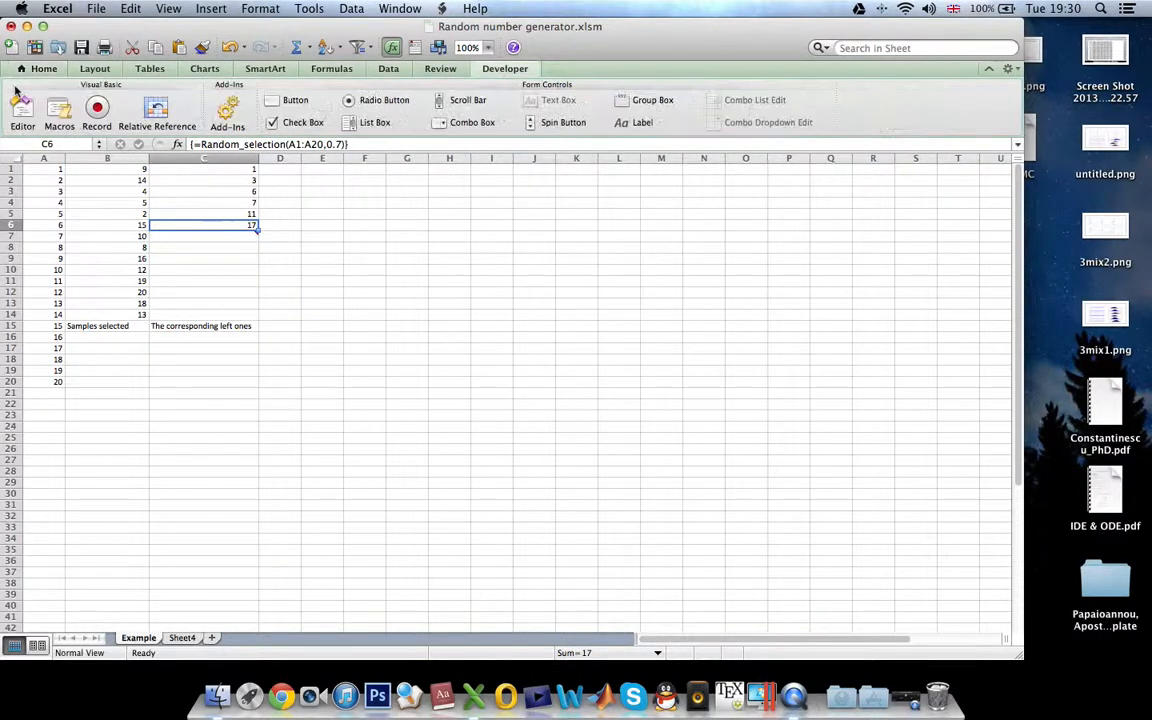
Step: View the Random_selection code in Module1 of the VBA editor, then quit Excel
left_click(30, 116)
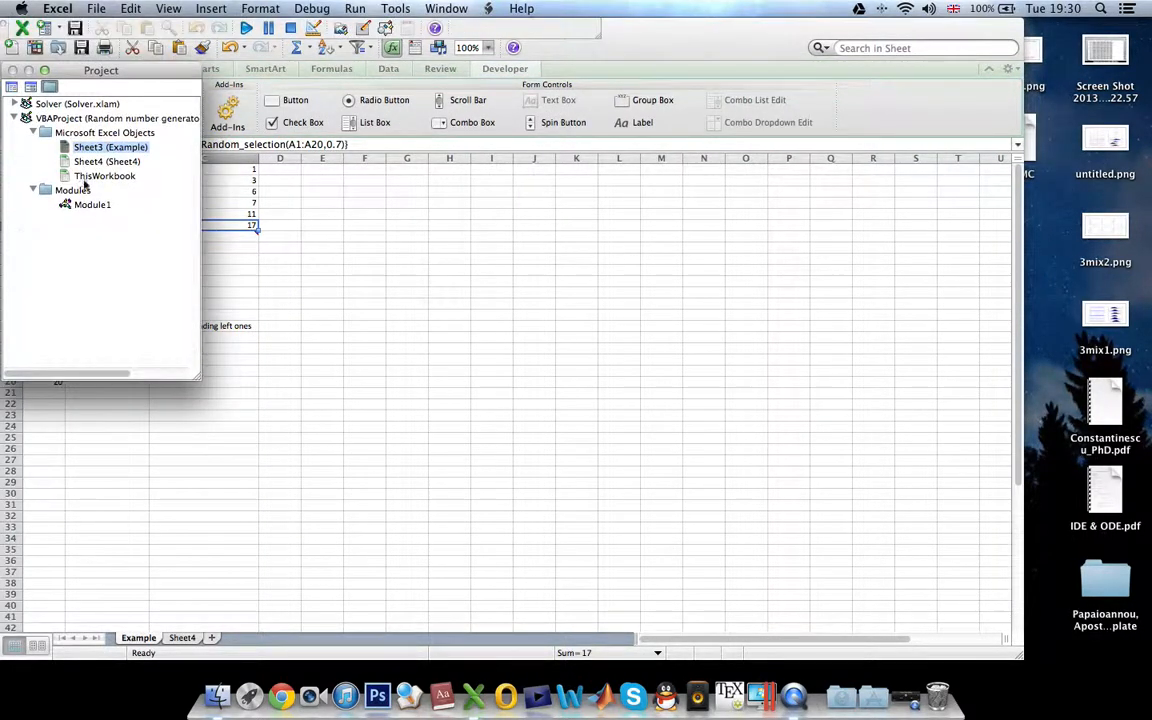
double_click(92, 204)
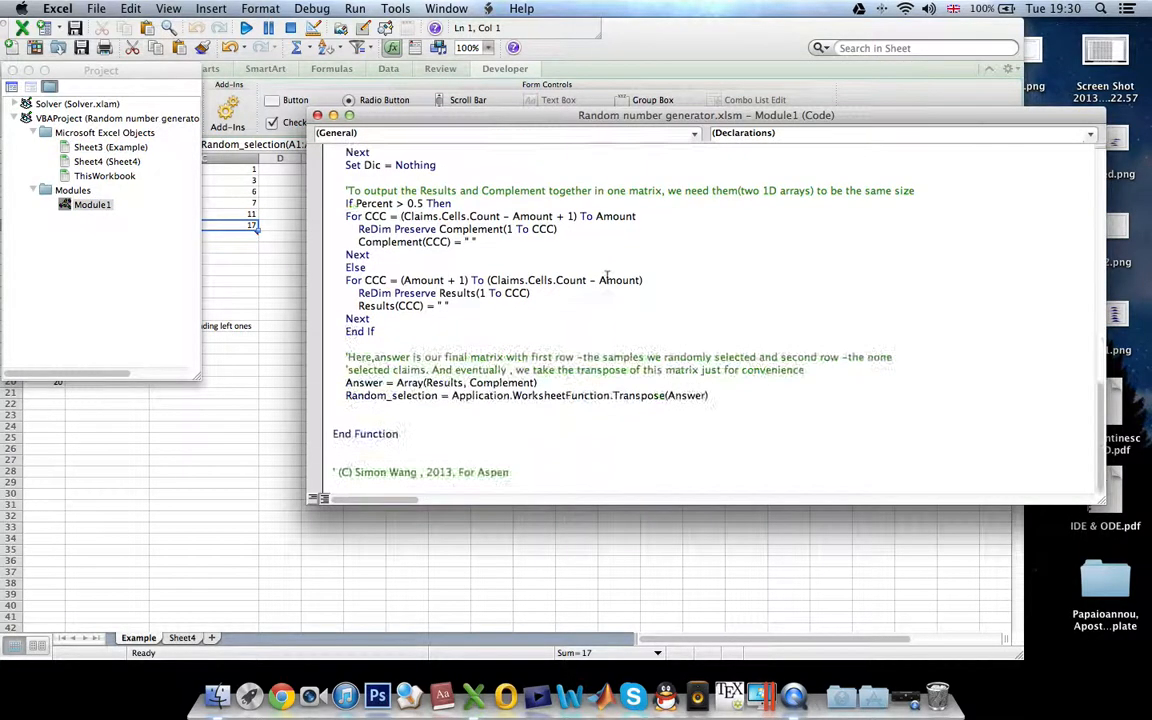
mouse_move(620, 280)
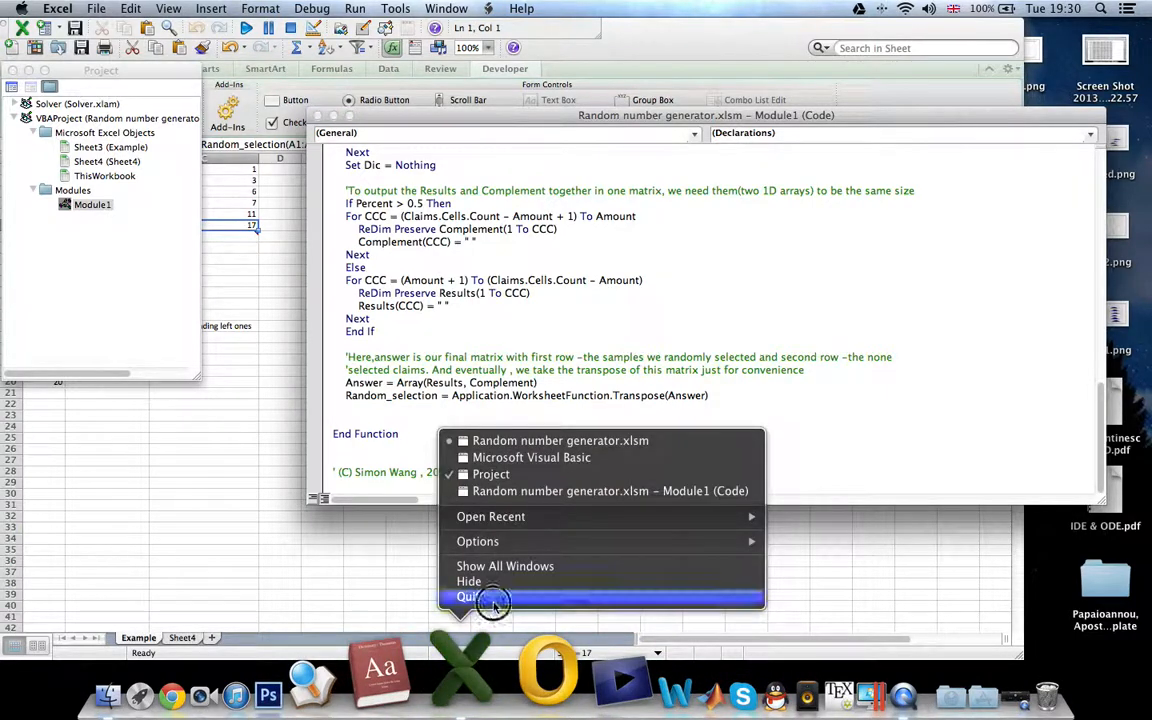
left_click(464, 596)
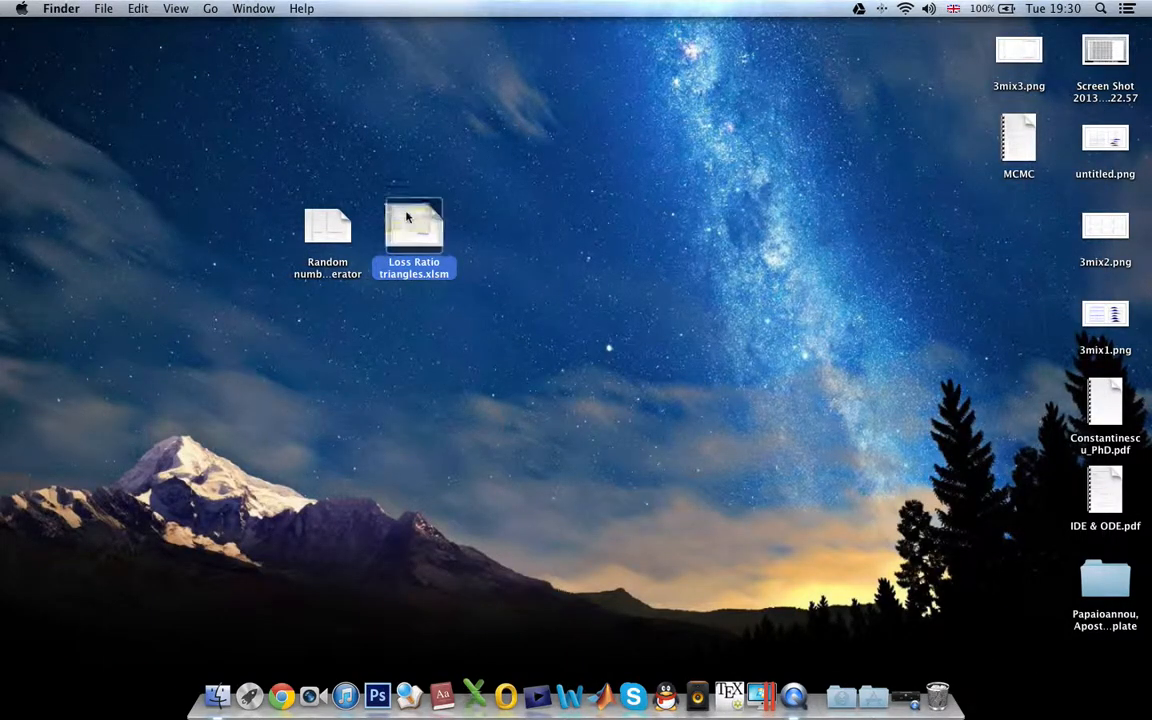
Step: Open Loss Ratio triangles.xlsm from the desktop with macros enabled
double_click(414, 222)
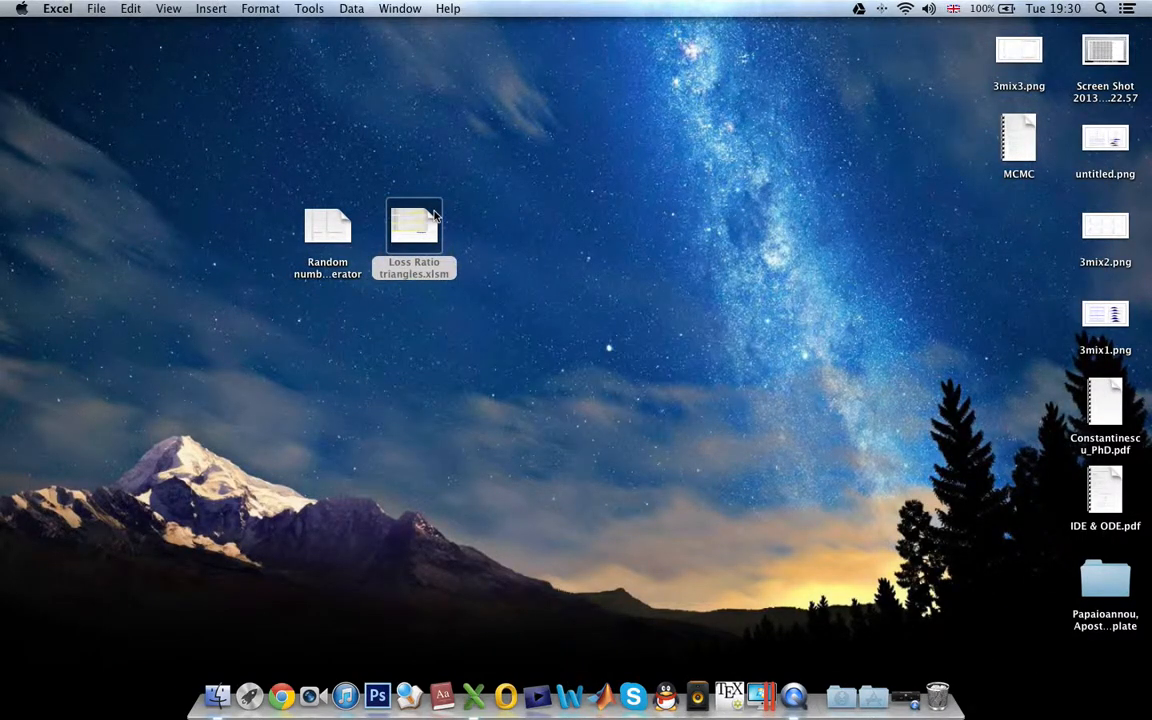
double_click(412, 222)
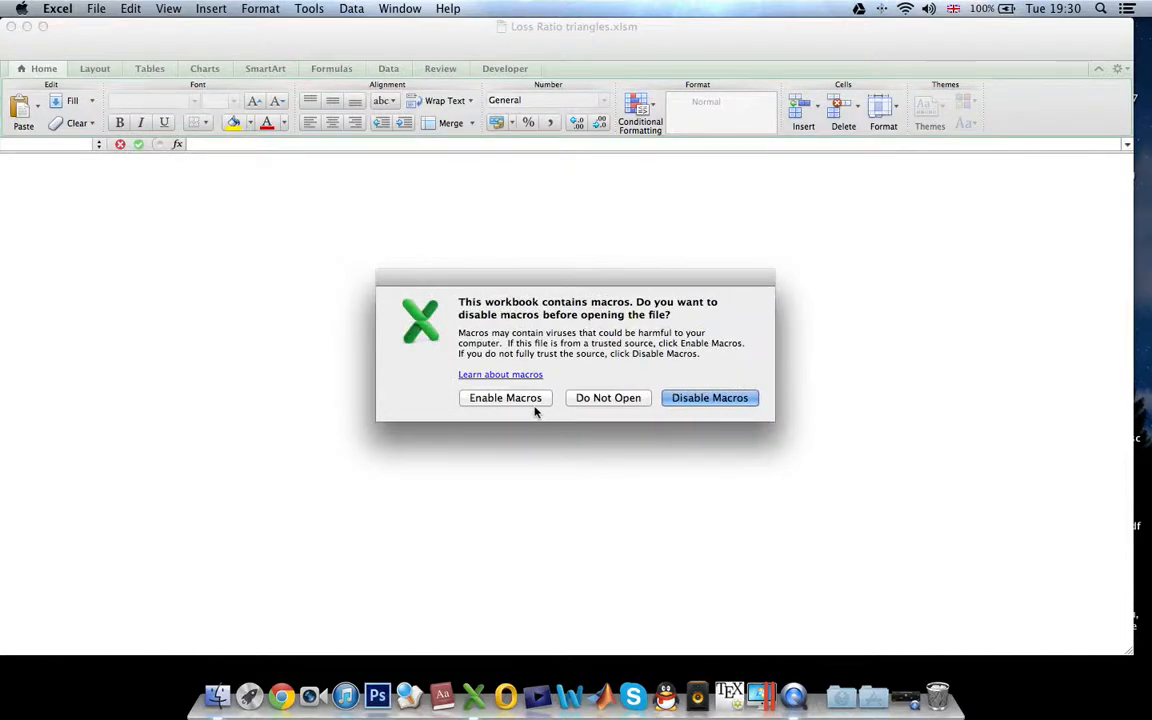
mouse_move(538, 404)
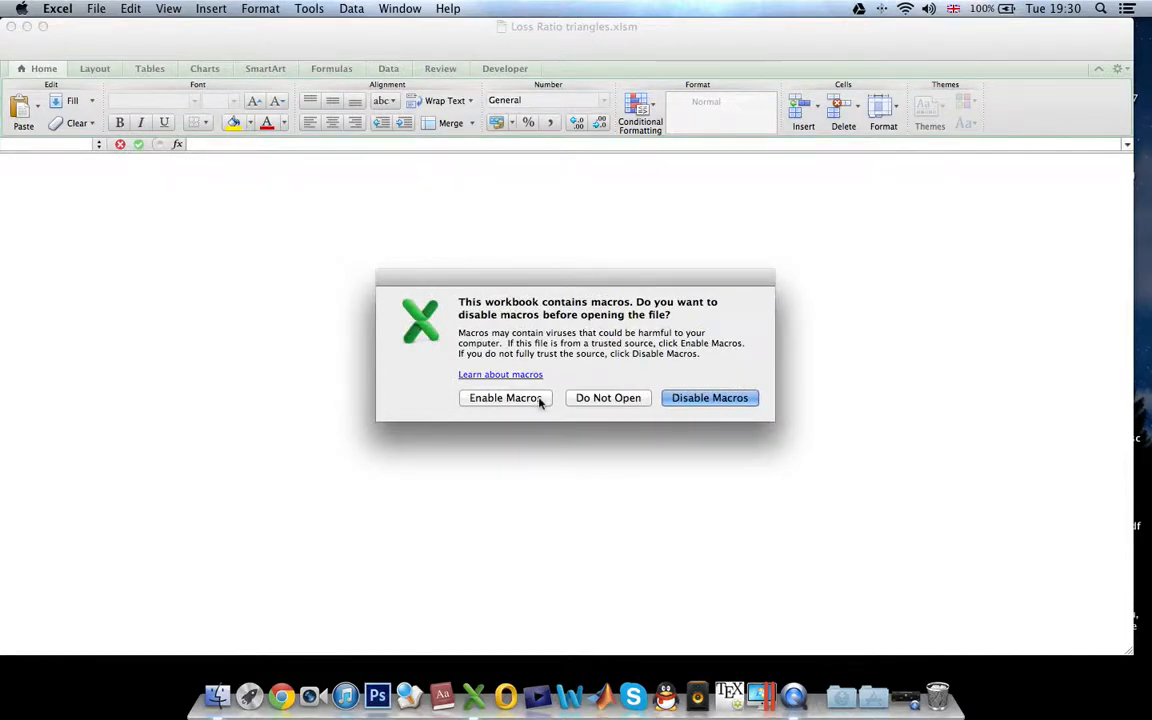
left_click(504, 398)
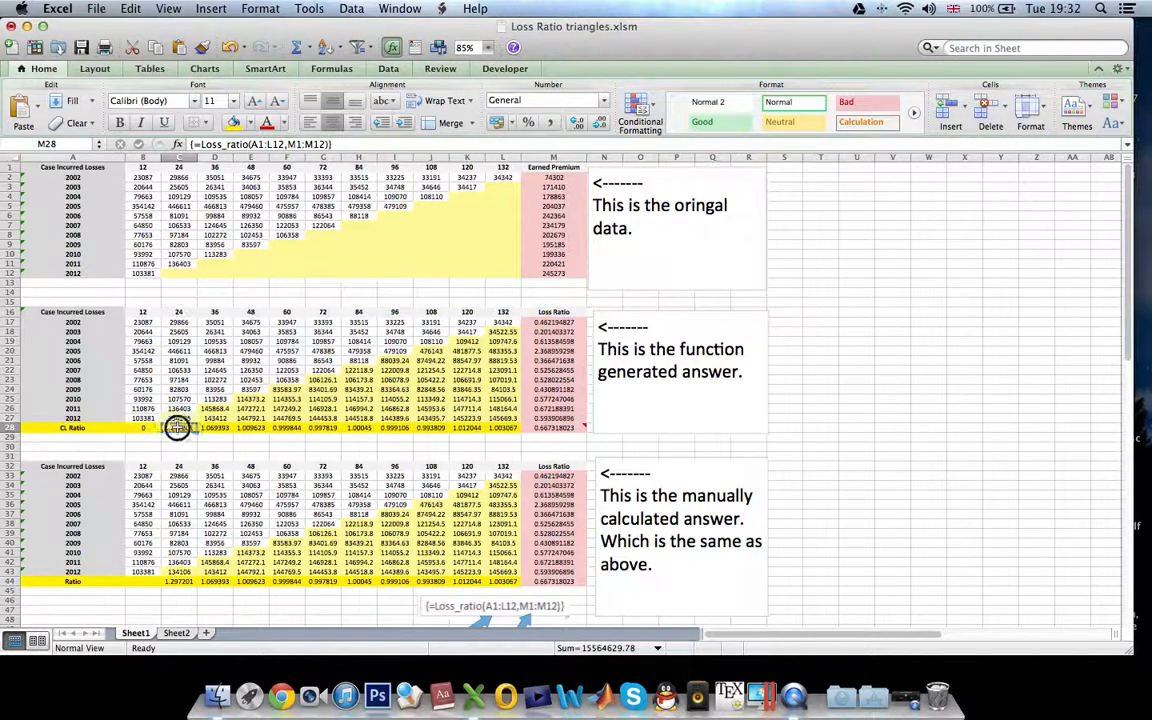
Step: Enter =Loss_ratio(A1:L12,M1:M12) in a blank range and go to its Module2 code
left_click(178, 428)
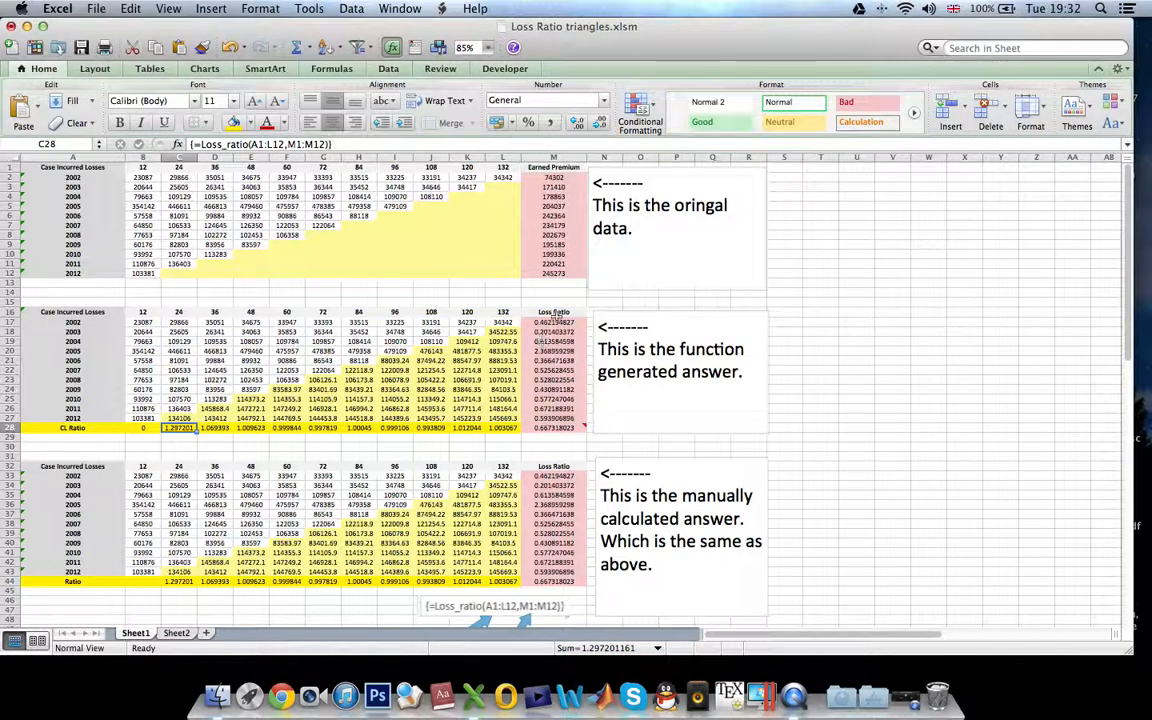
left_click(552, 428)
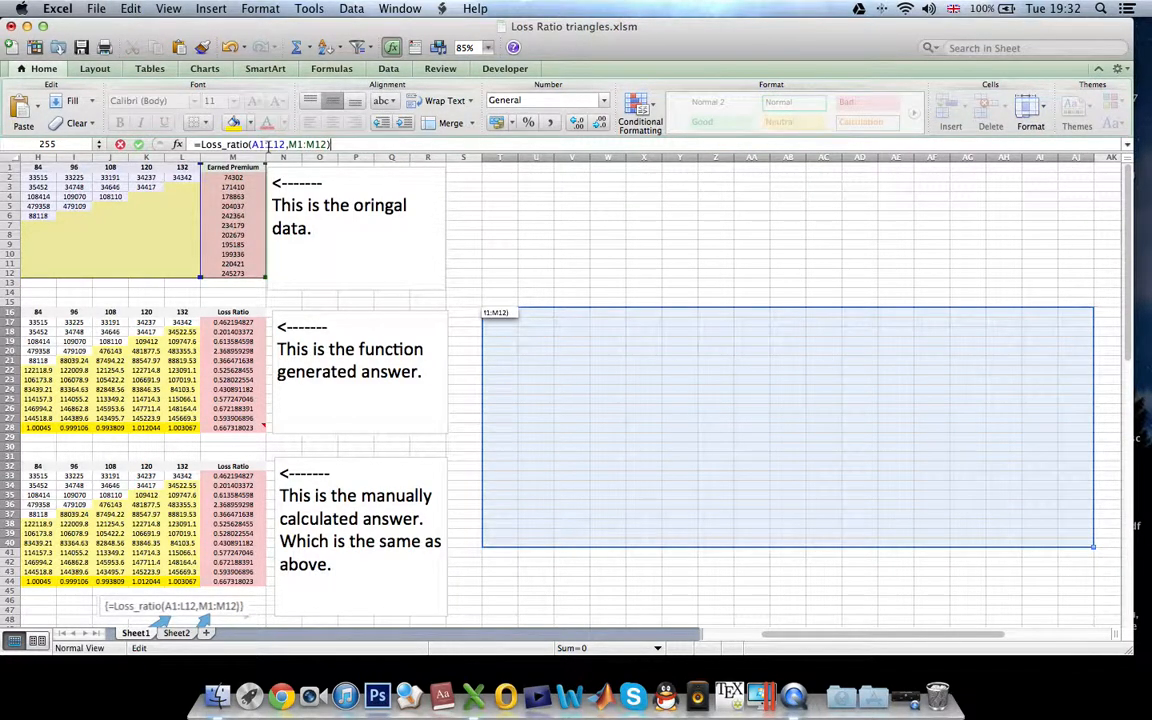
key("Enter")
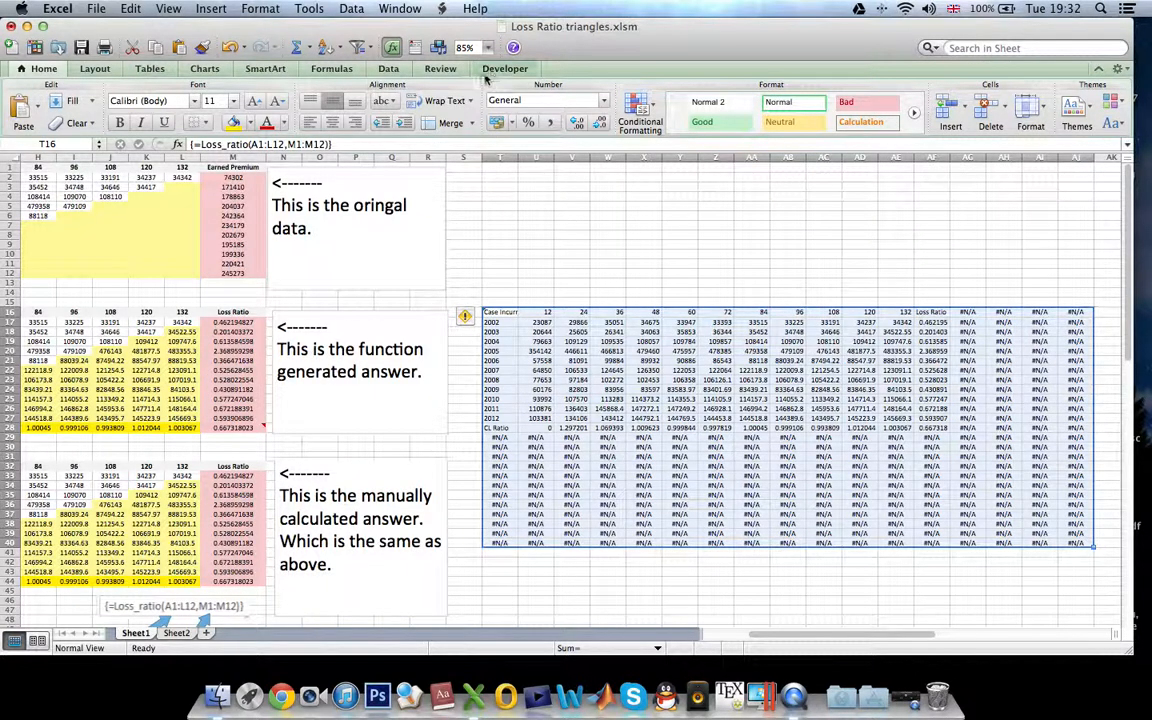
left_click(506, 68)
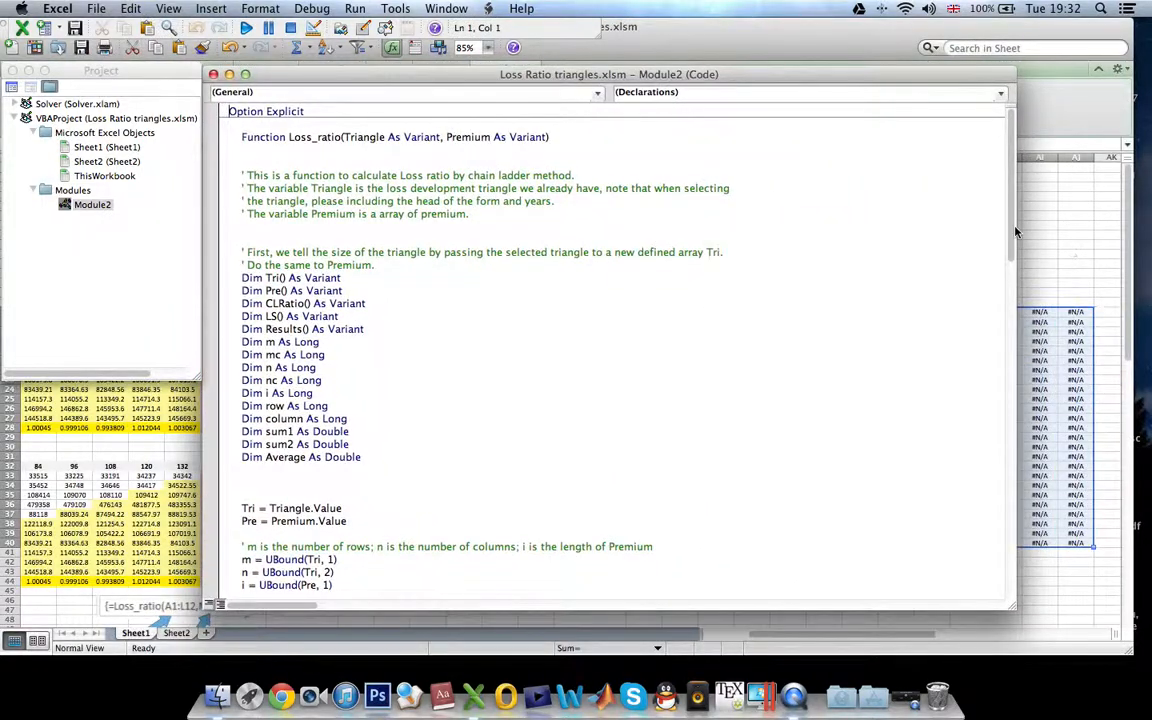
Step: Scroll through the Loss_ratio code and close the Loss Ratio triangles workbook
scroll("down", 3)
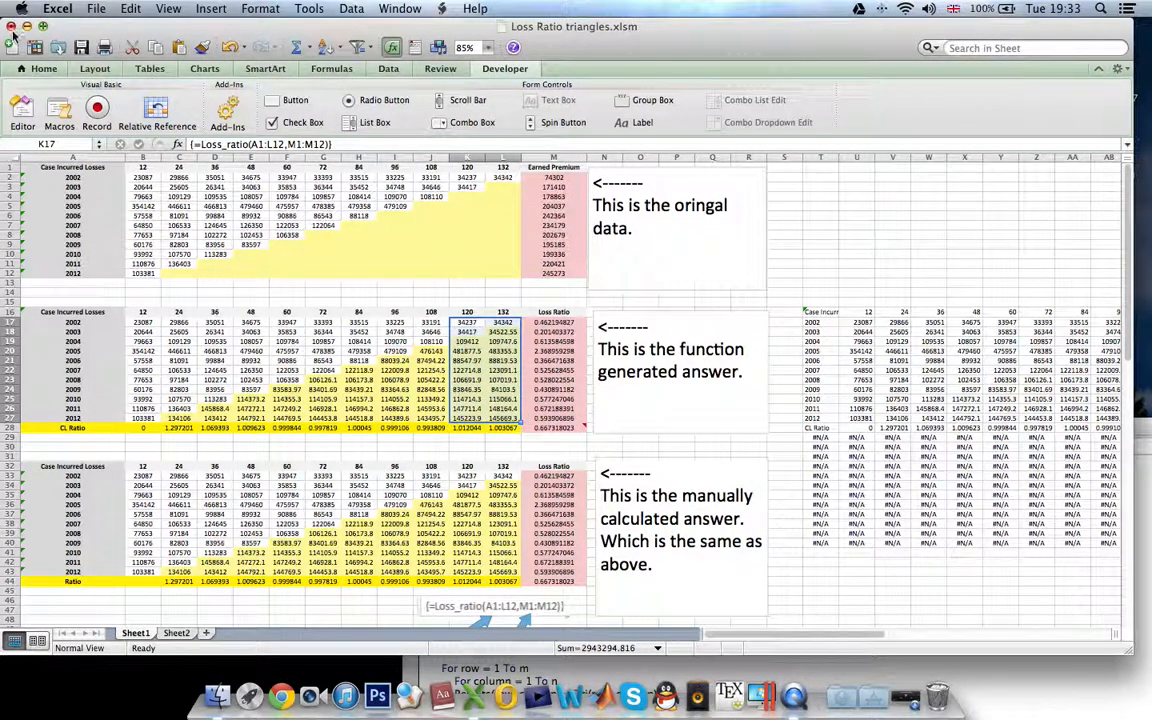
left_click(16, 34)
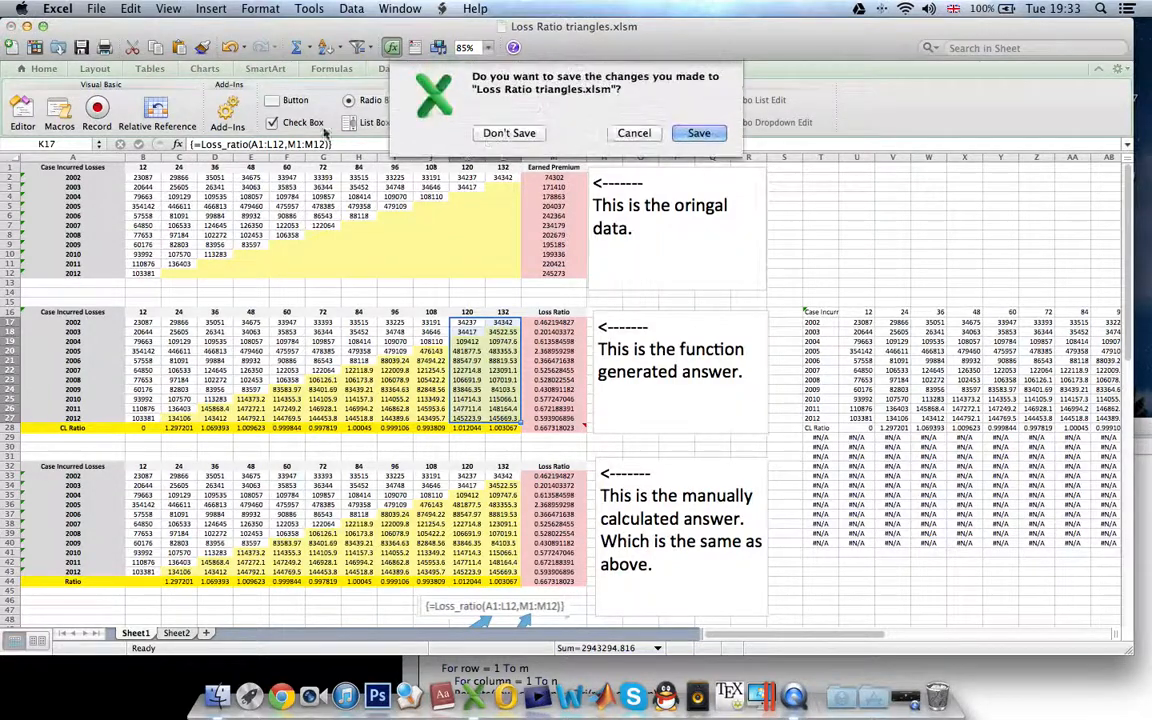
left_click(508, 132)
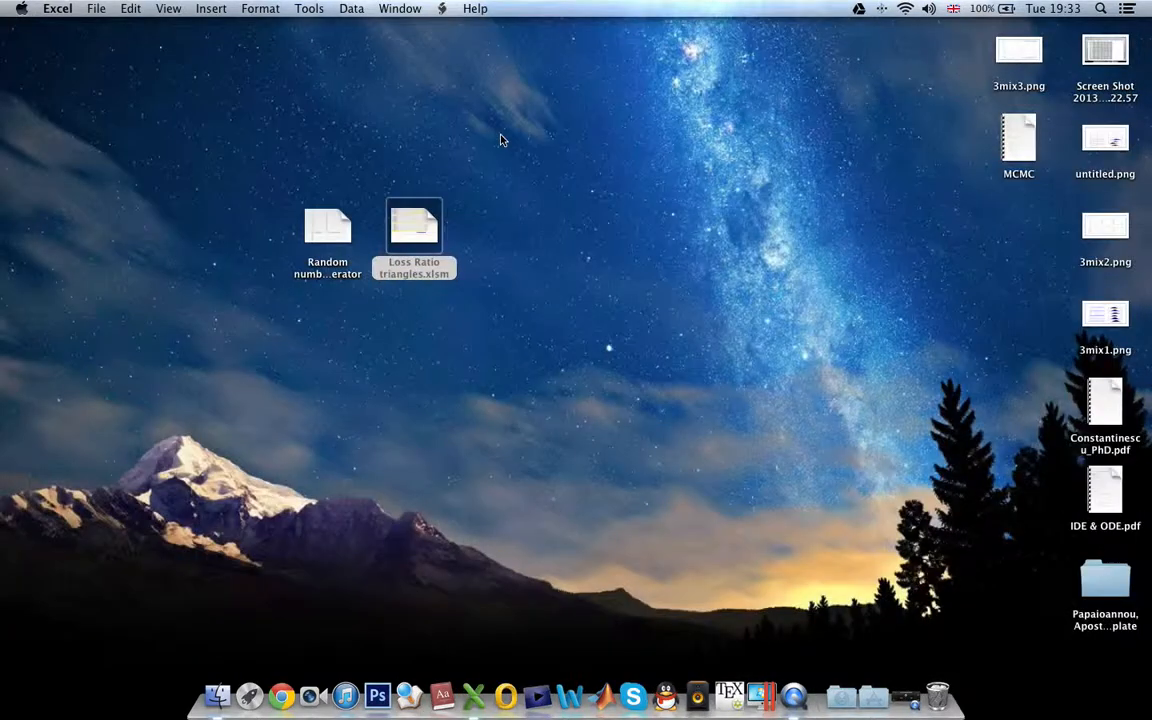
Step: Bring the Finder desktop to the front after Excel quits
left_click(732, 516)
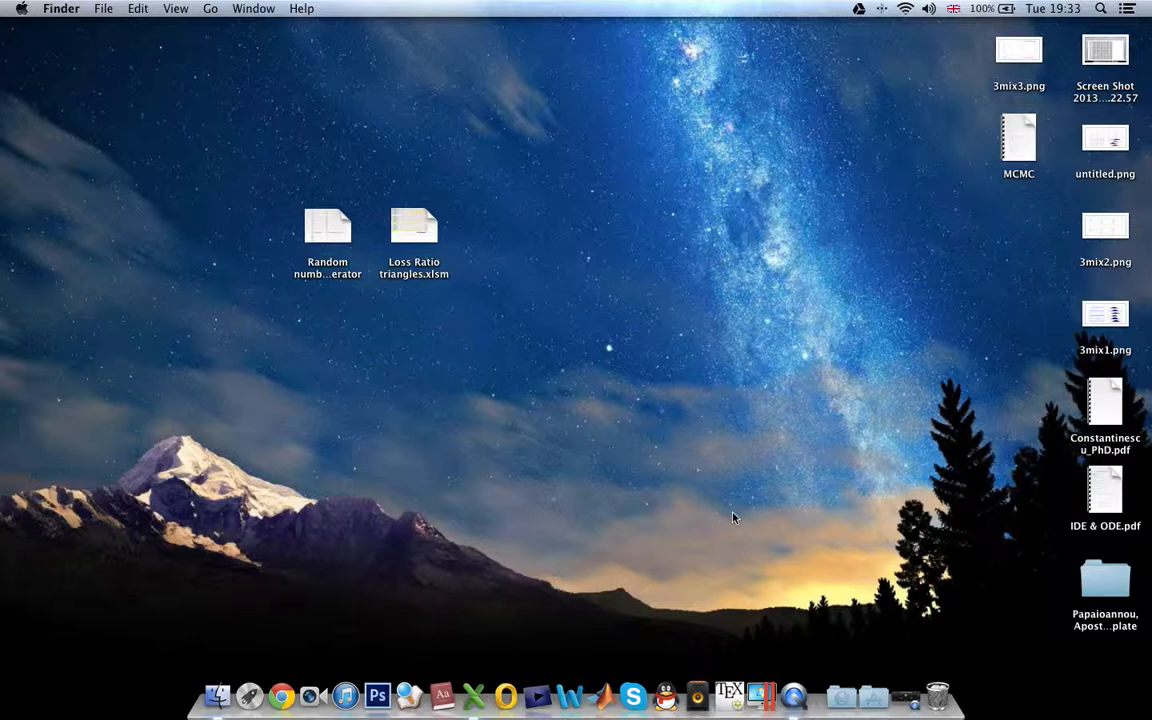
mouse_move(662, 584)
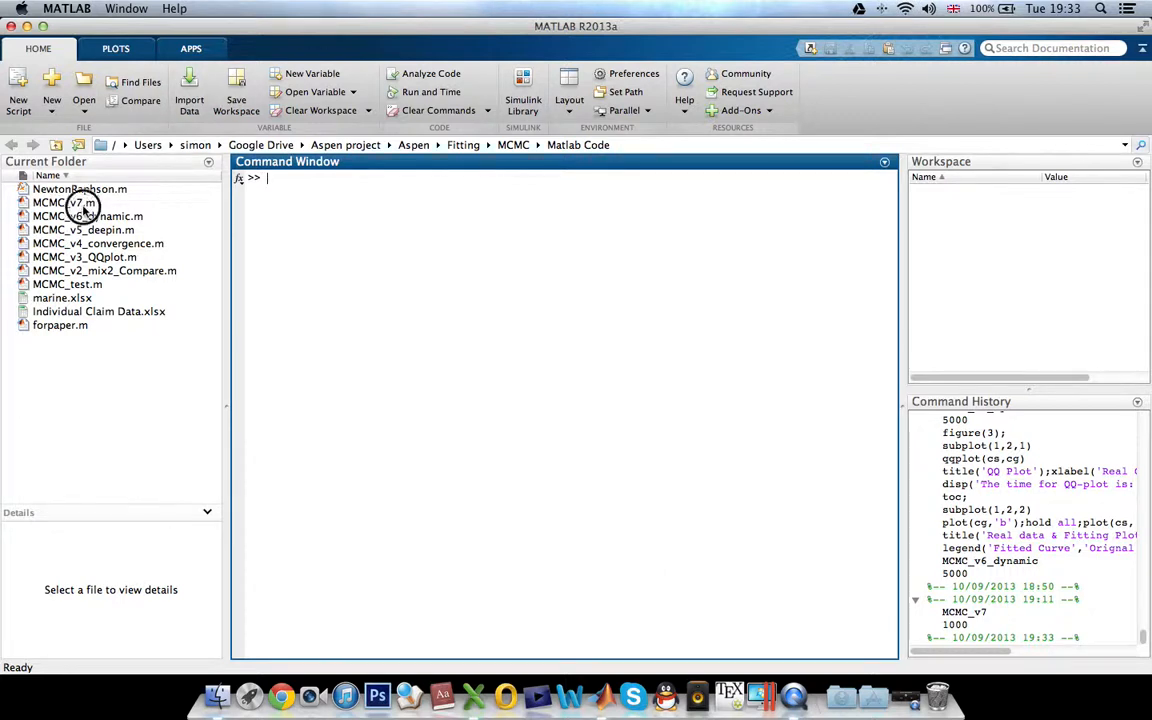
Step: Open MCMC_v7.m from the Current Folder into the MATLAB Editor
left_click(64, 190)
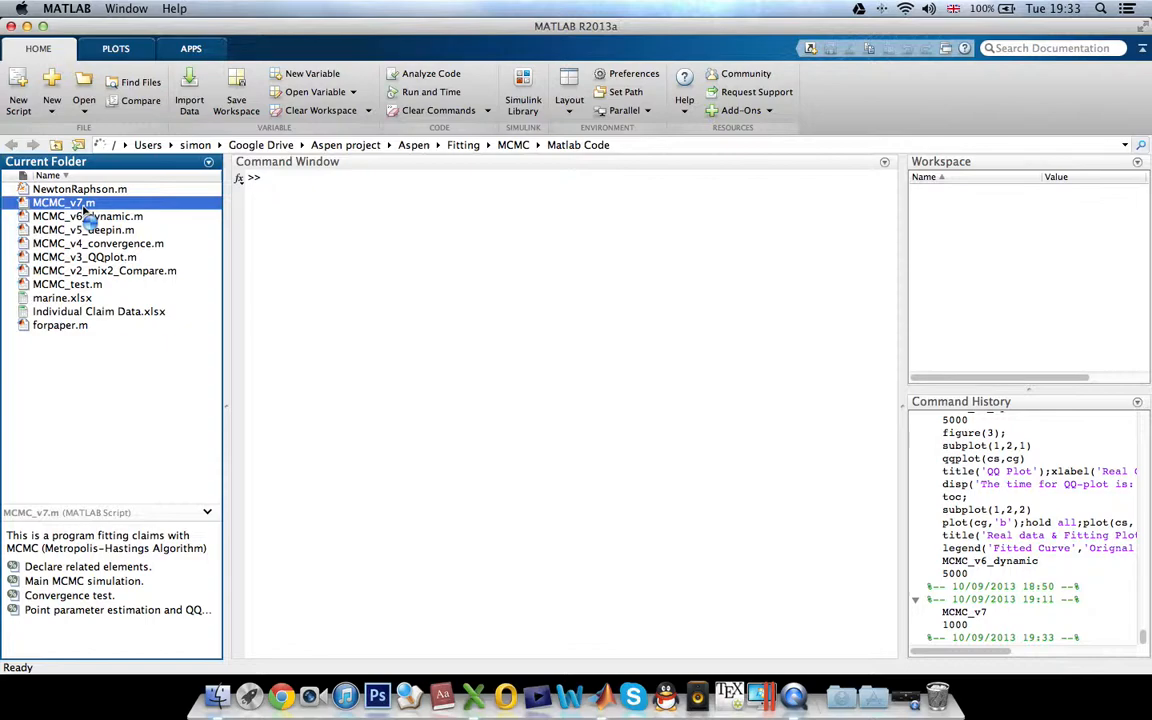
double_click(64, 202)
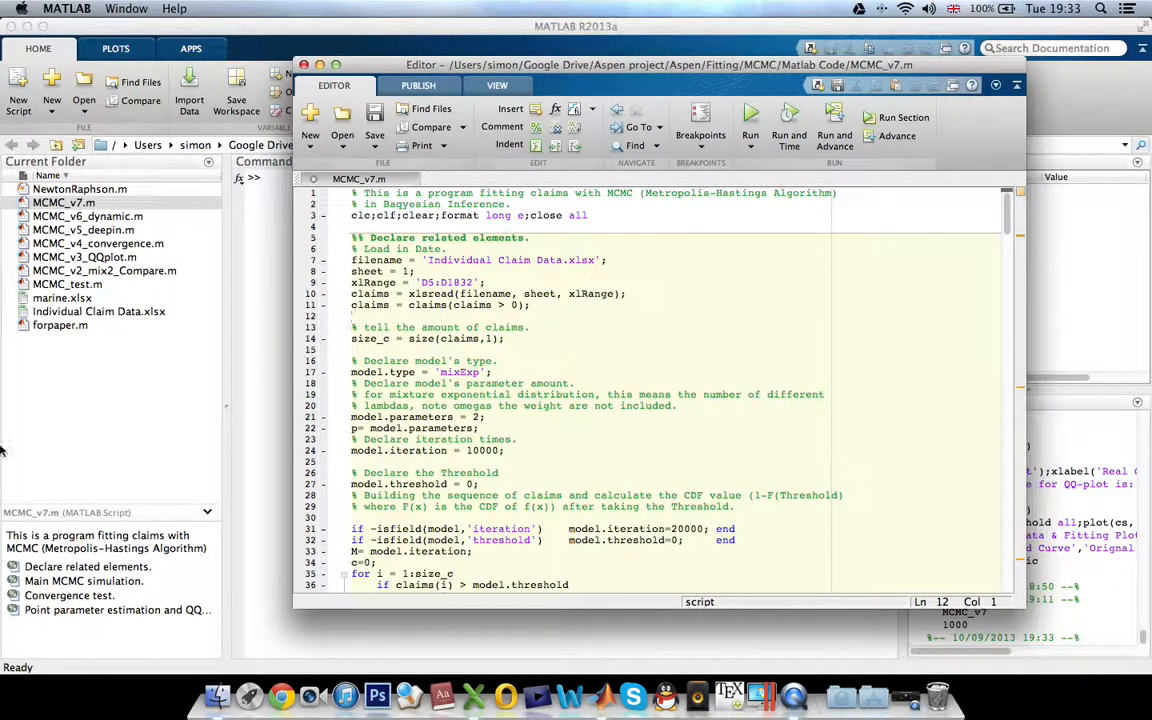
mouse_move(208, 292)
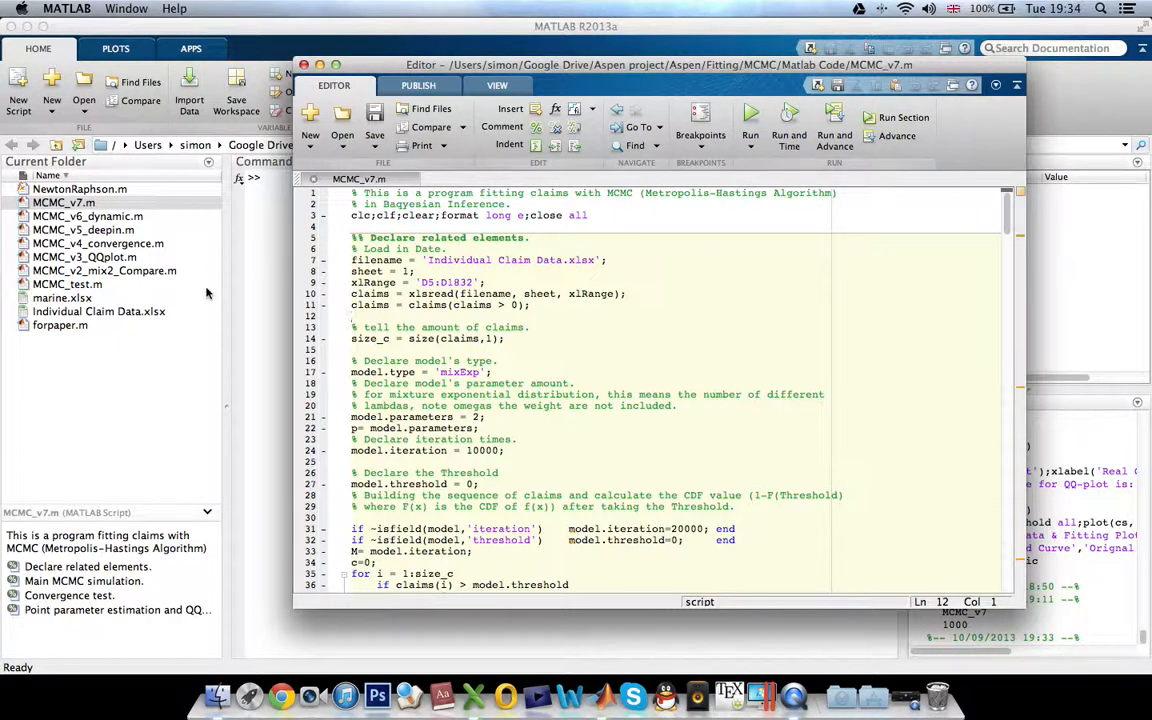
mouse_move(416, 338)
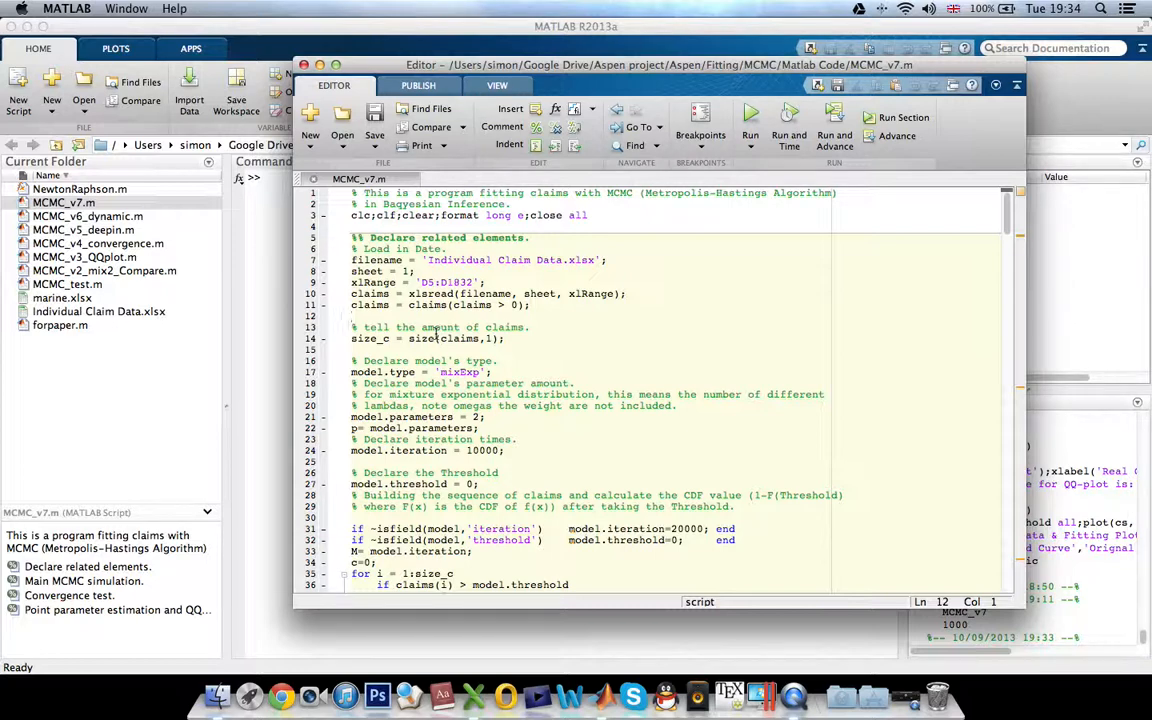
mouse_move(506, 360)
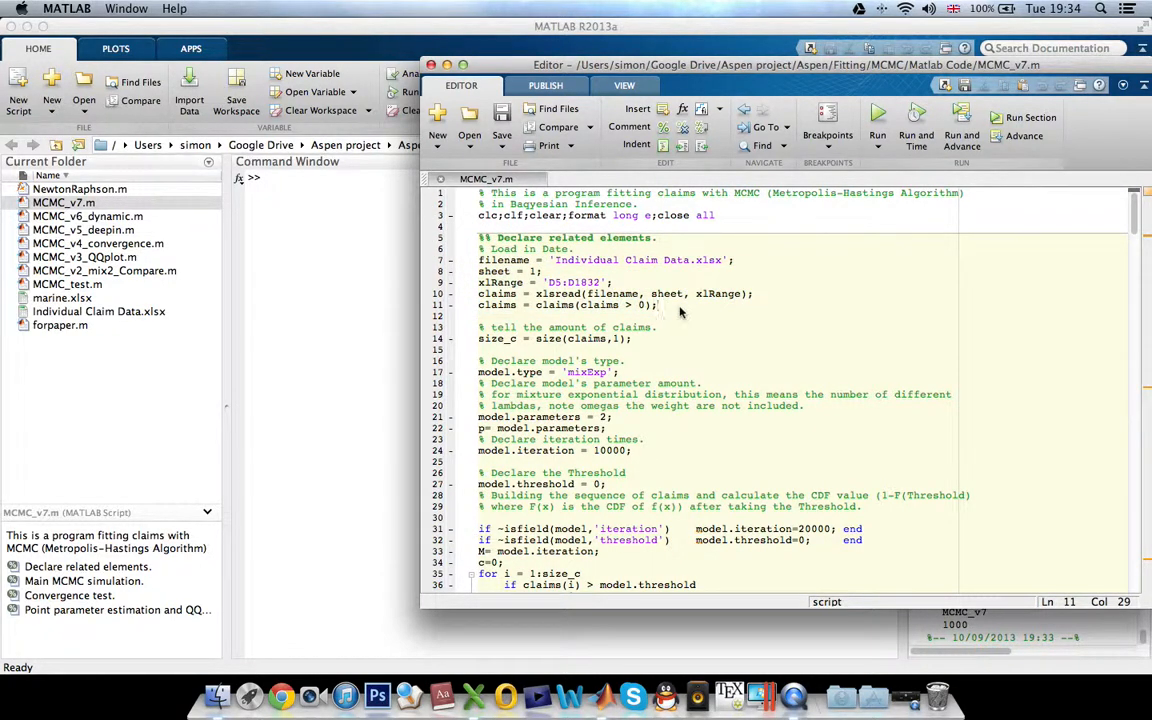
double_click(676, 260)
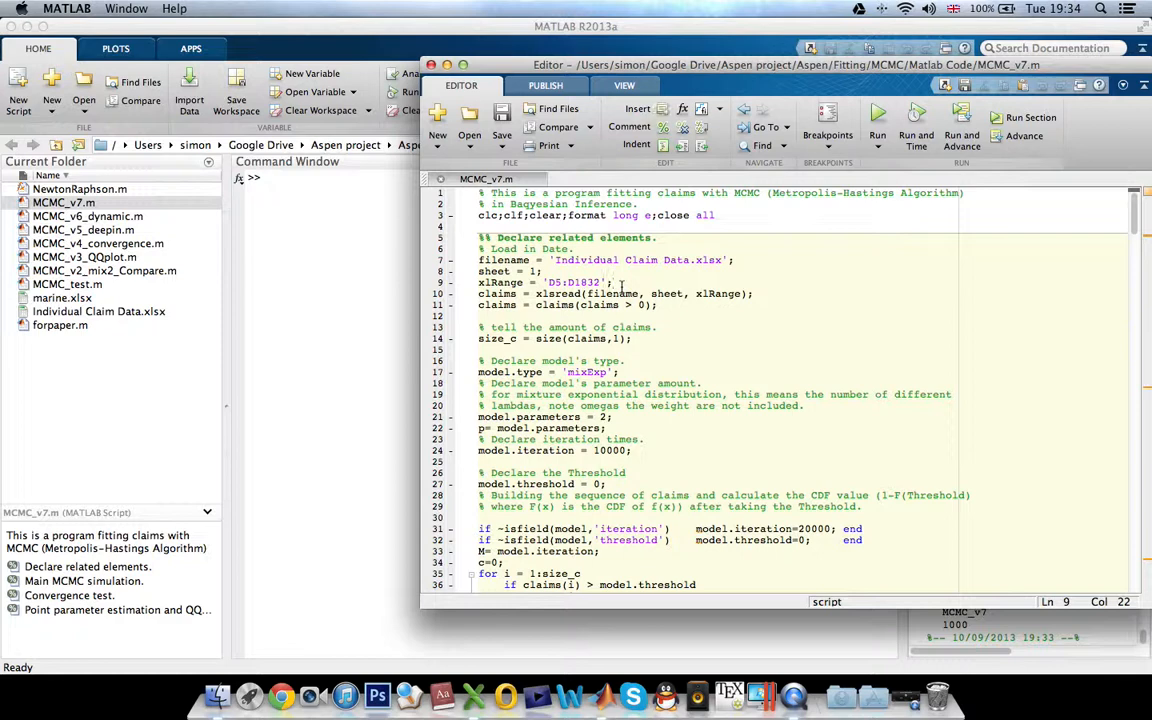
scroll("down", 3)
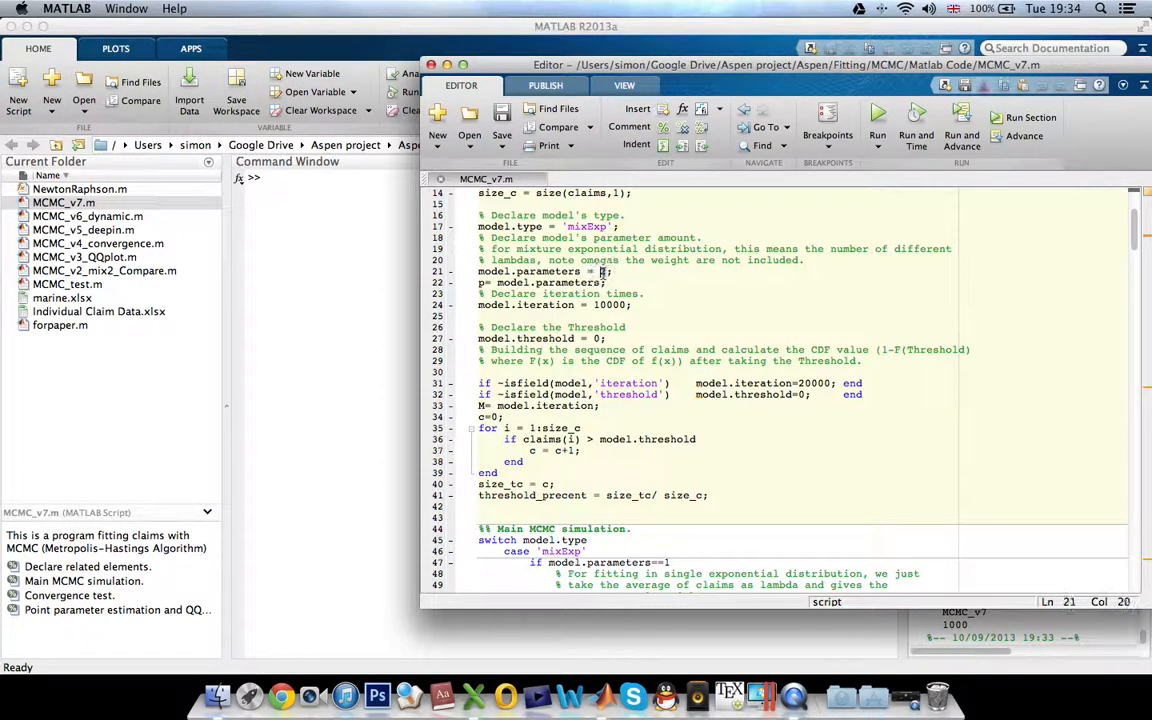
type("2")
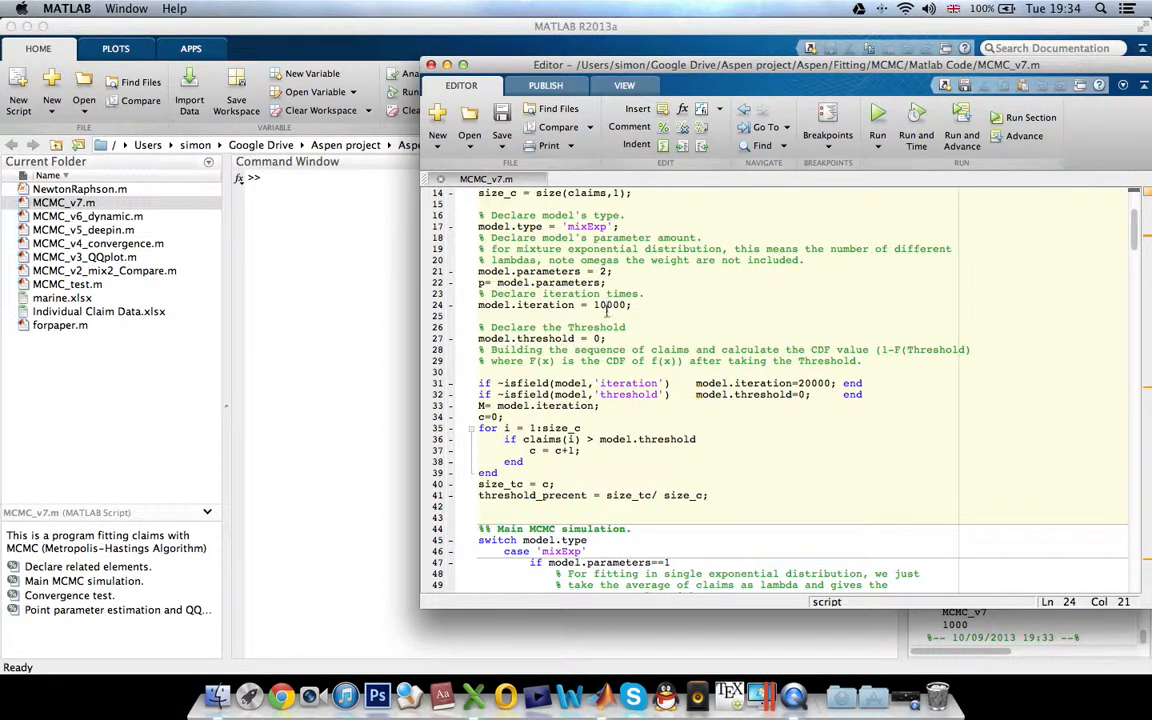
left_click(600, 338)
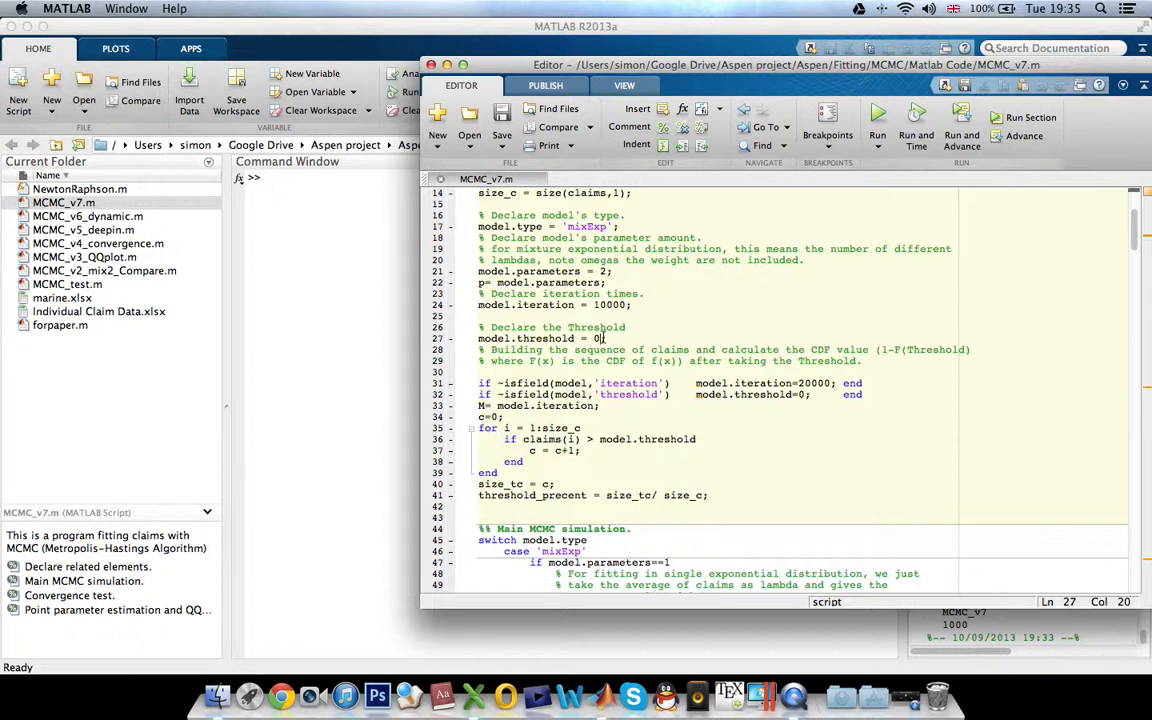
scroll("down", 3)
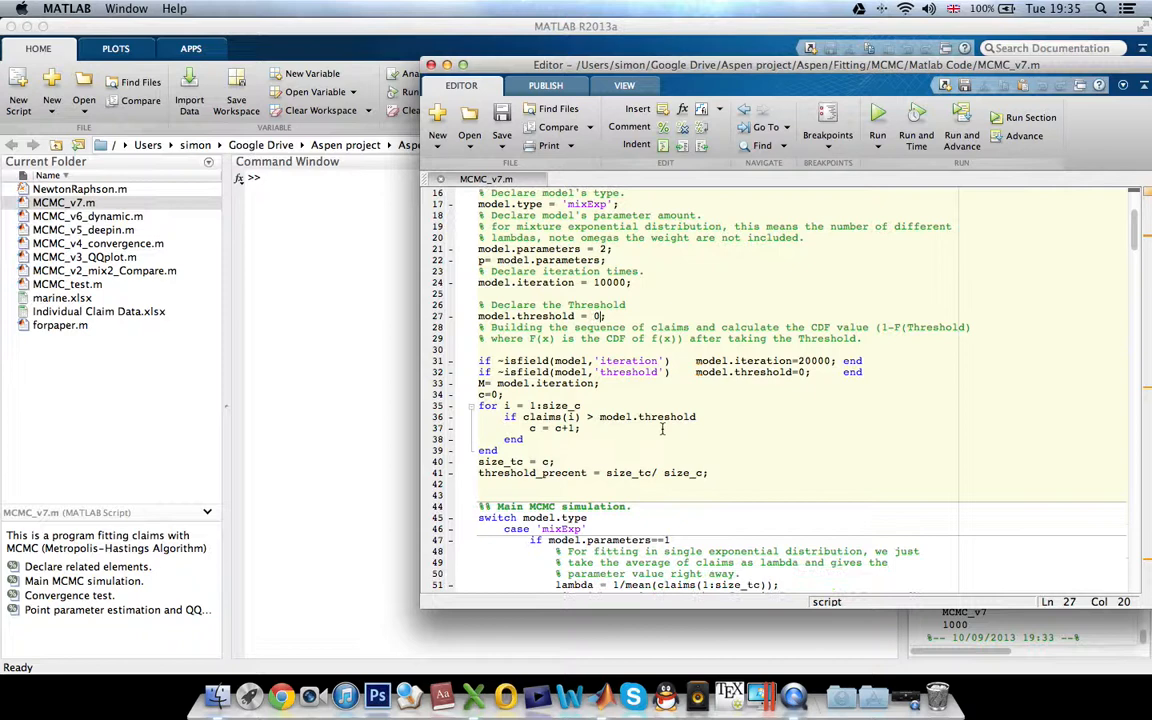
scroll("down", 3)
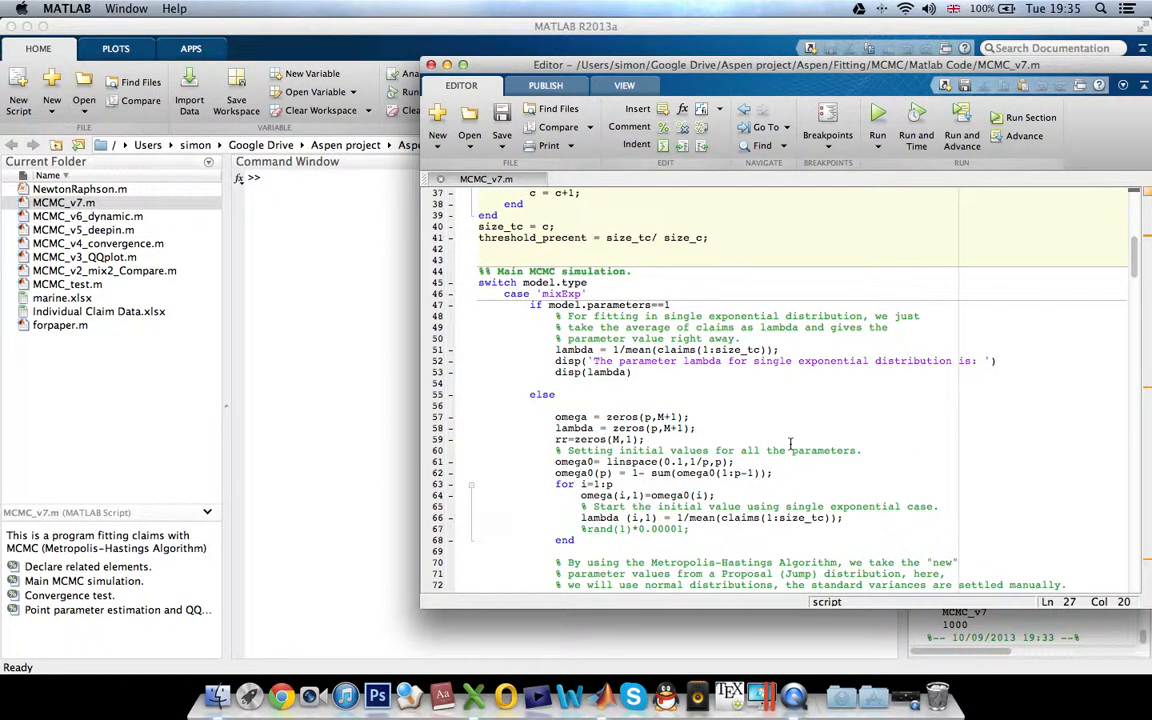
left_click(876, 114)
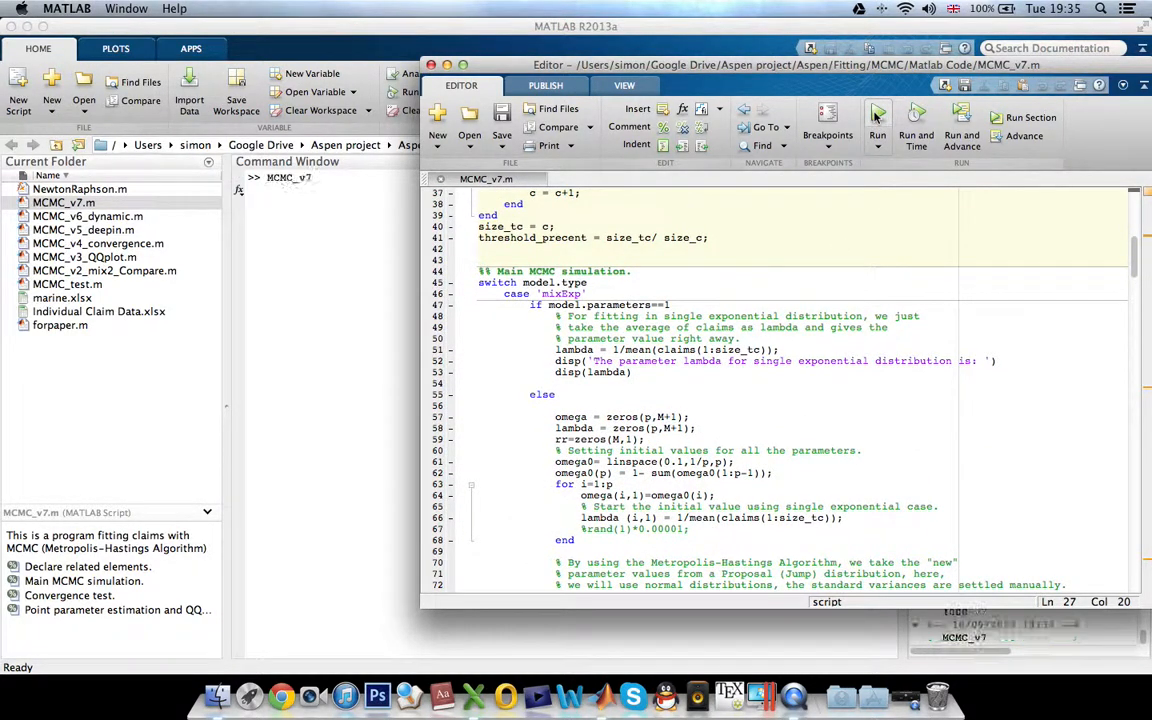
Step: Run MCMC_v7 and bring up Figure 1 with the lambda and omega traceplots at the burn-in prompt
left_click(876, 116)
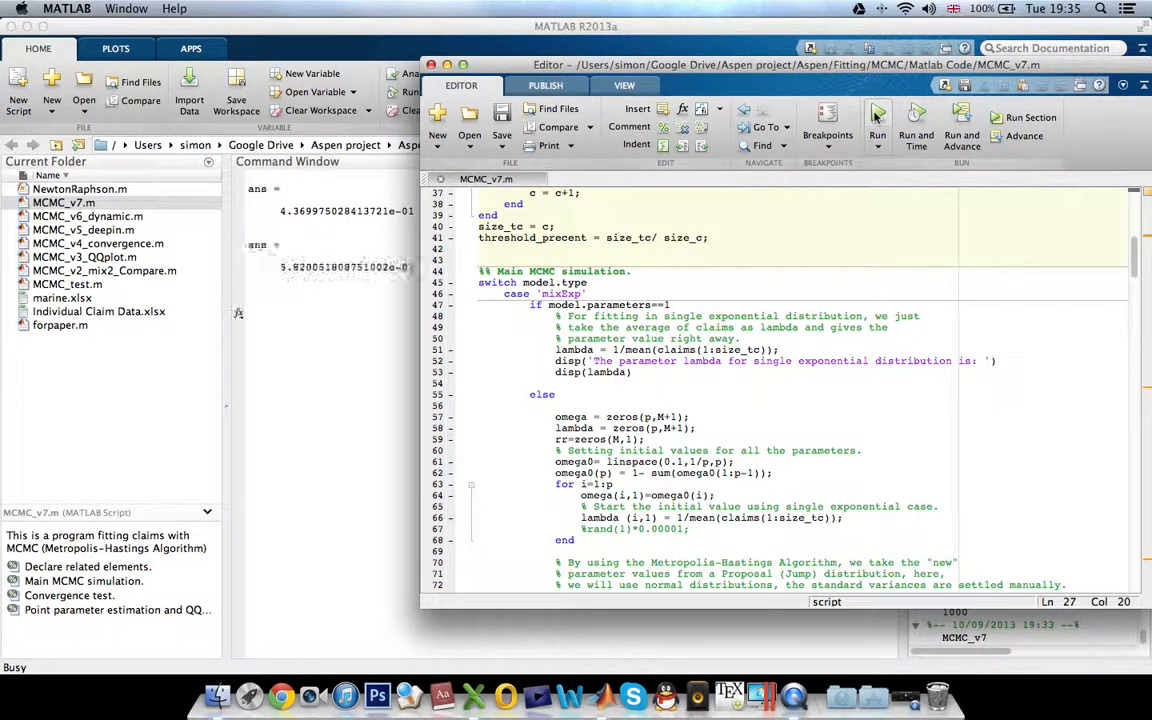
left_click(876, 116)
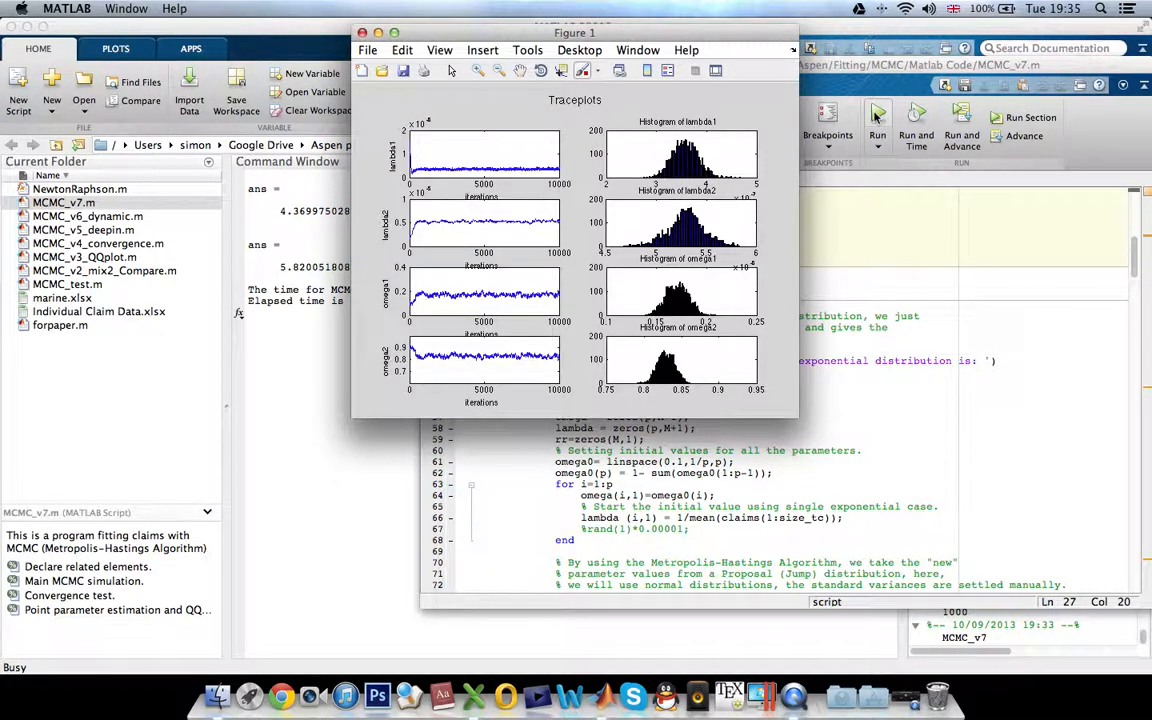
left_click(366, 32)
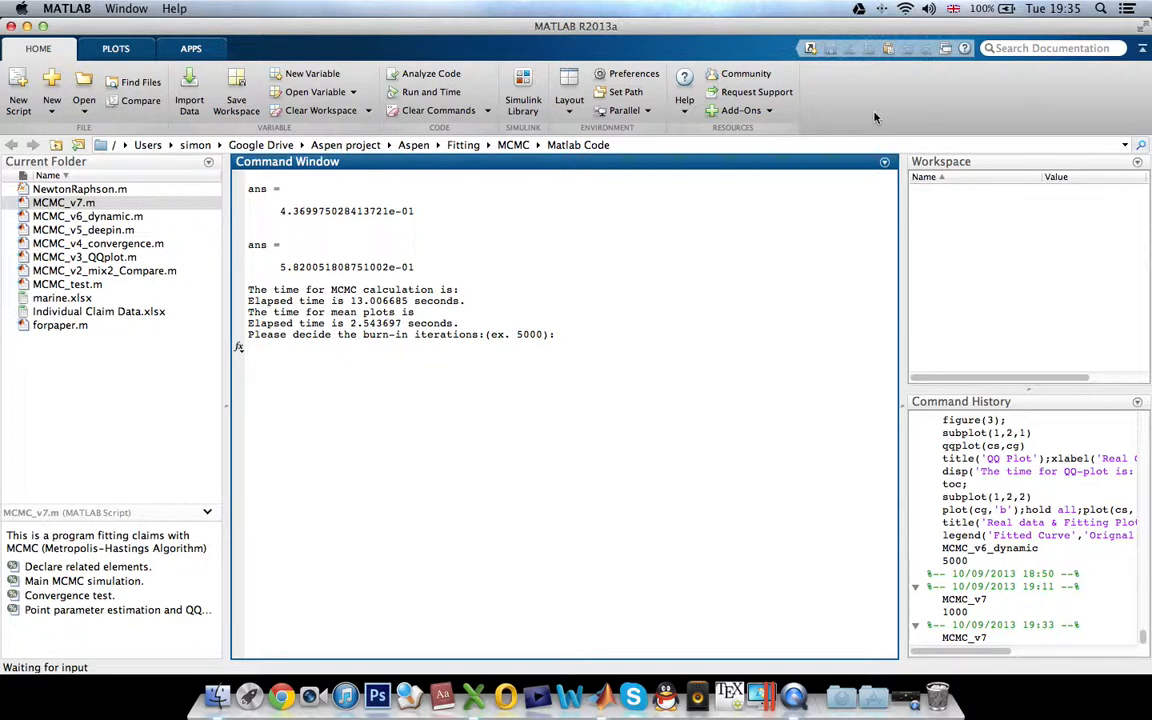
mouse_move(556, 664)
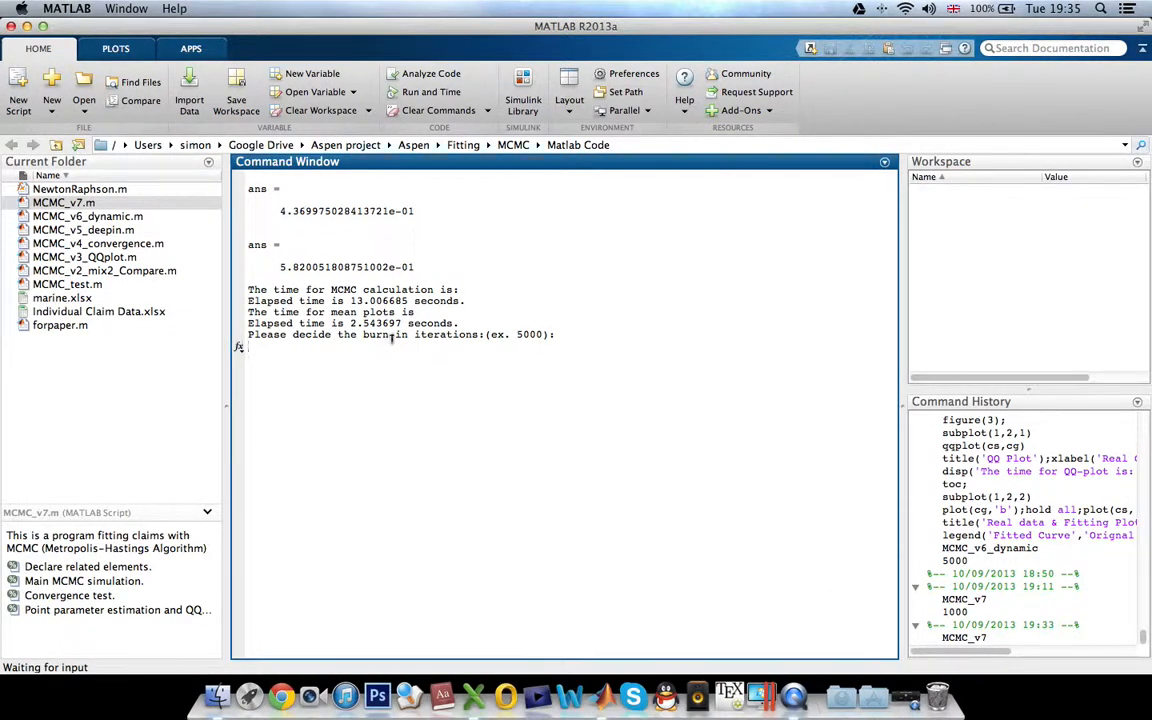
double_click(376, 300)
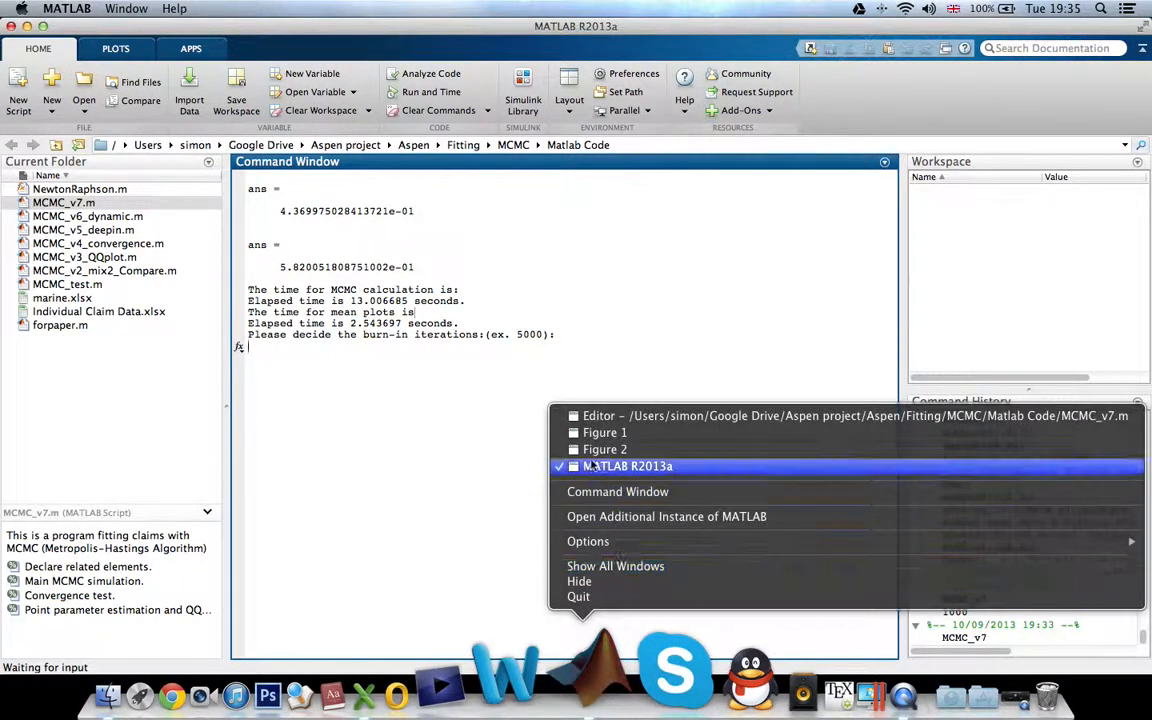
left_click(604, 432)
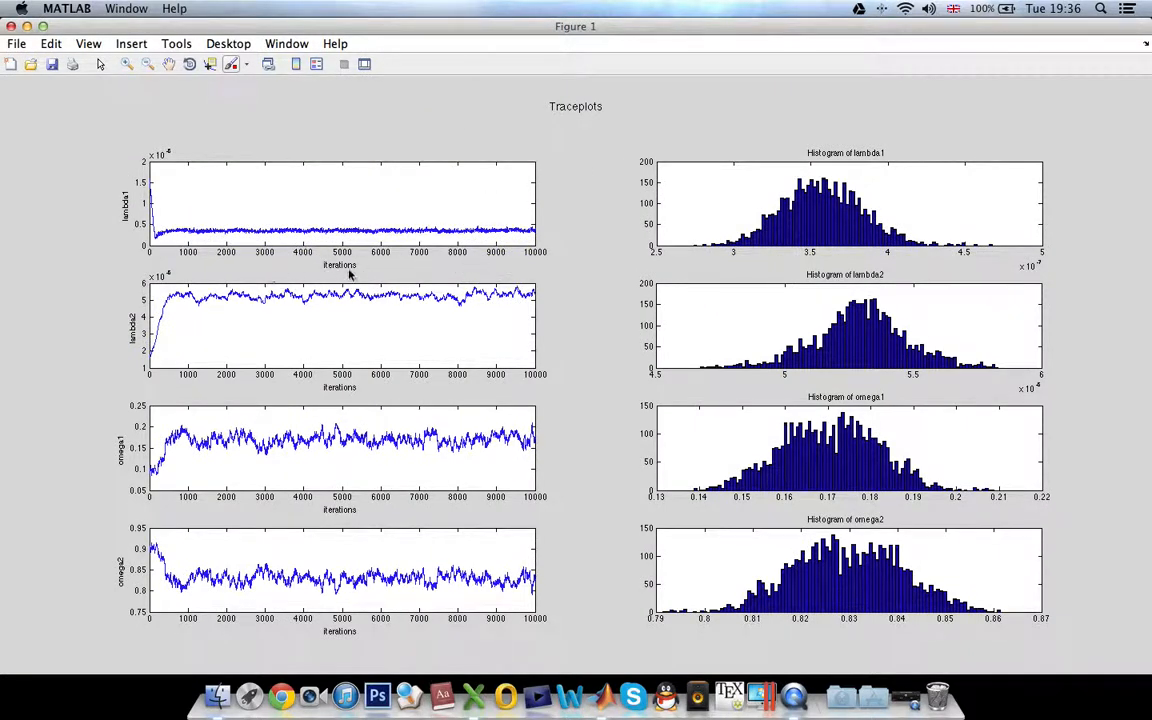
mouse_move(160, 256)
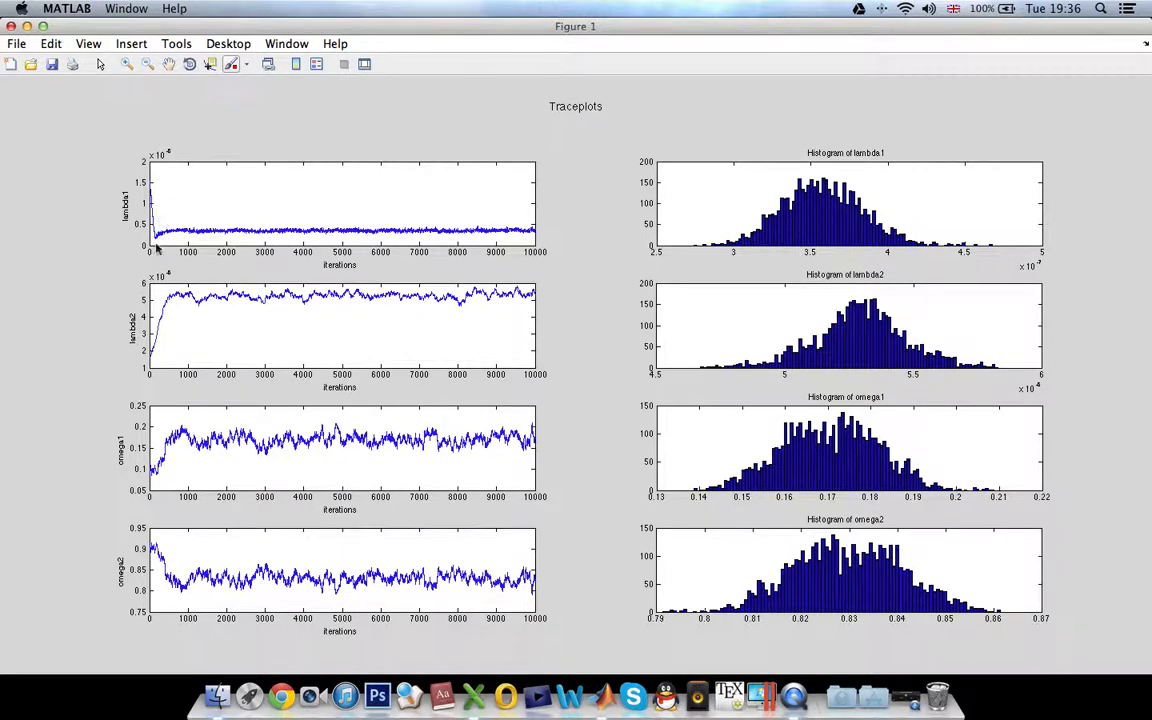
mouse_move(136, 72)
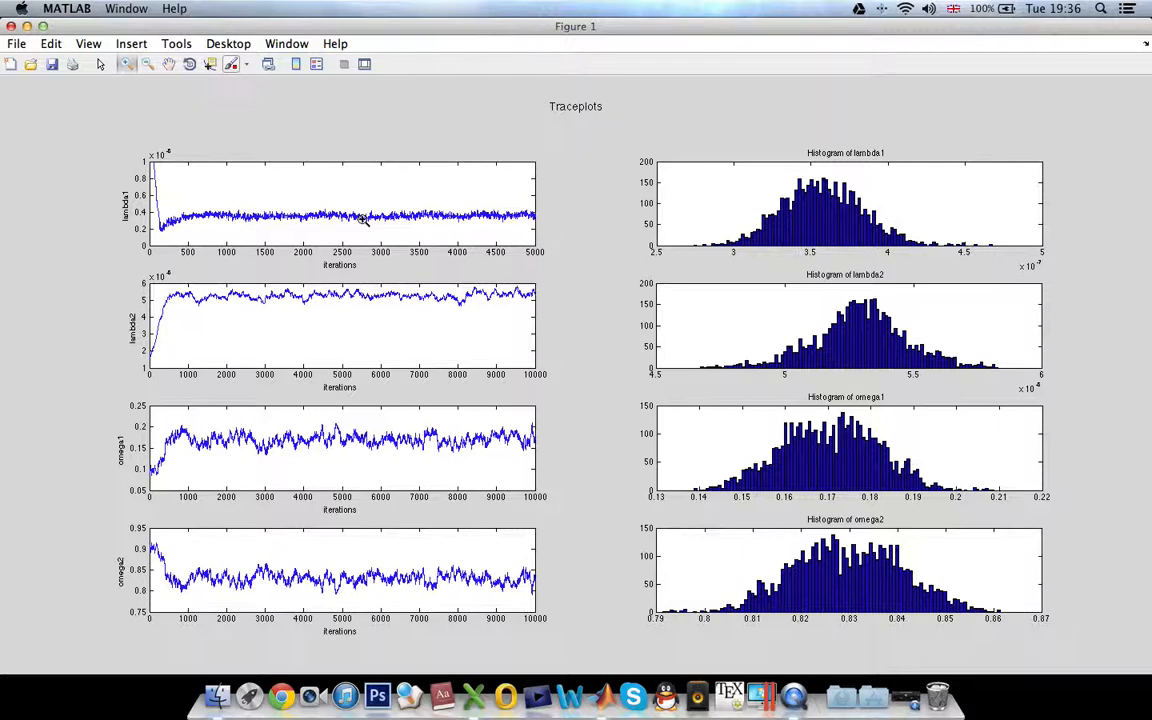
mouse_move(192, 222)
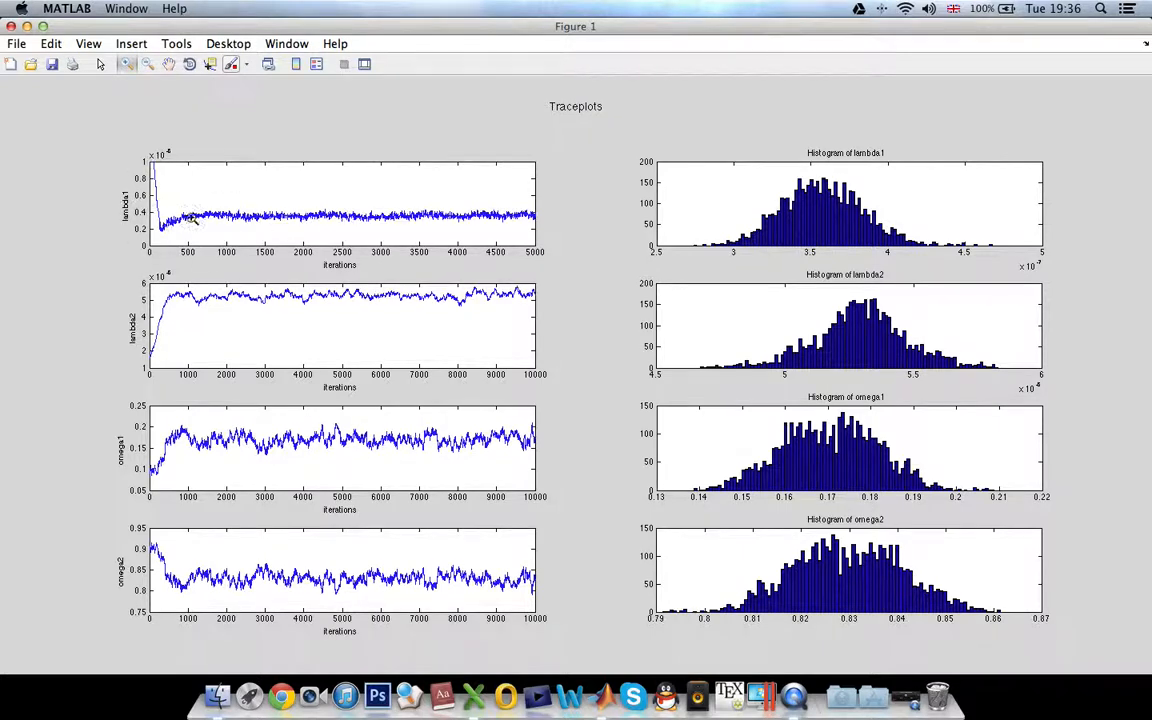
mouse_move(136, 204)
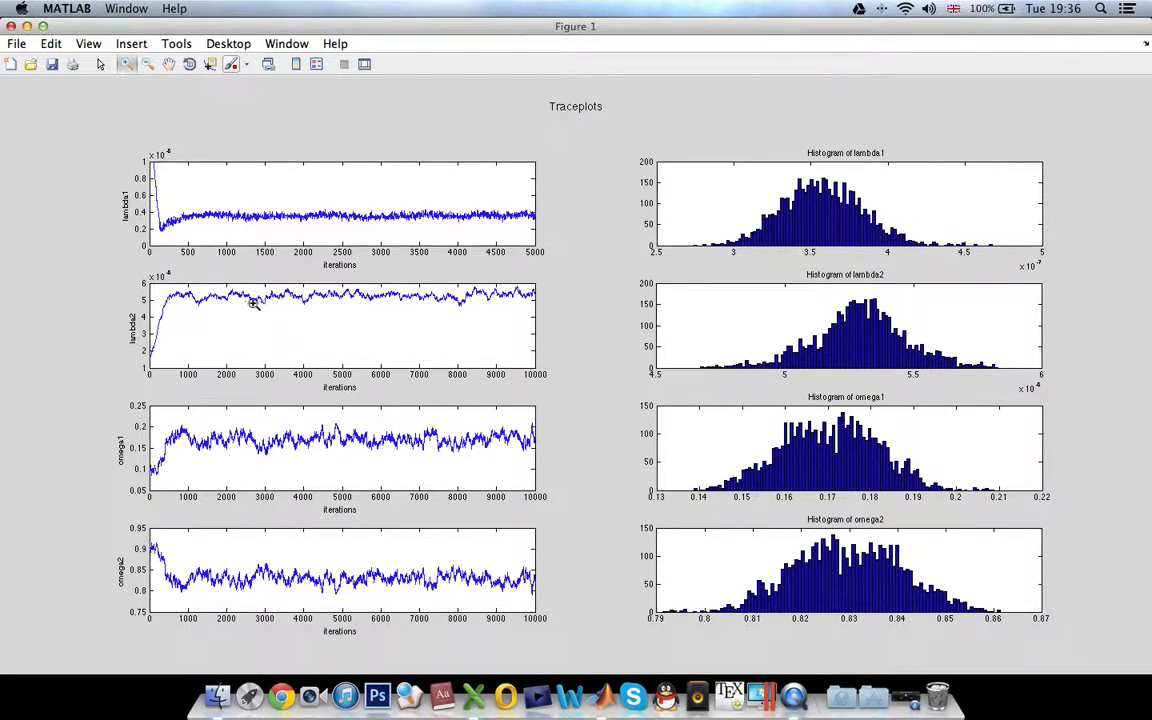
mouse_move(188, 572)
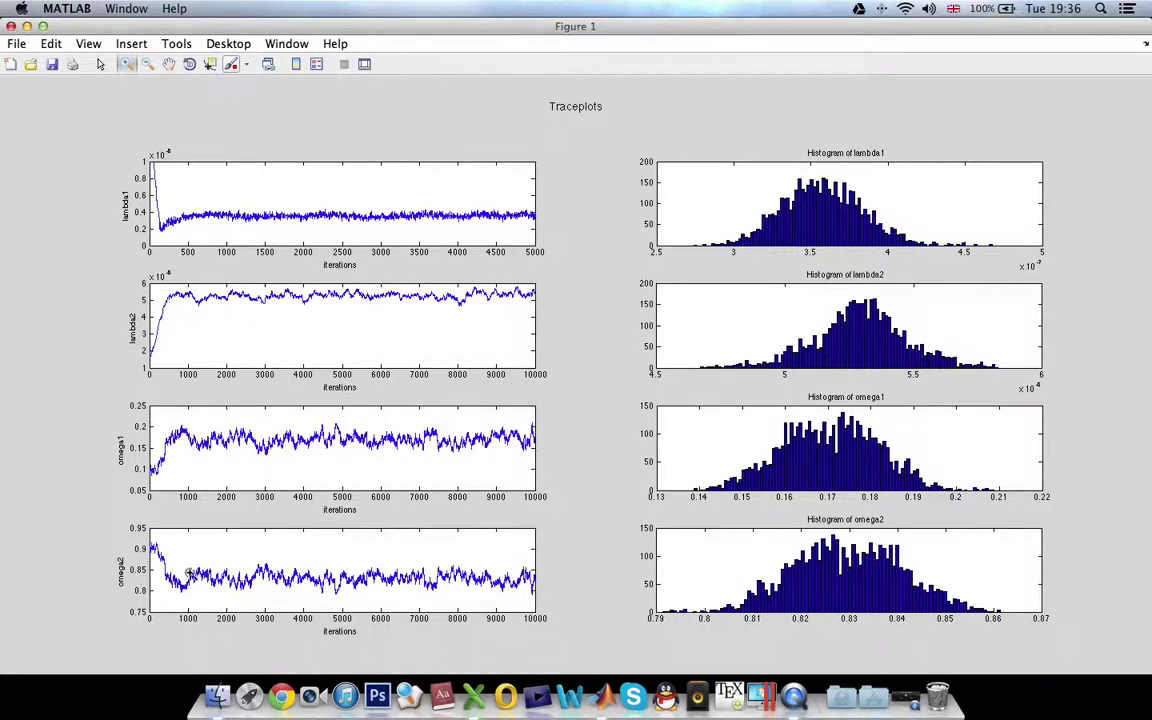
mouse_move(352, 572)
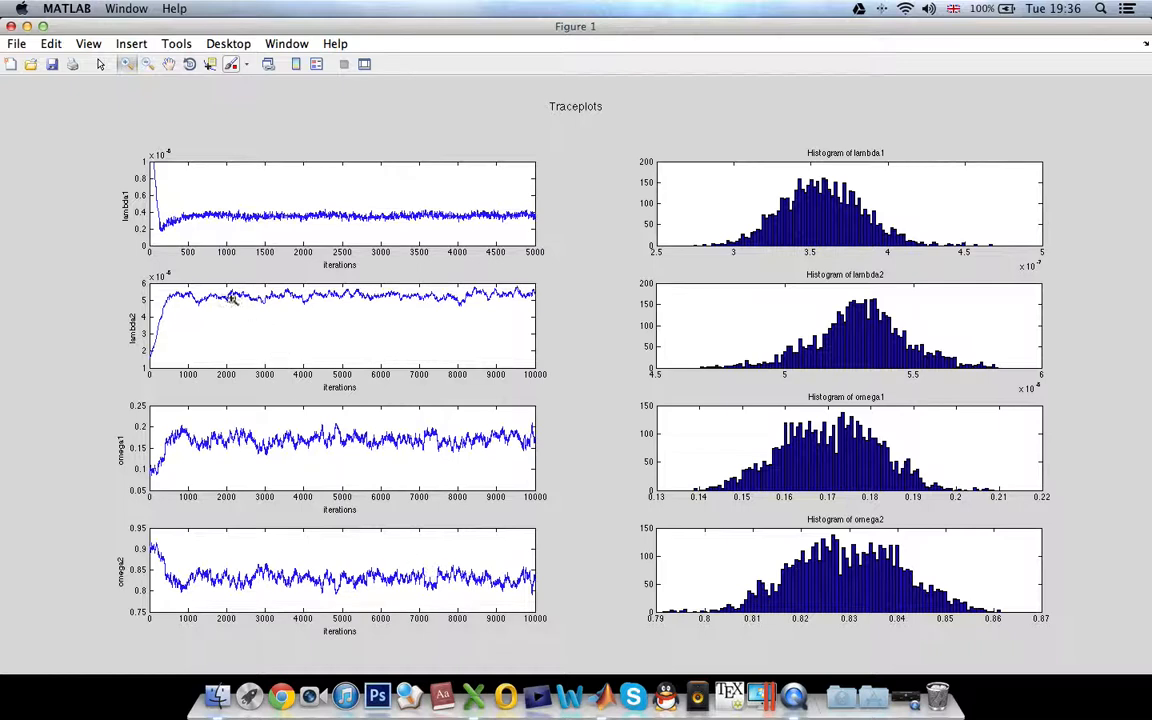
mouse_move(180, 580)
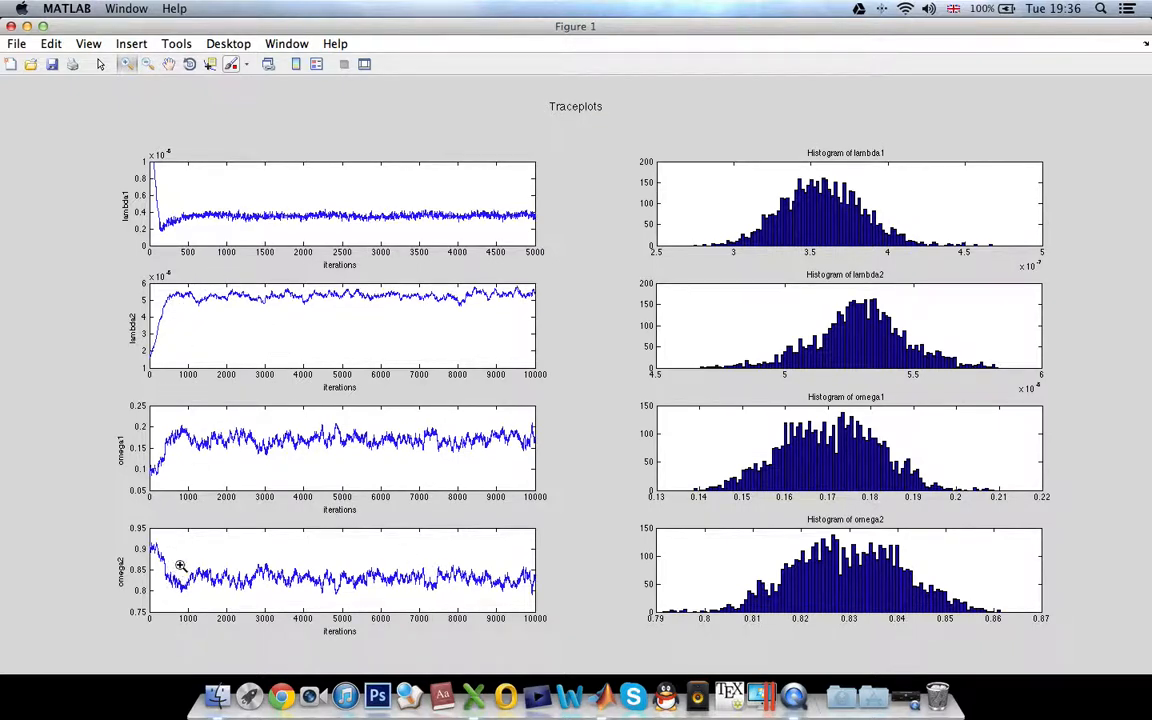
mouse_move(176, 588)
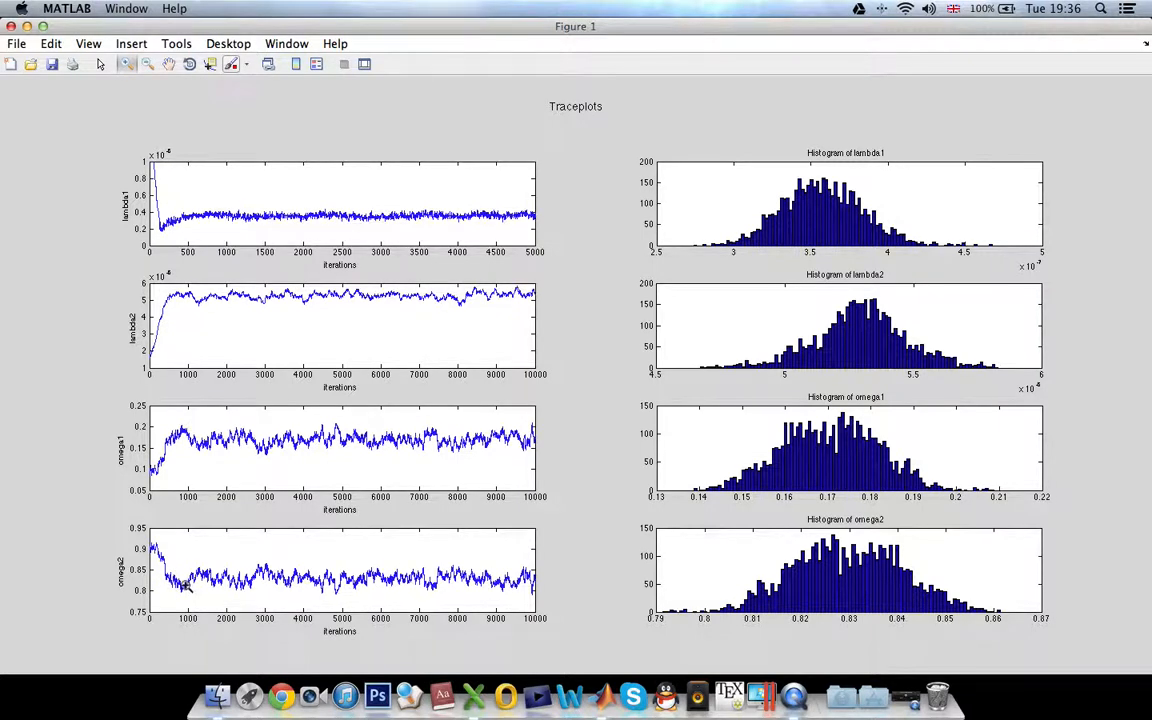
mouse_move(944, 396)
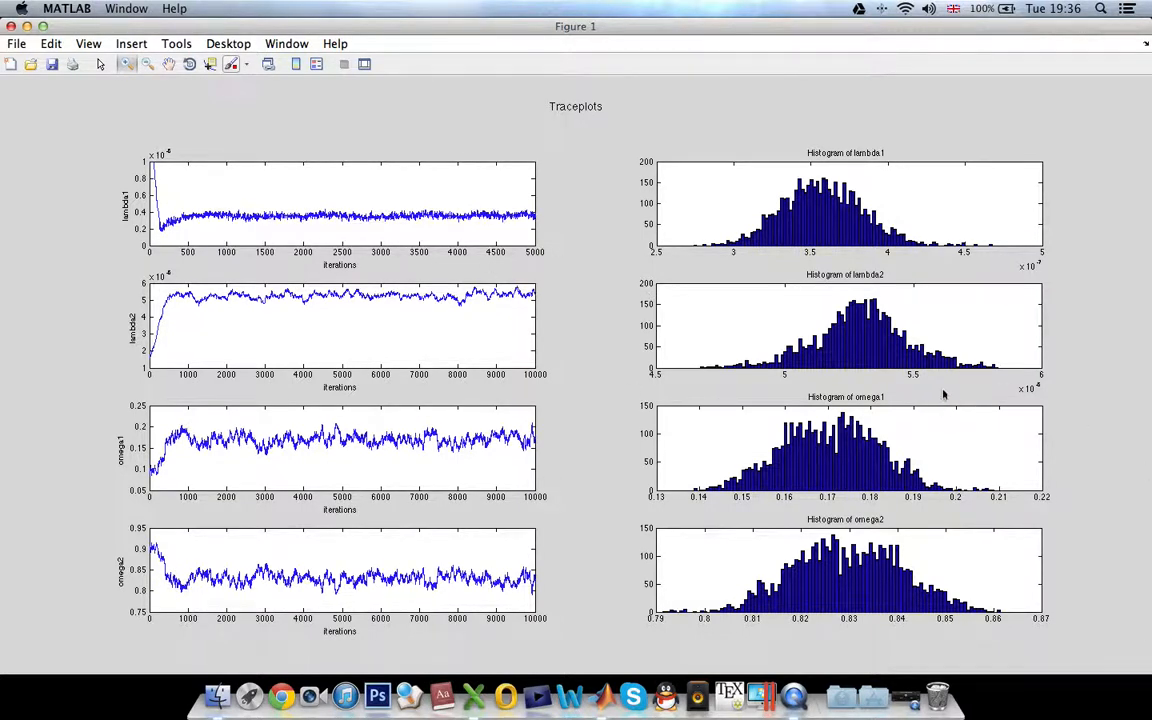
mouse_move(866, 208)
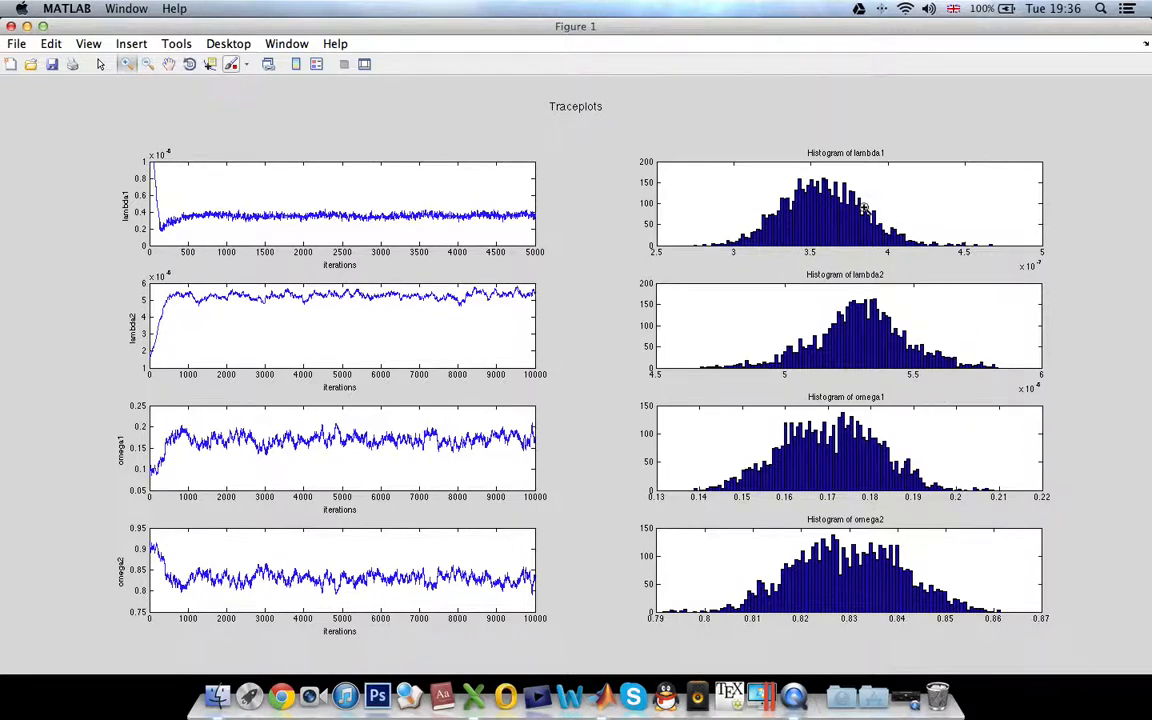
mouse_move(768, 236)
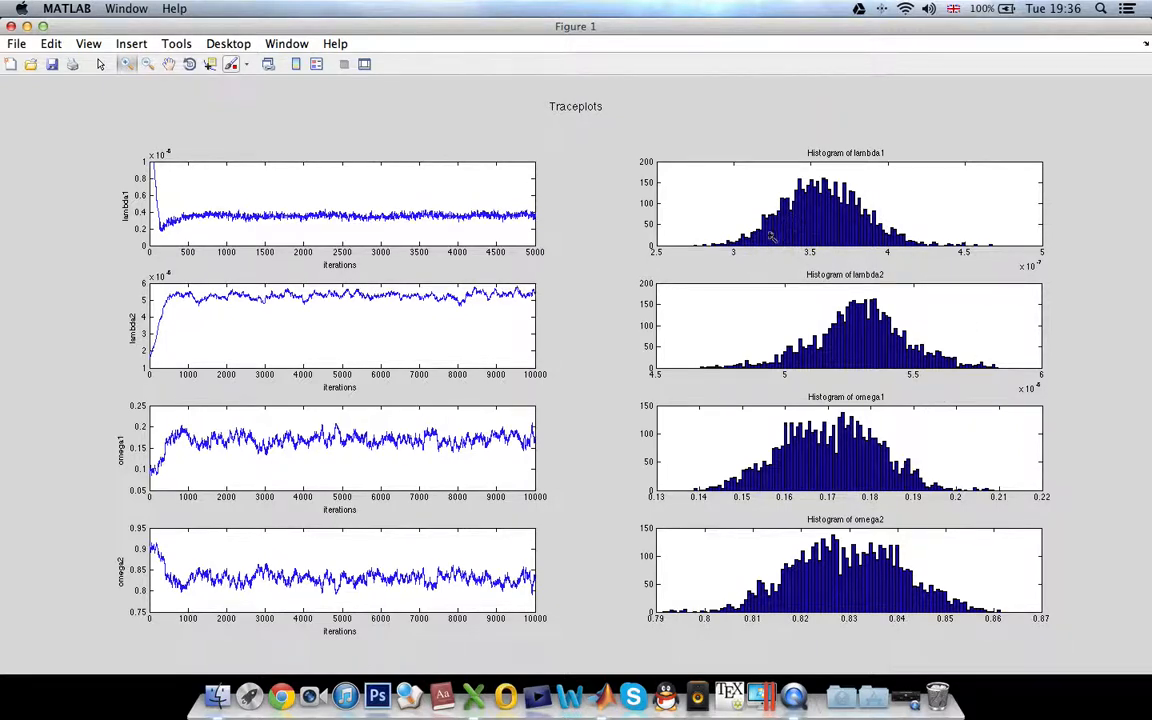
mouse_move(736, 206)
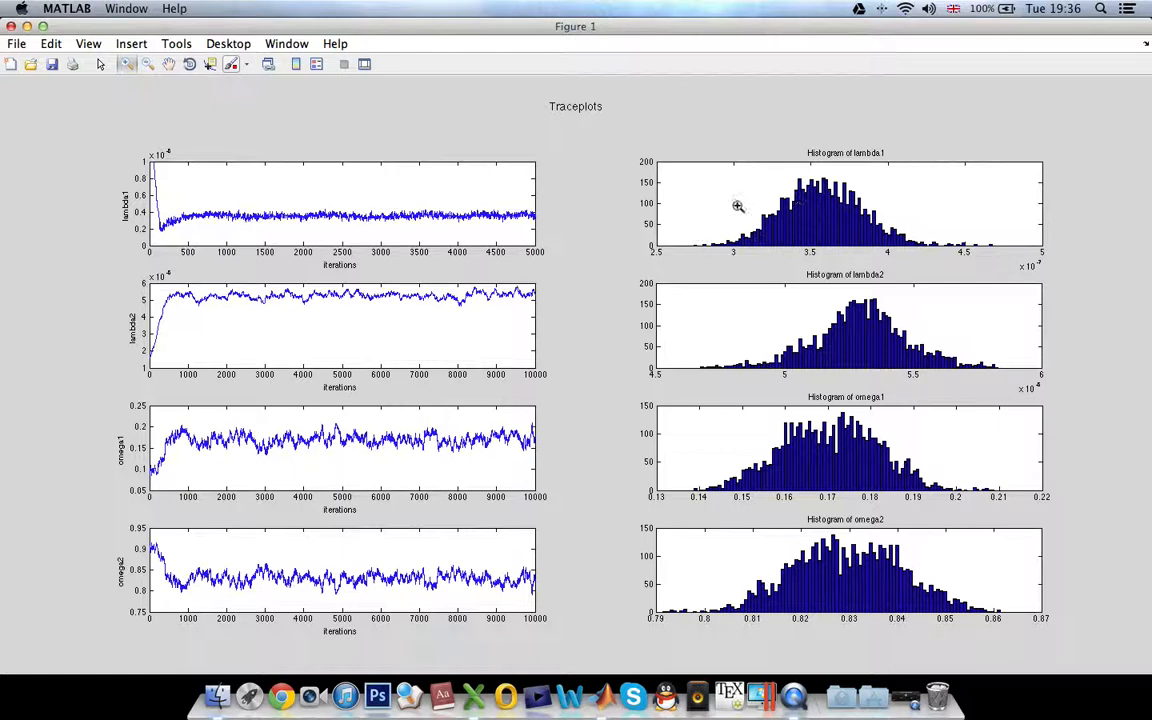
mouse_move(910, 238)
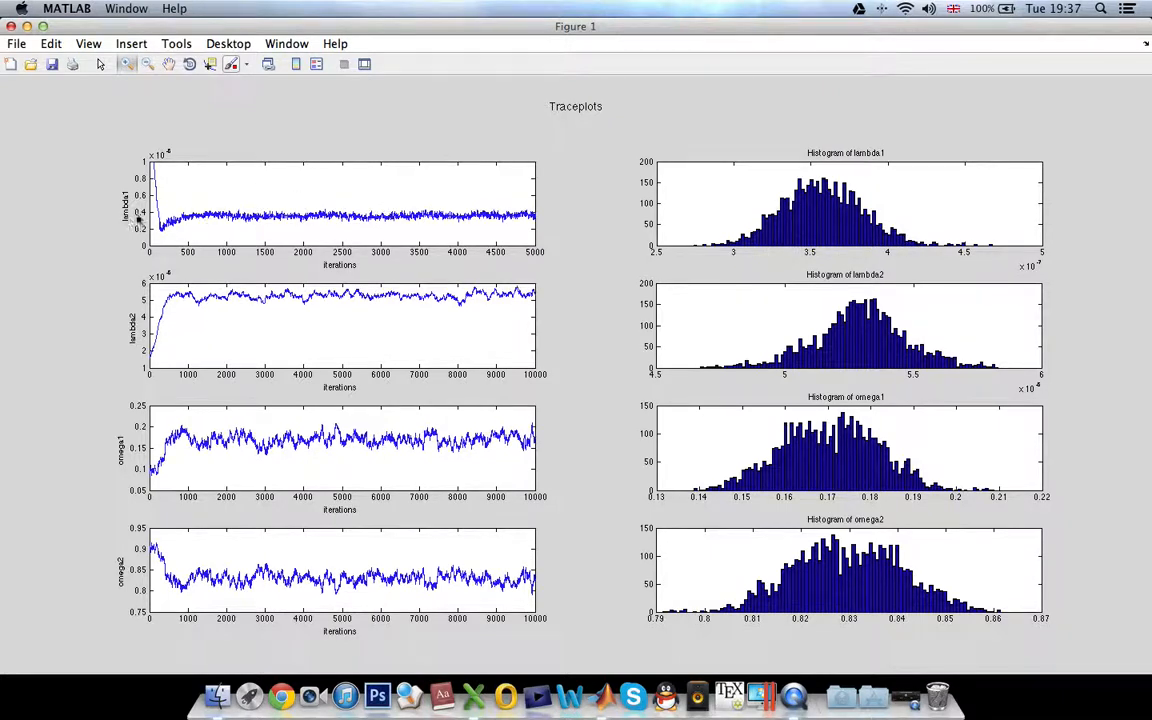
mouse_move(864, 212)
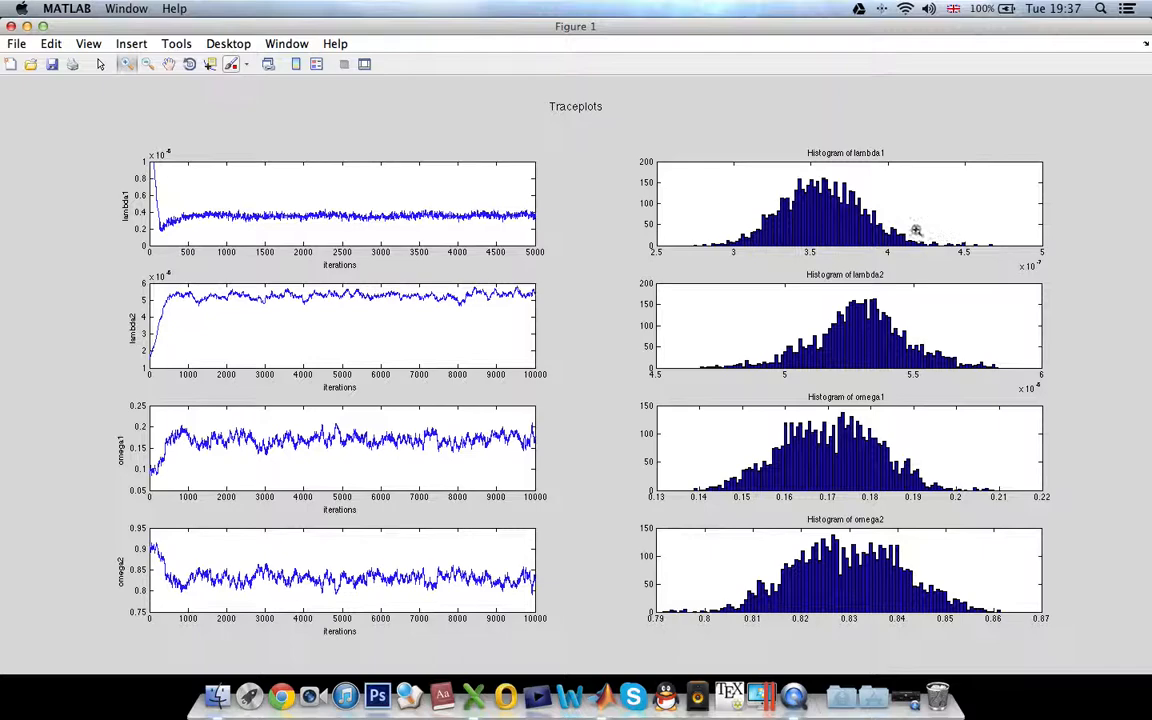
mouse_move(500, 700)
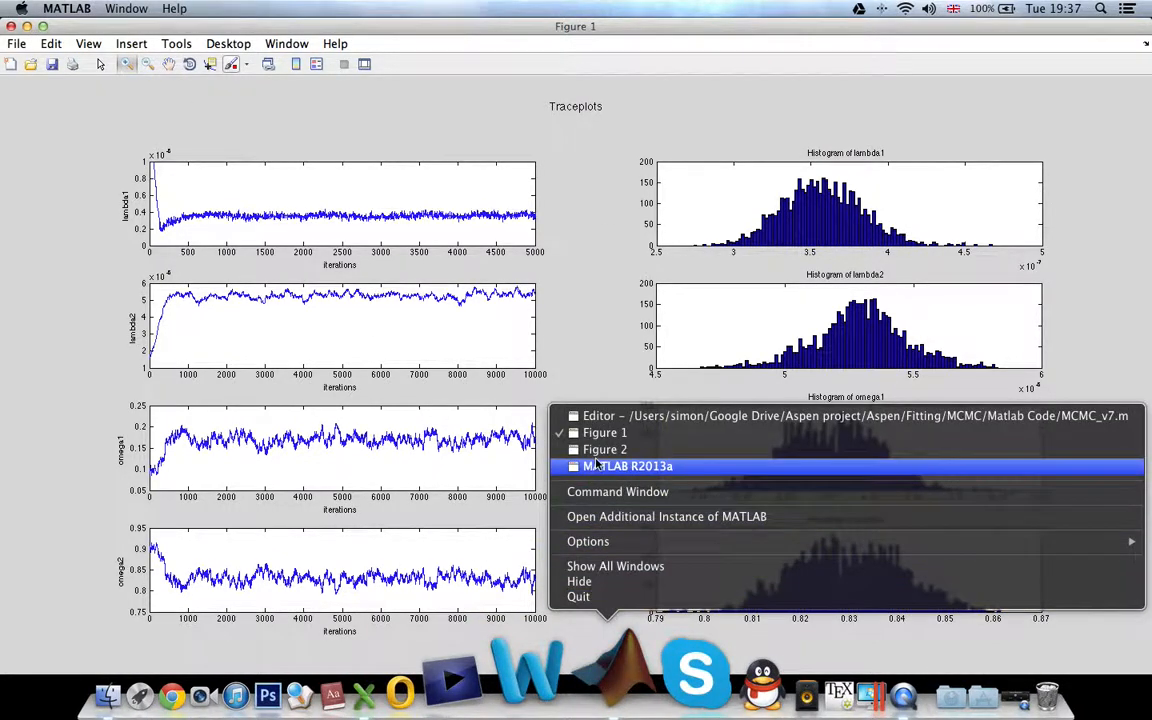
Step: Bring Figure 2's Mean Plots of the four parameters over 10,000 iterations to the front
left_click(600, 448)
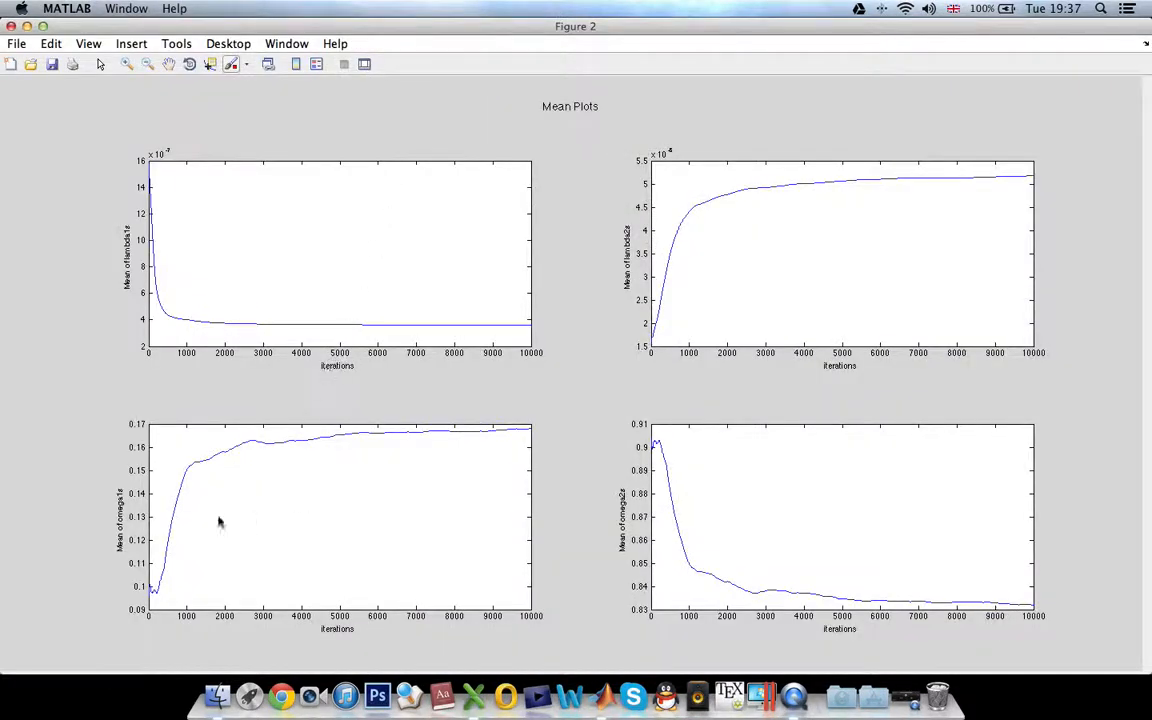
mouse_move(192, 552)
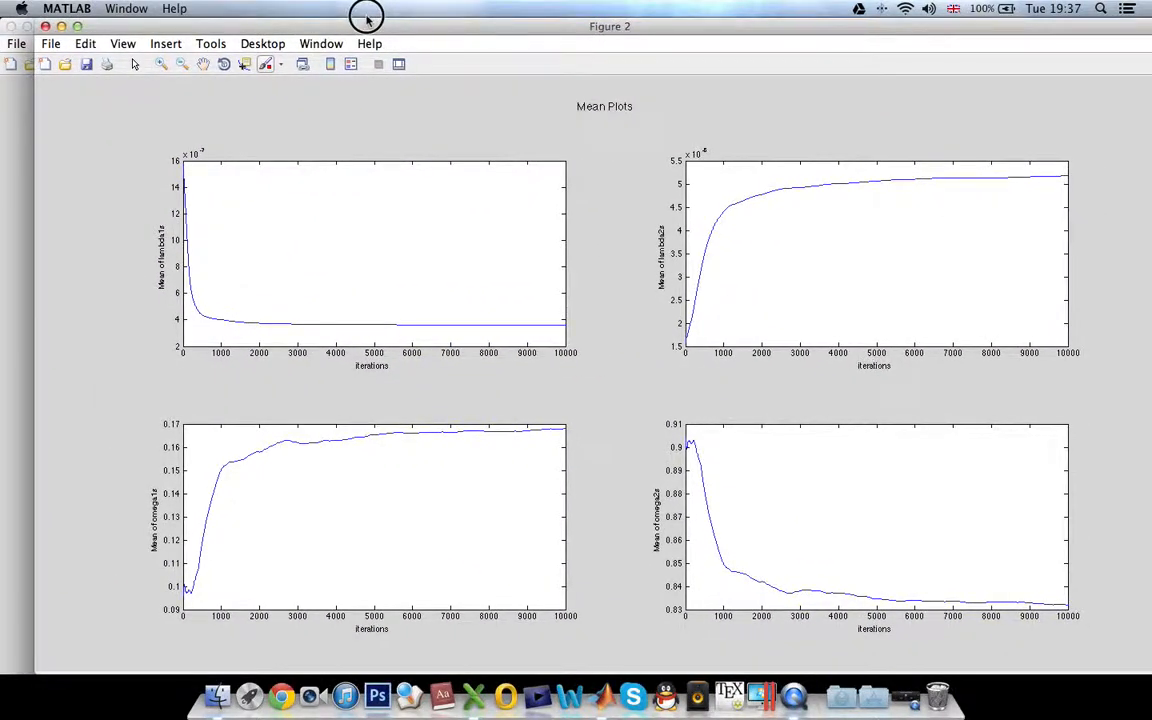
mouse_move(444, 332)
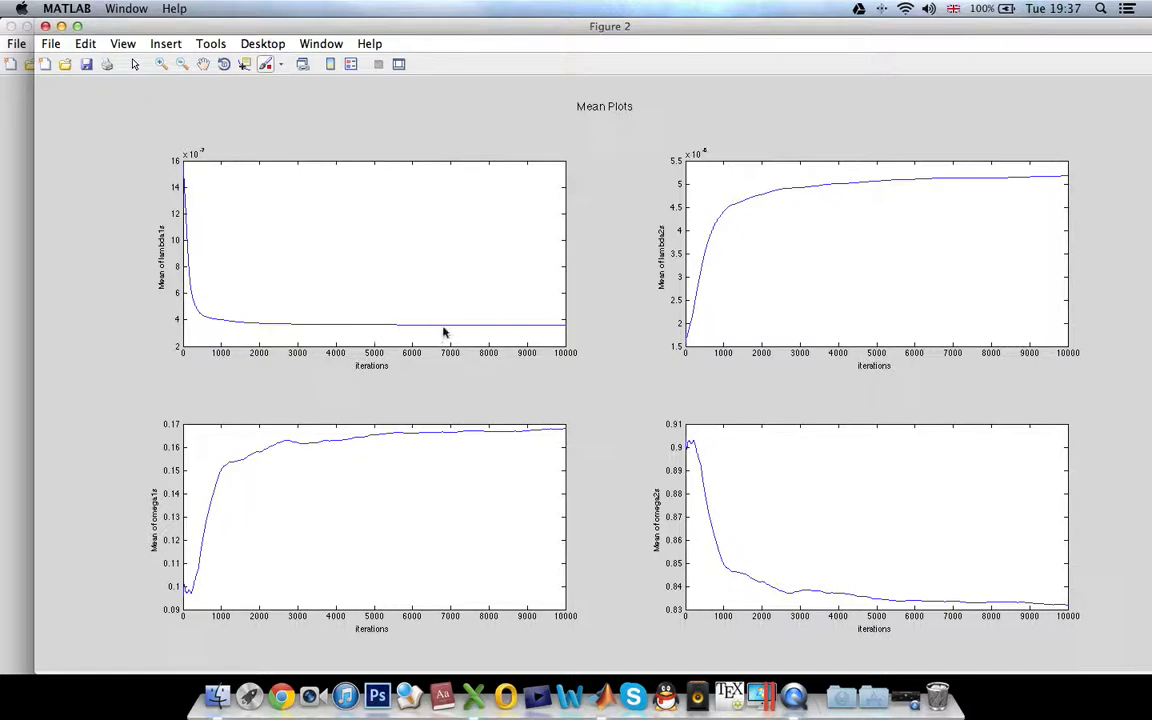
mouse_move(108, 64)
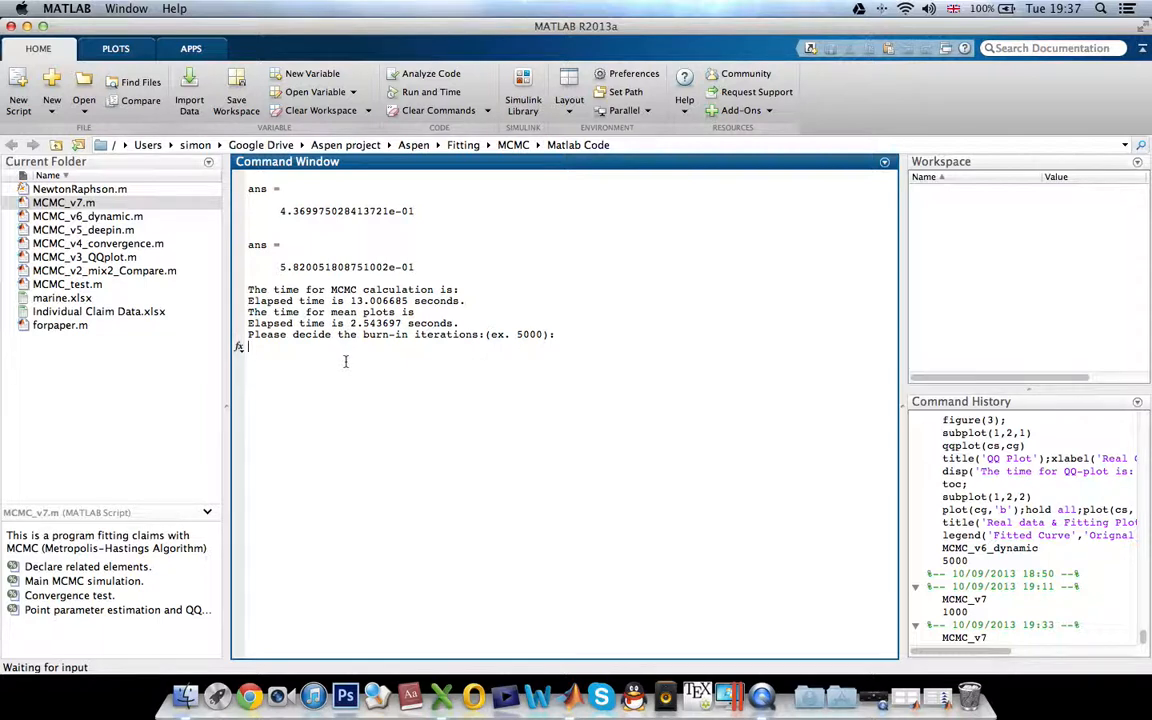
Step: Answer the burn-in prompt with 1000 iterations to trigger the QQ, fitting and 3-D chain plots
type("1000")
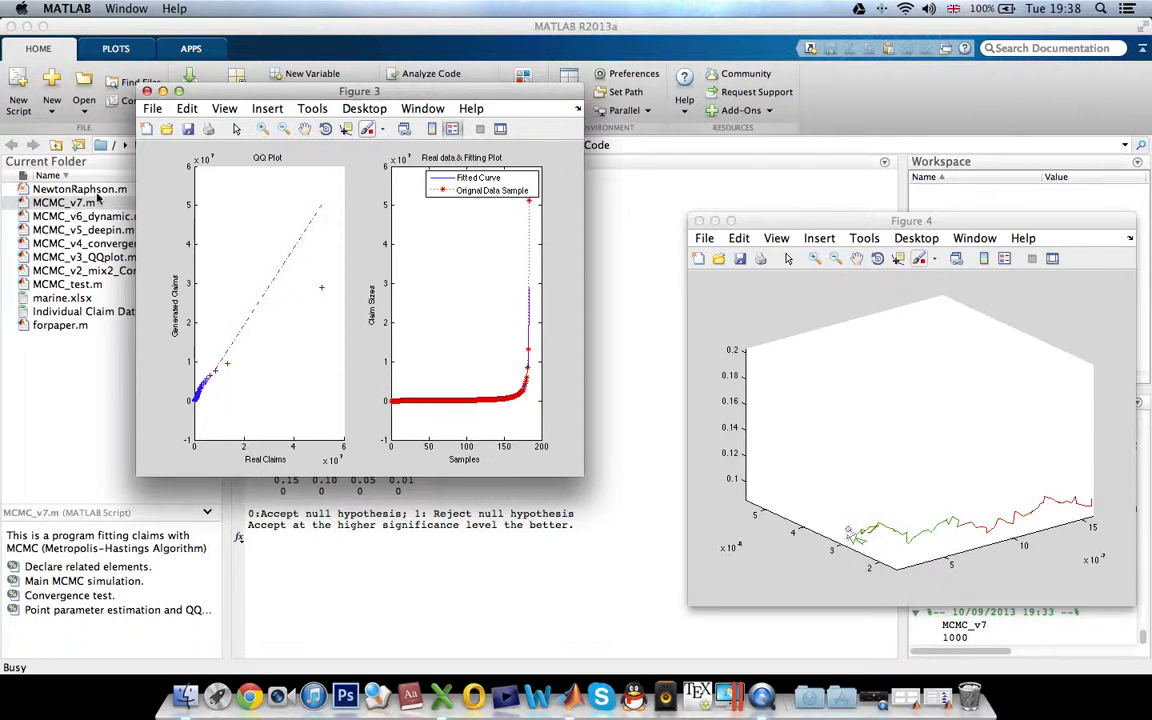
Step: Reposition the QQ plot and 3-D chain animation windows while the animation runs
left_click_drag(360, 92, 348, 56)
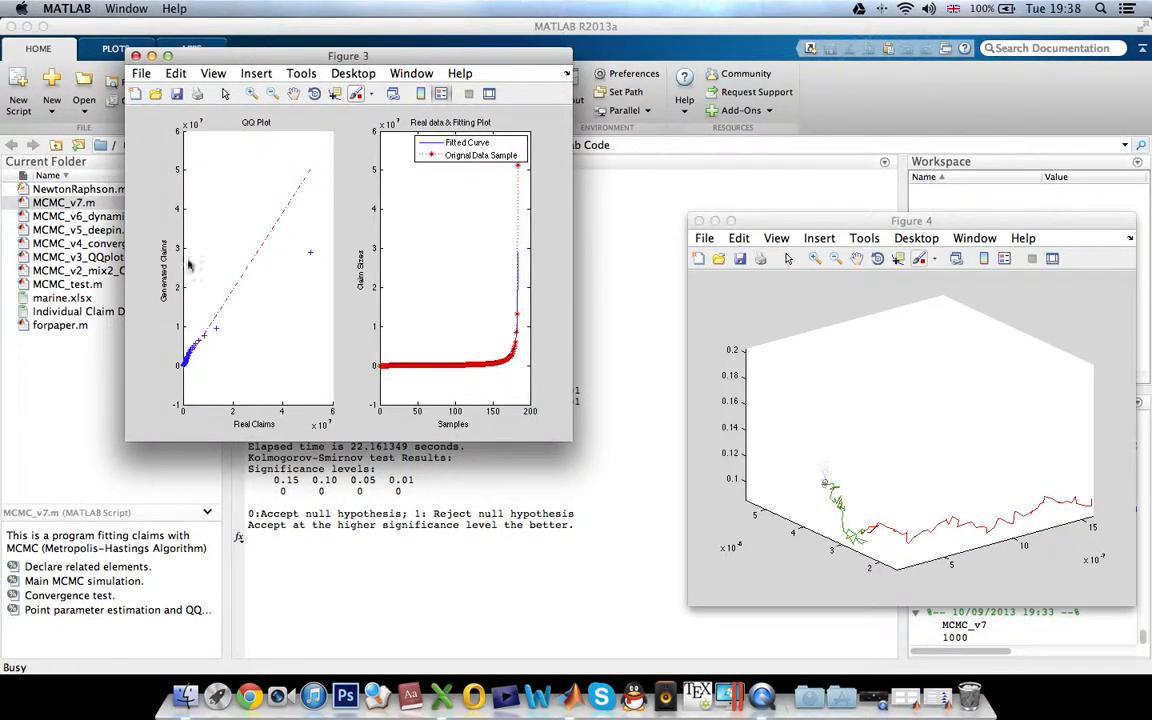
mouse_move(356, 250)
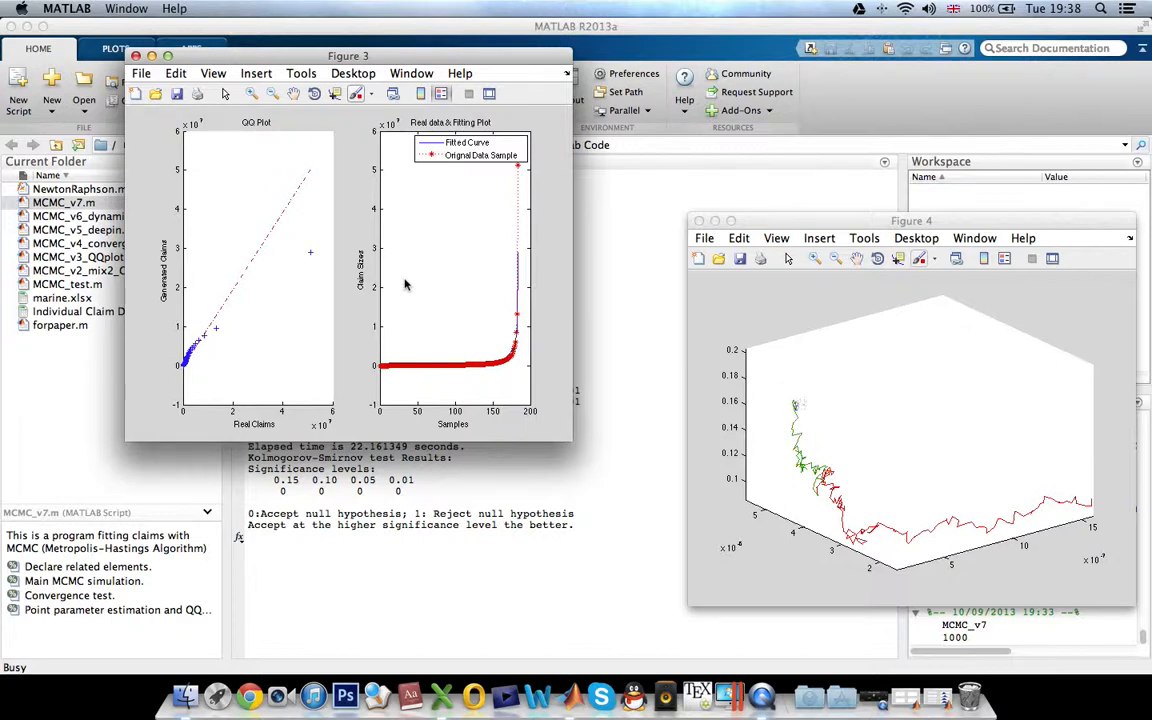
left_click_drag(940, 220, 912, 212)
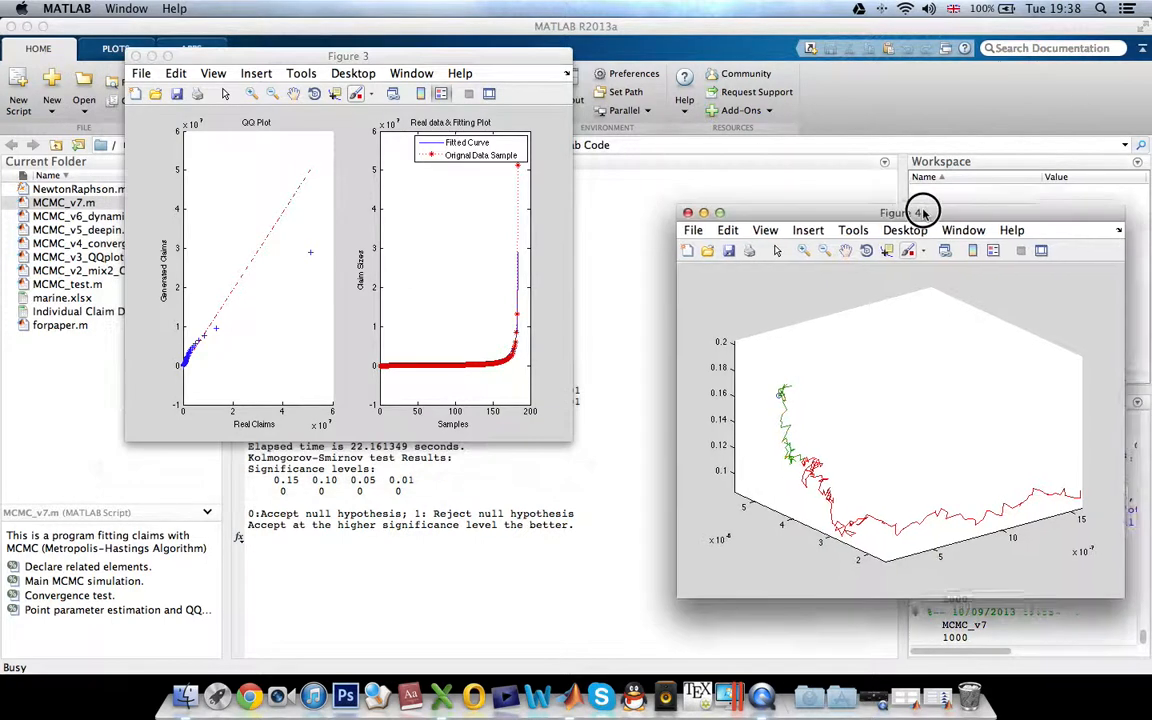
left_click_drag(924, 212, 912, 206)
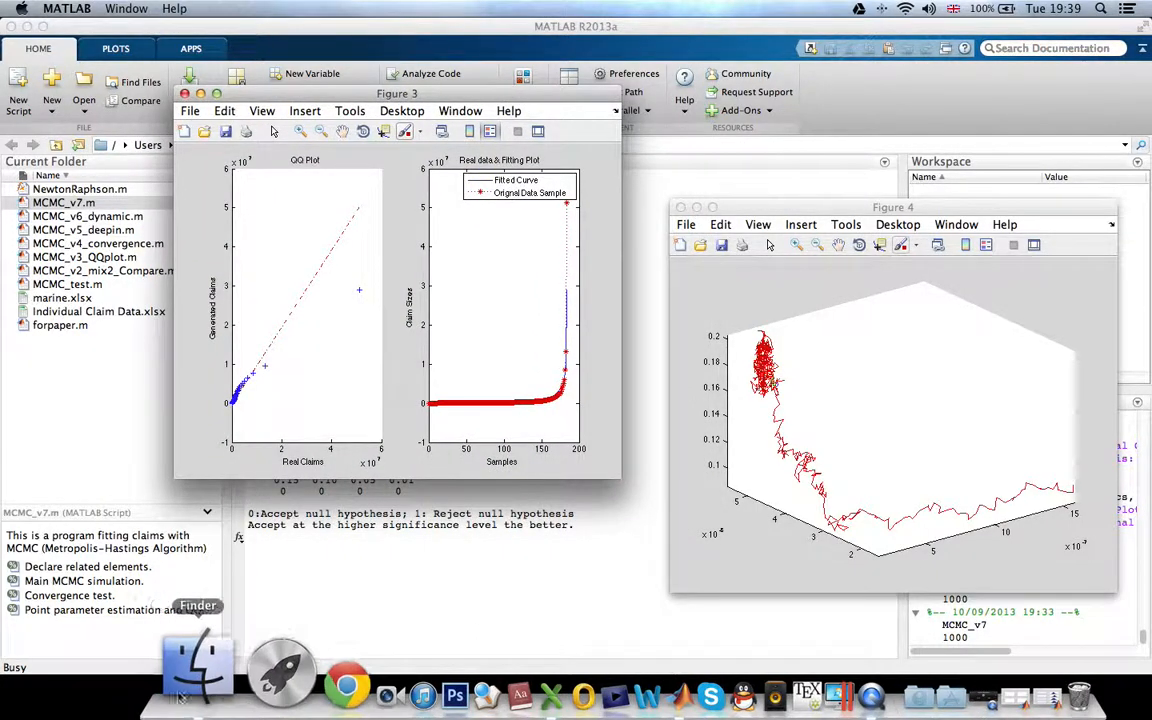
Step: Open dissertation v0.6.pdf from Google Drive > Aspen project > Aspen.workplace > dissertation in Finder
left_click(196, 656)
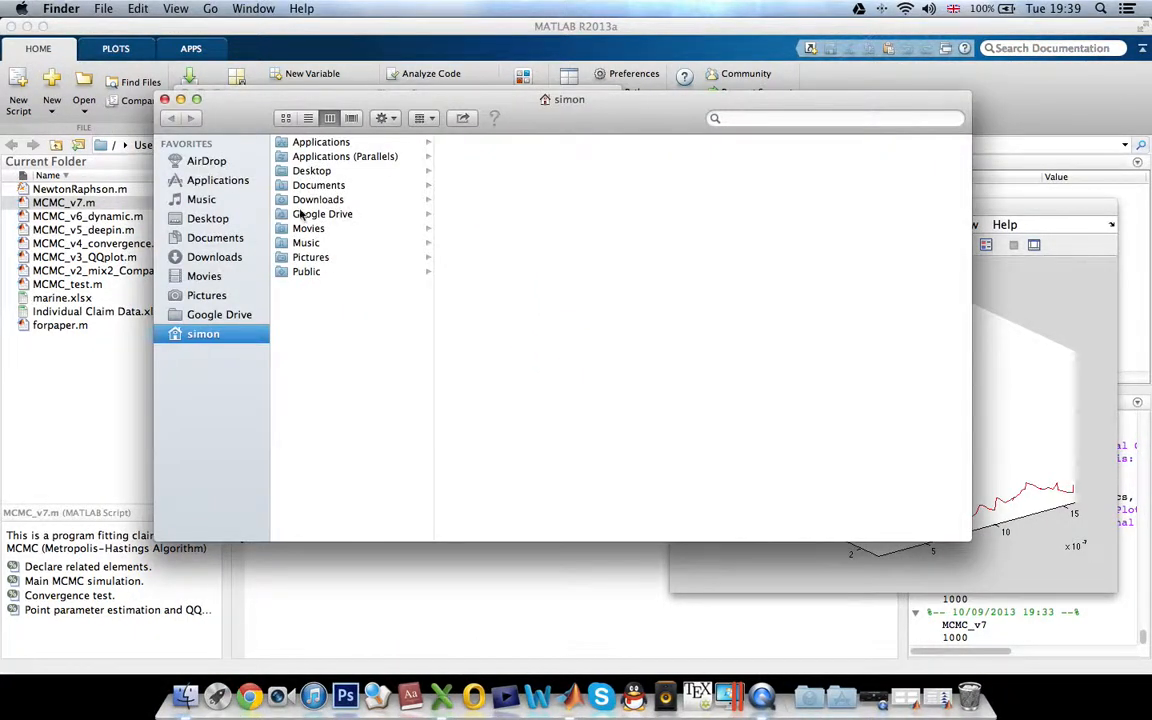
left_click(322, 212)
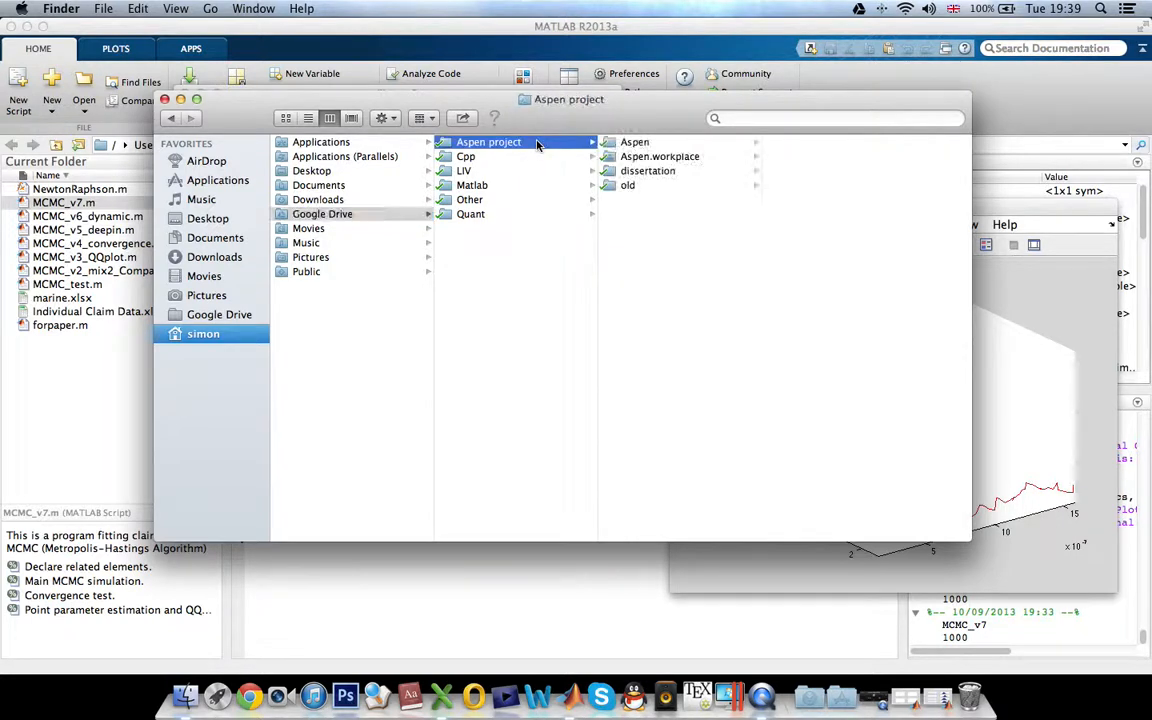
left_click(660, 156)
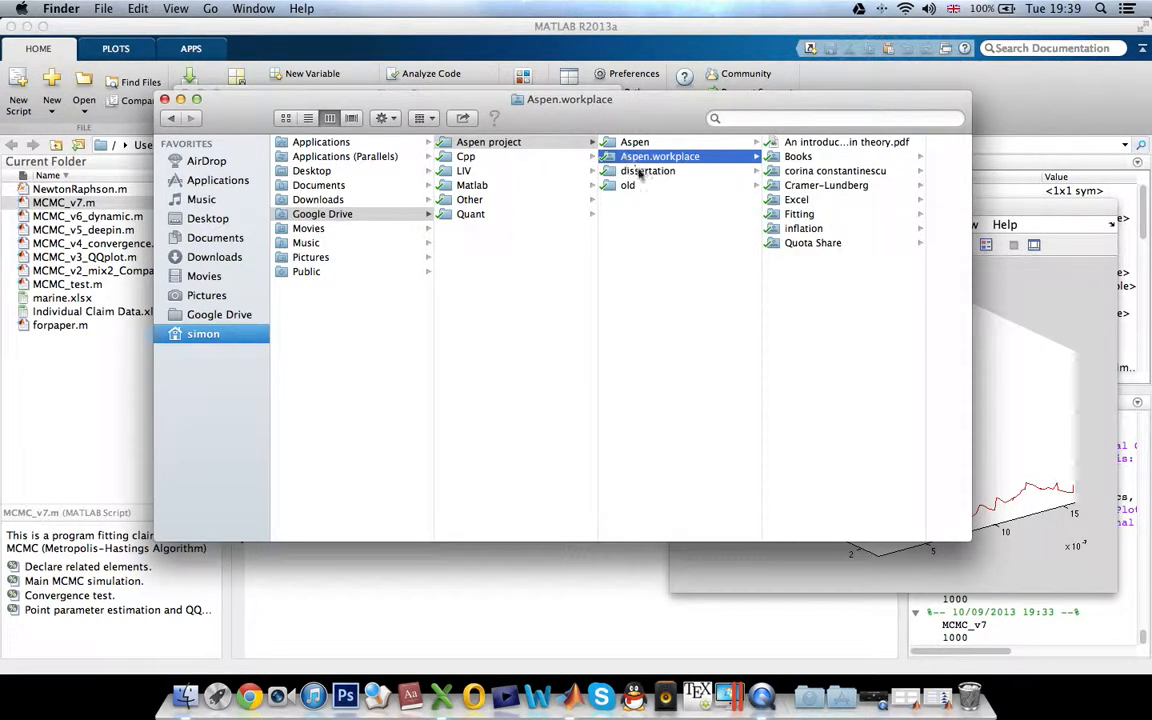
left_click(648, 170)
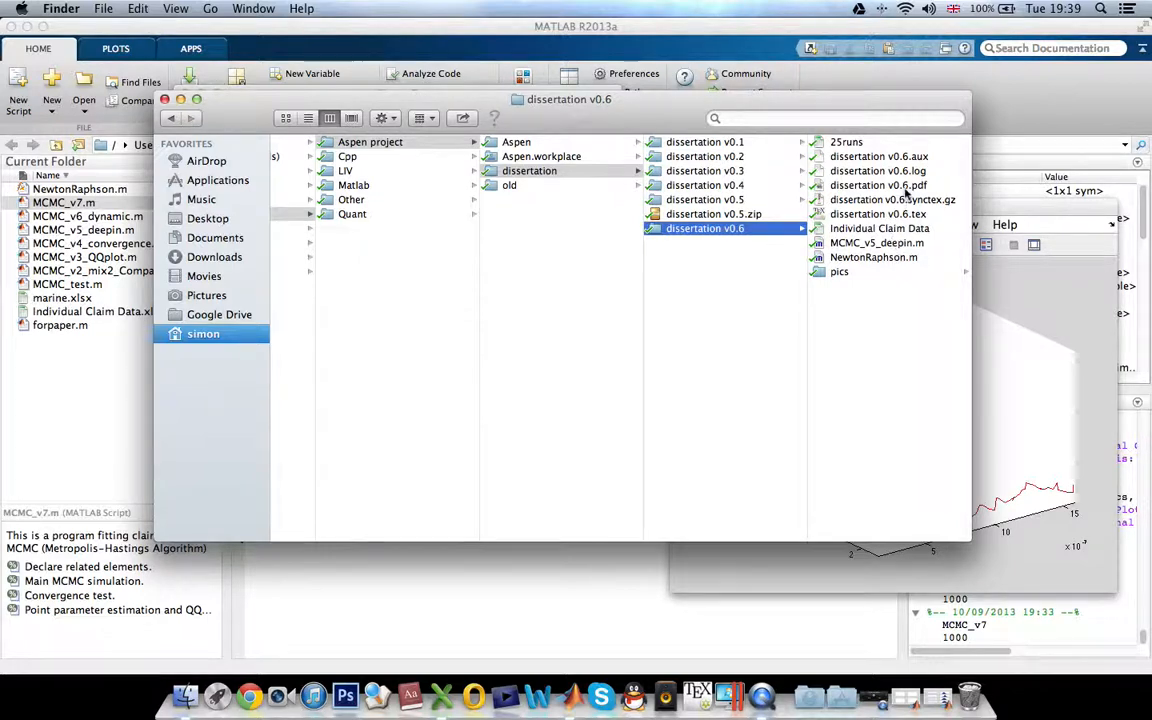
double_click(868, 184)
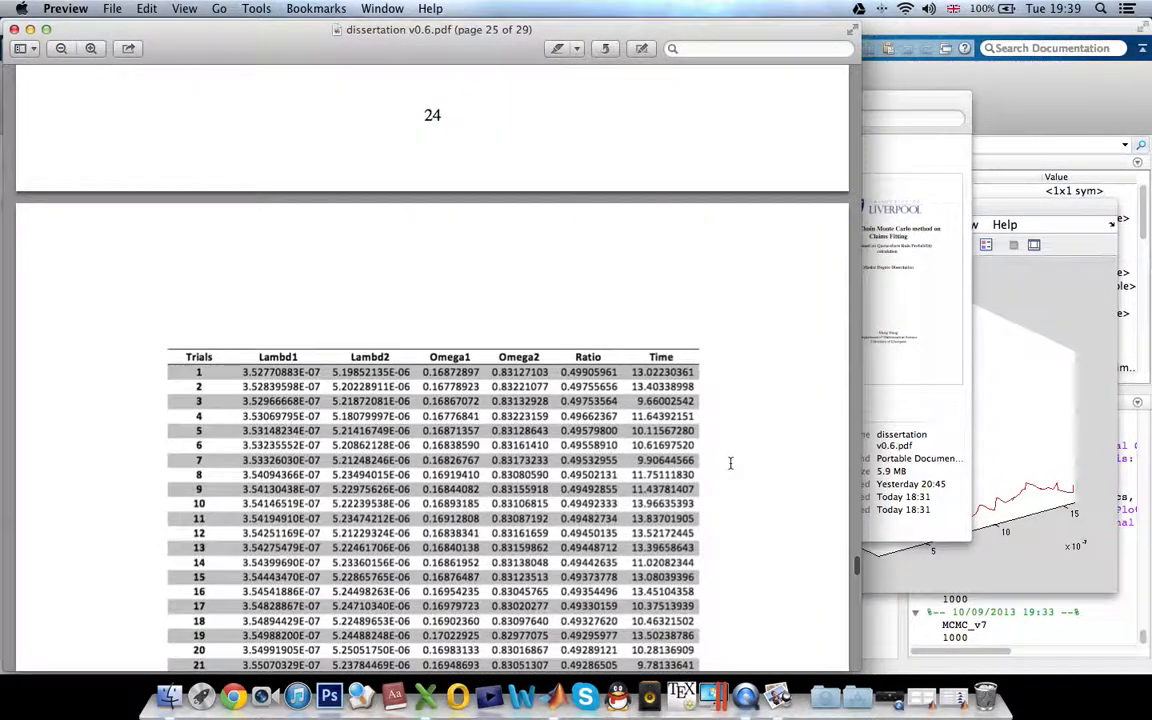
Step: Scroll to page 25 showing Figure 11, the 25-run MCMC table with mean and variance rows
scroll("down", 3)
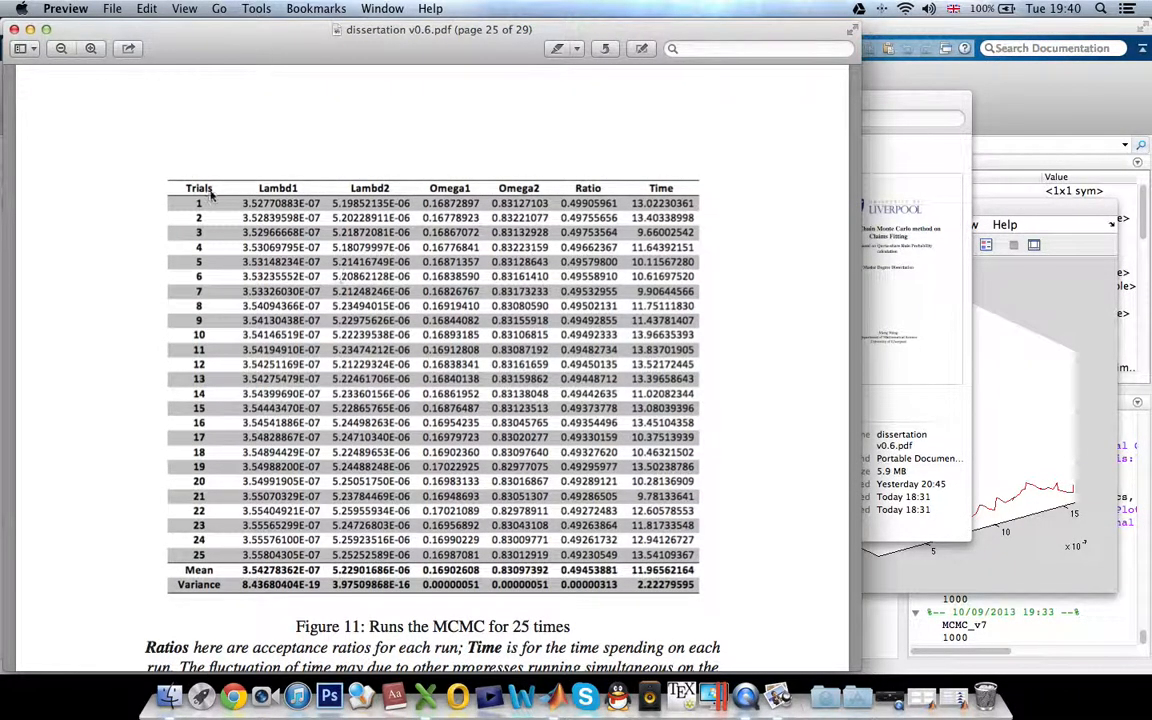
scroll("down", 3)
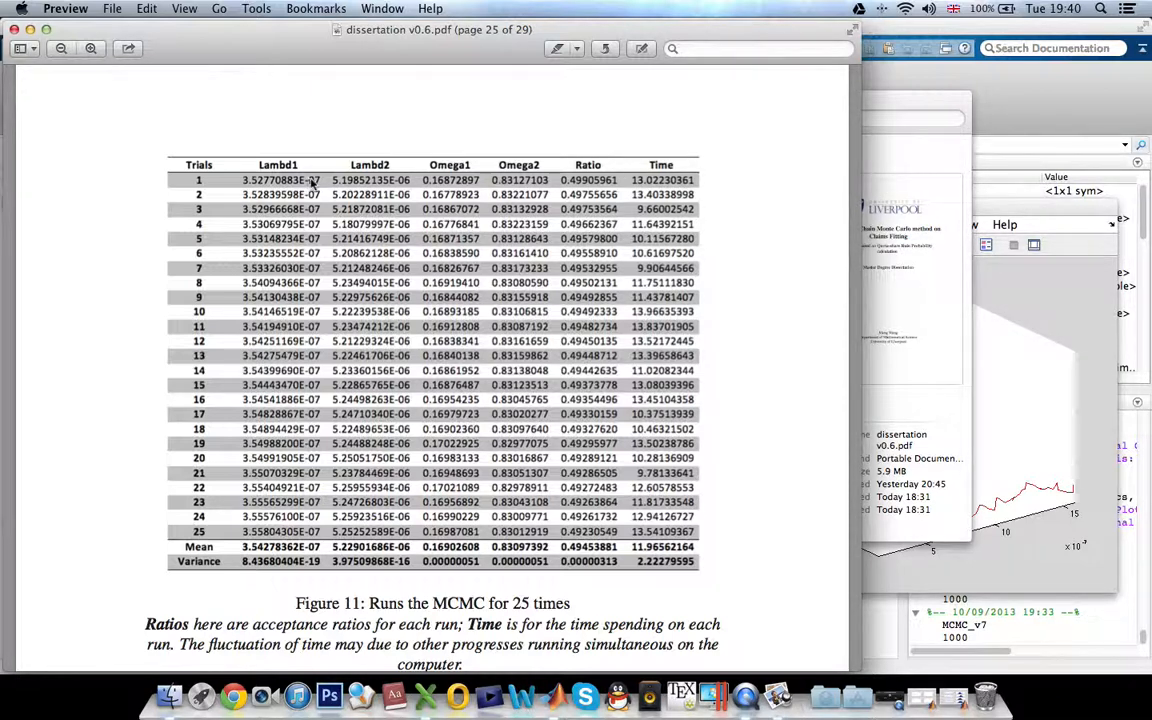
mouse_move(296, 570)
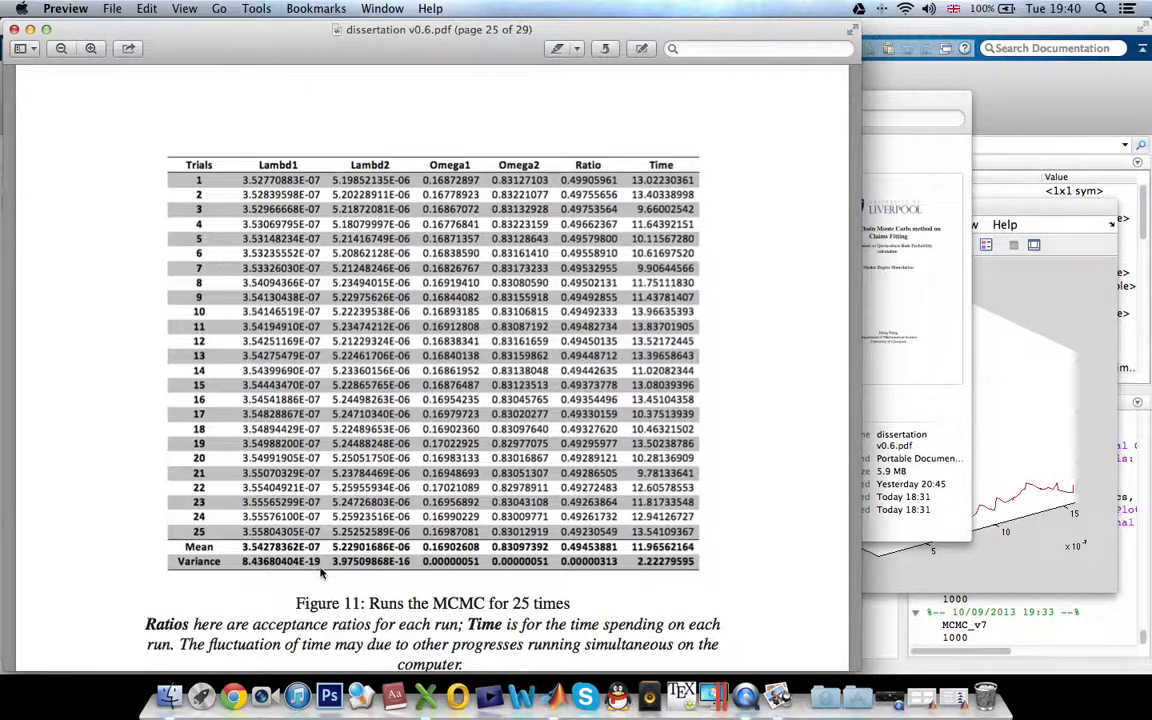
mouse_move(504, 576)
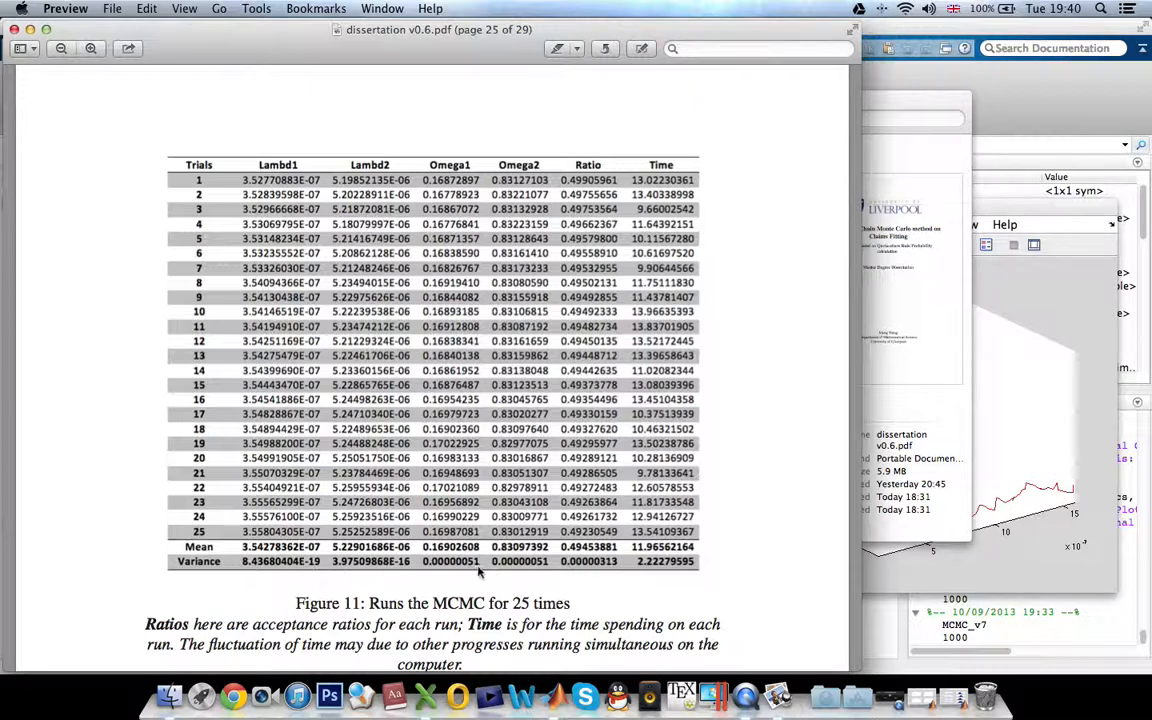
mouse_move(656, 362)
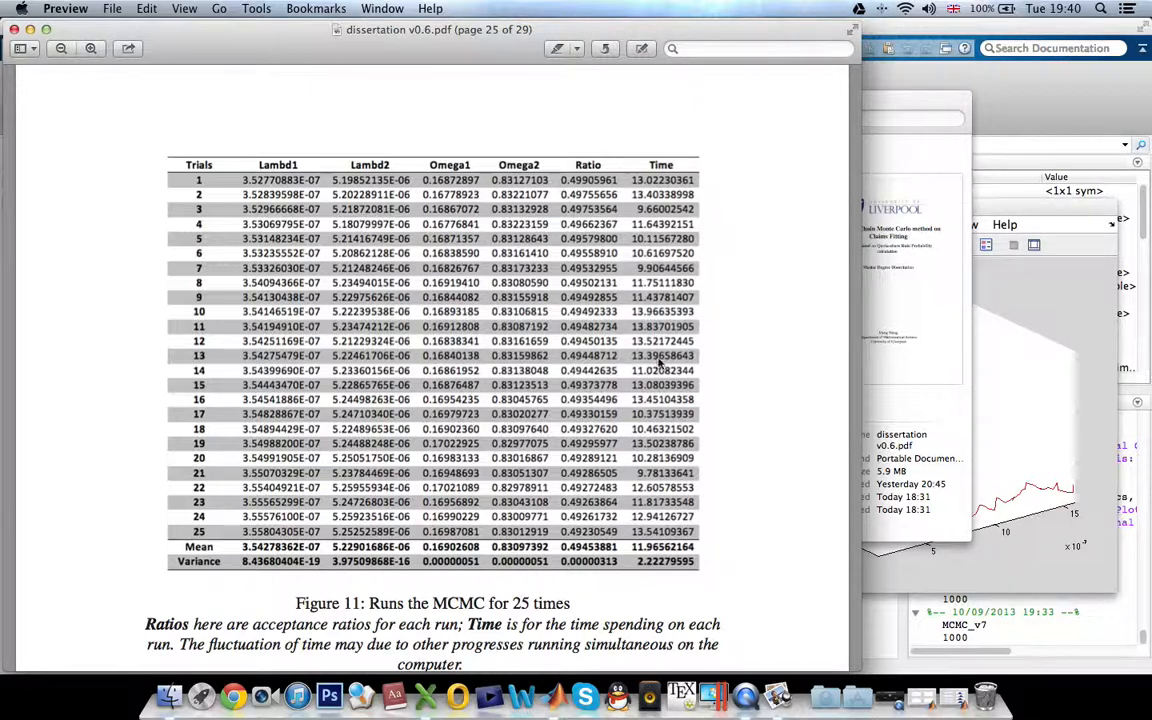
mouse_move(712, 296)
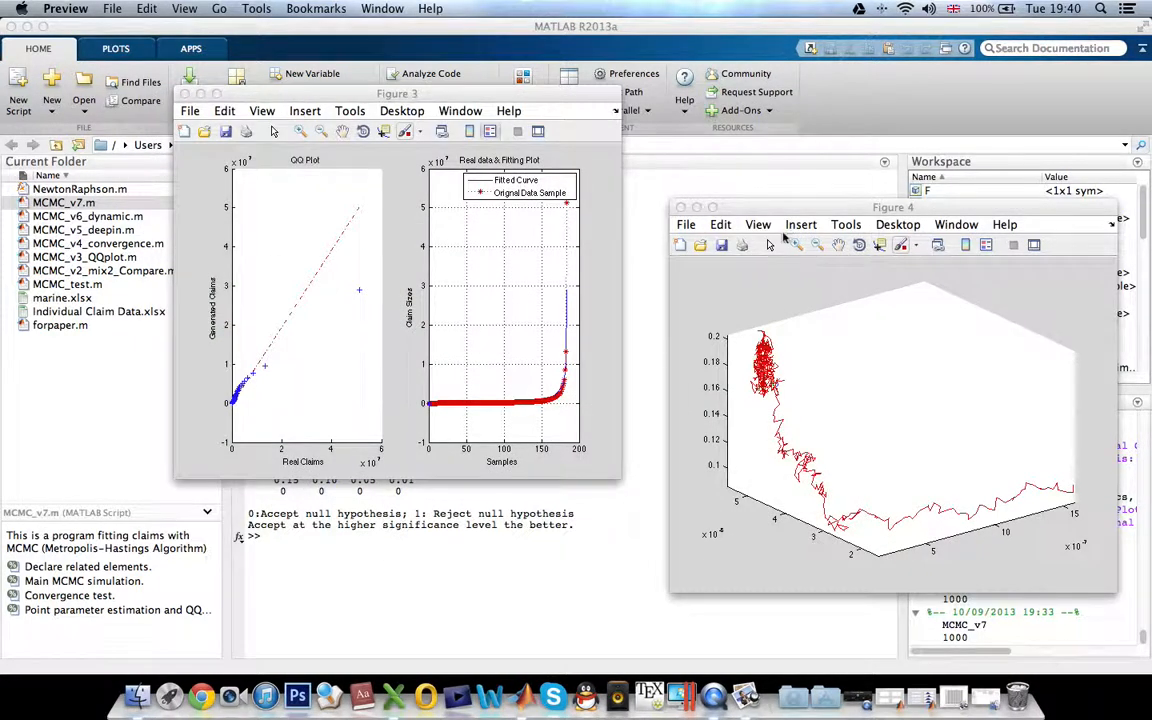
mouse_move(496, 556)
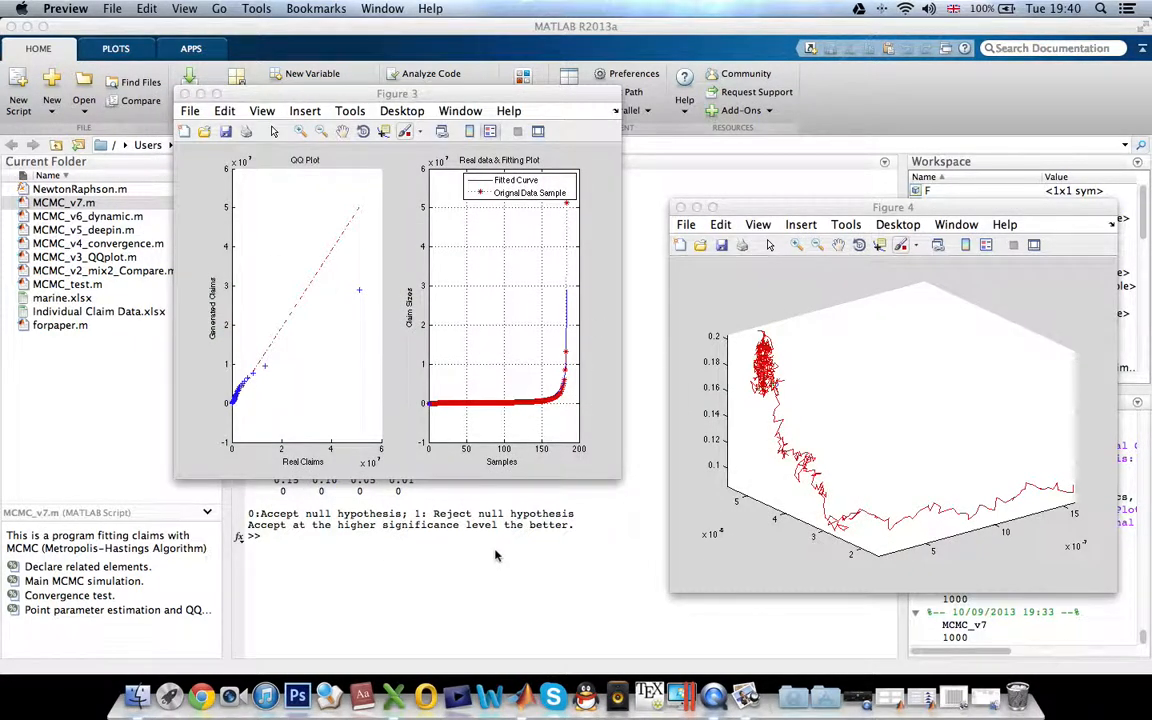